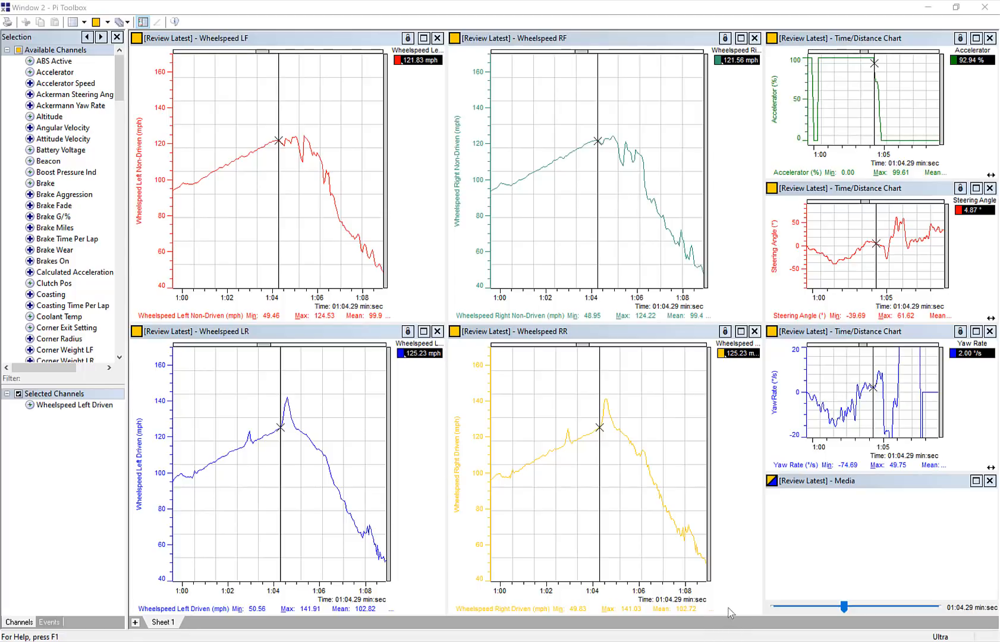
mouse_move(725, 517)
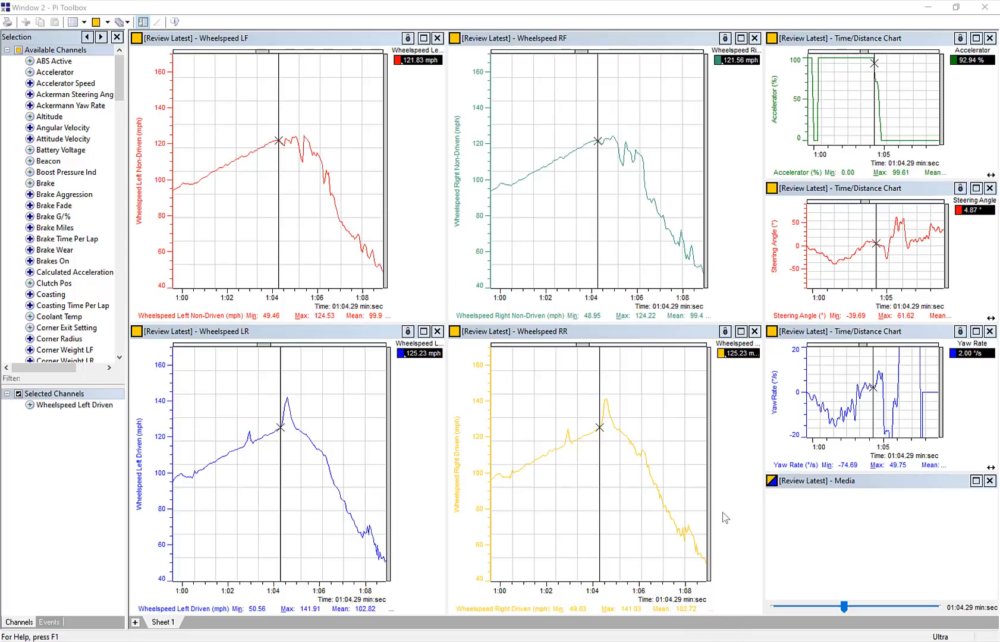
mouse_move(729, 559)
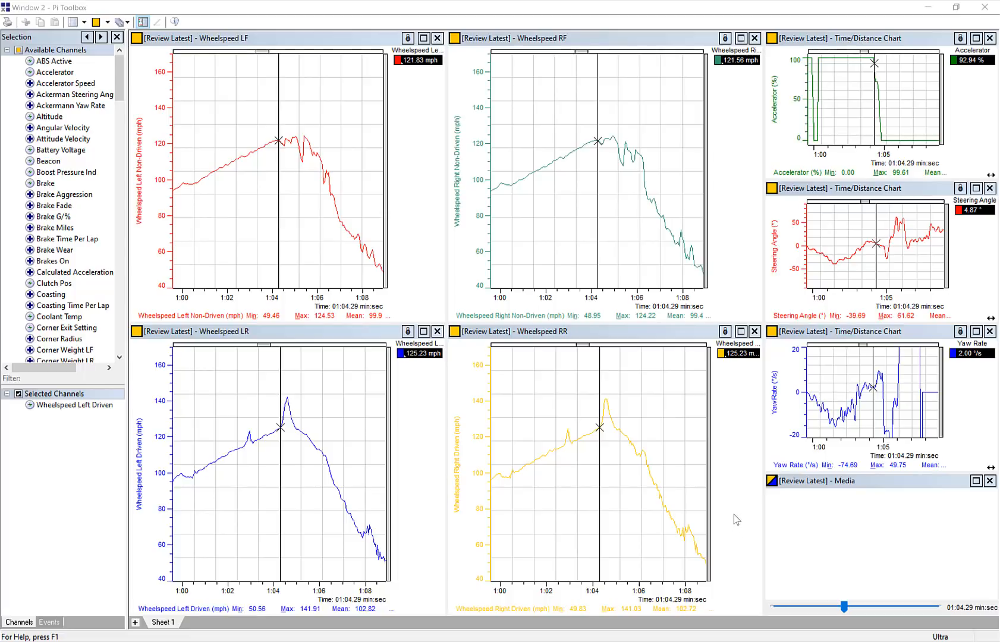
mouse_move(737, 504)
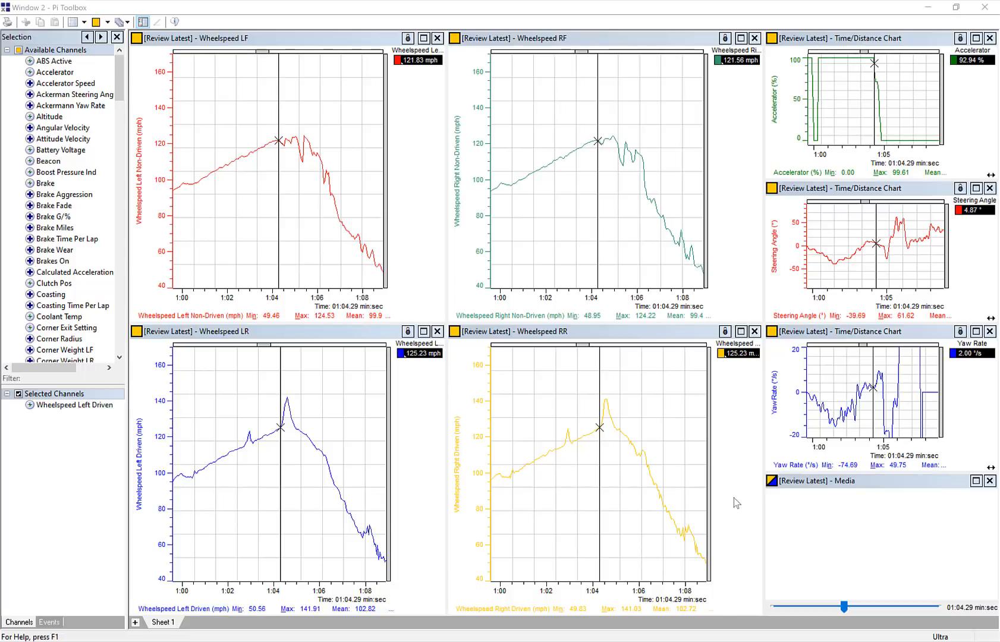
mouse_move(739, 509)
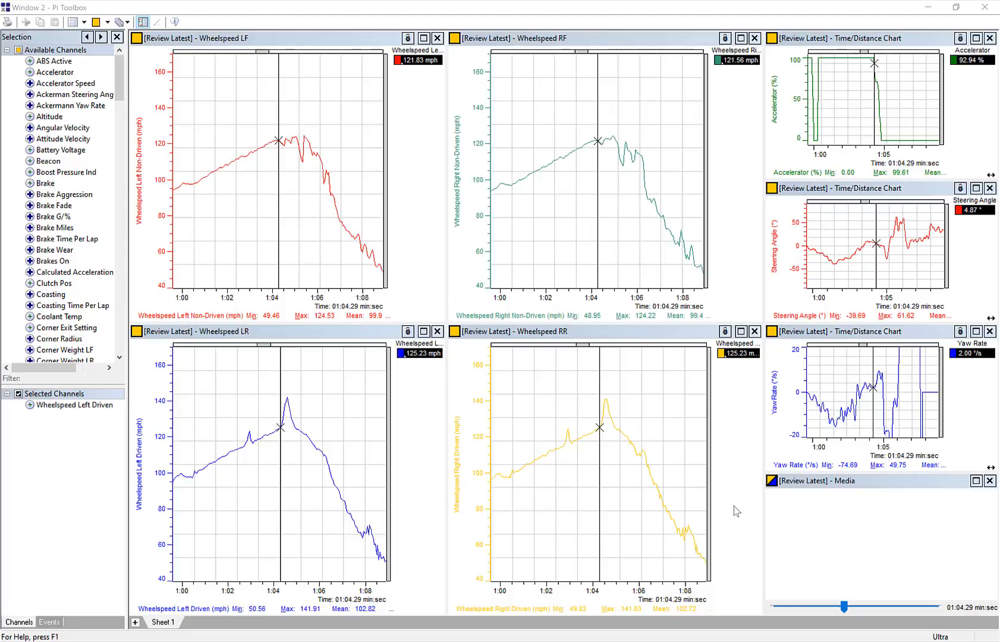
mouse_move(733, 511)
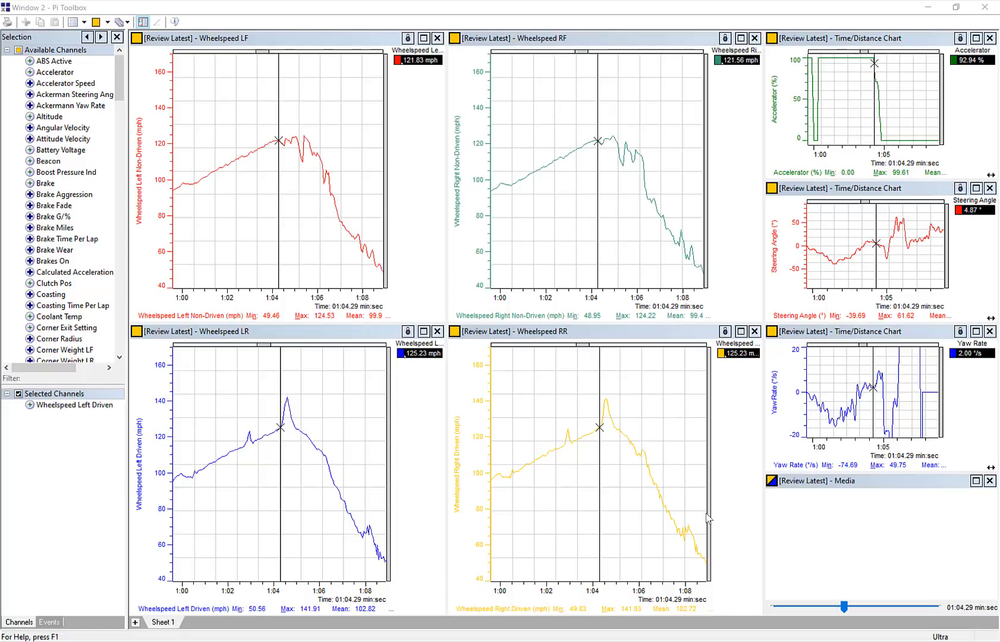
mouse_move(704, 517)
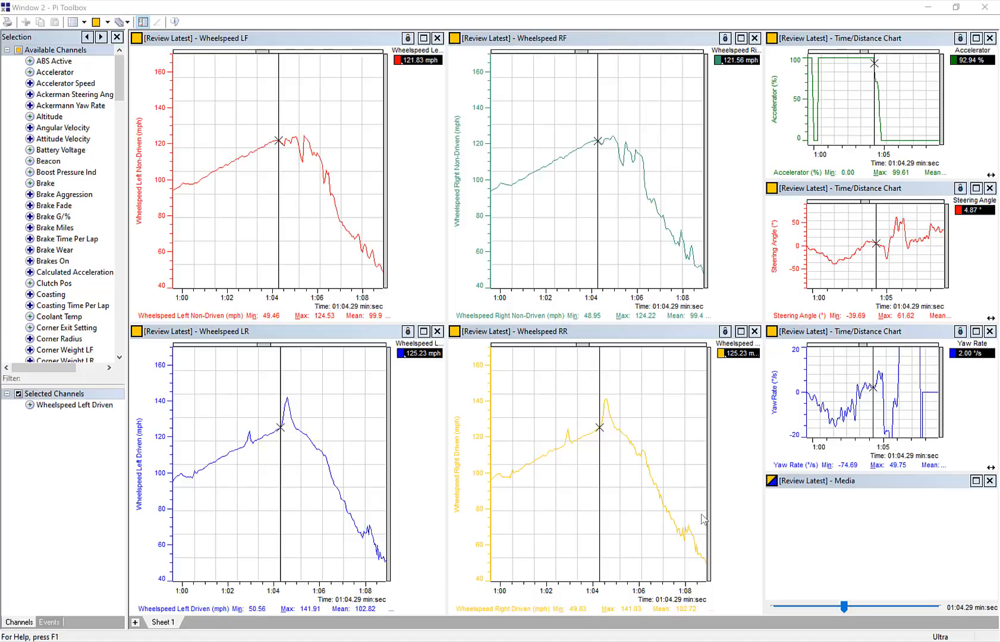
mouse_move(674, 524)
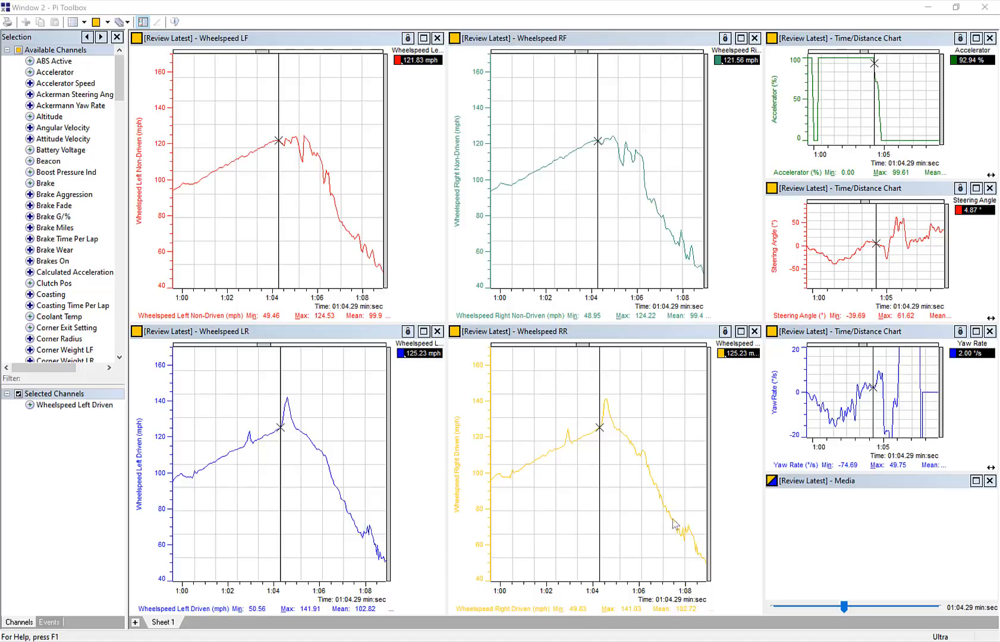
mouse_move(313, 483)
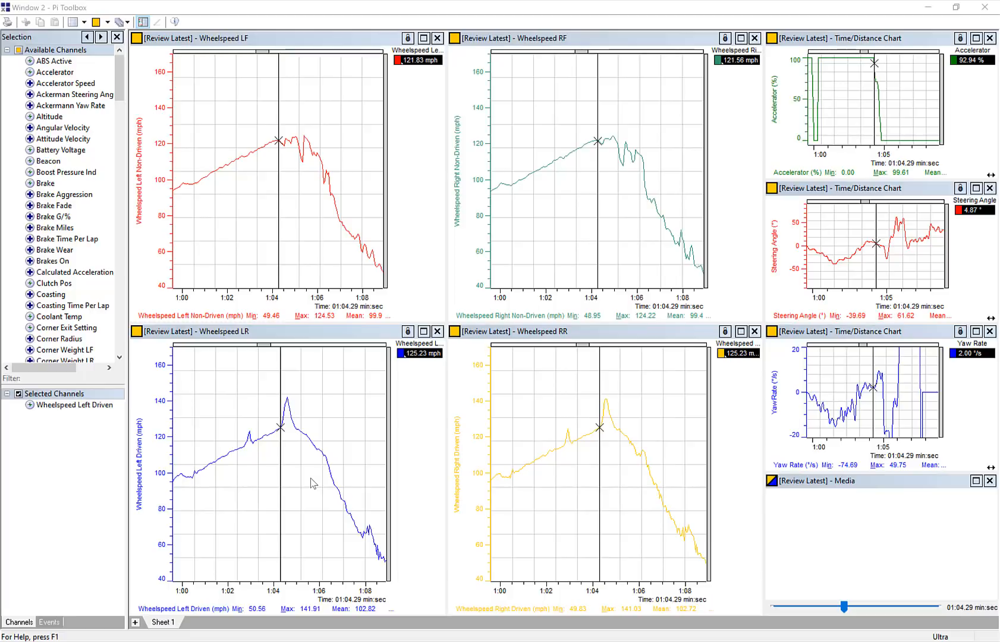
mouse_move(330, 409)
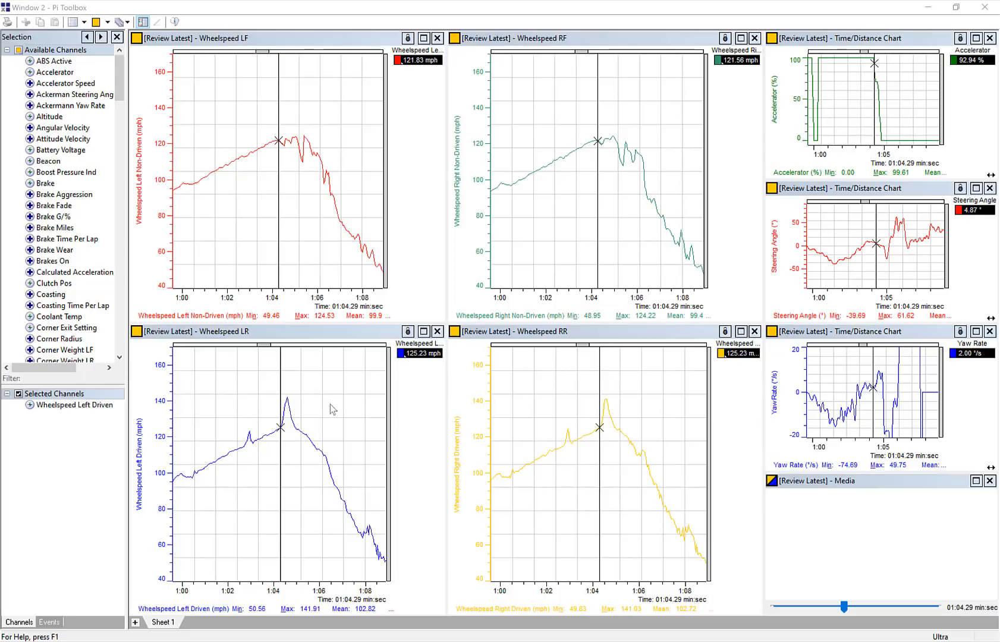
mouse_move(424, 459)
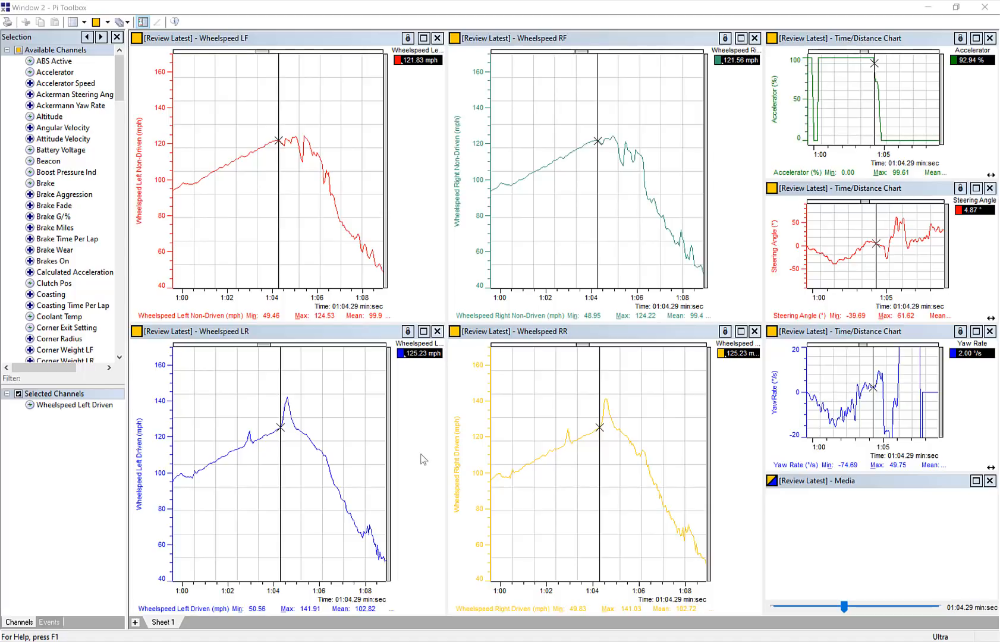
mouse_move(414, 437)
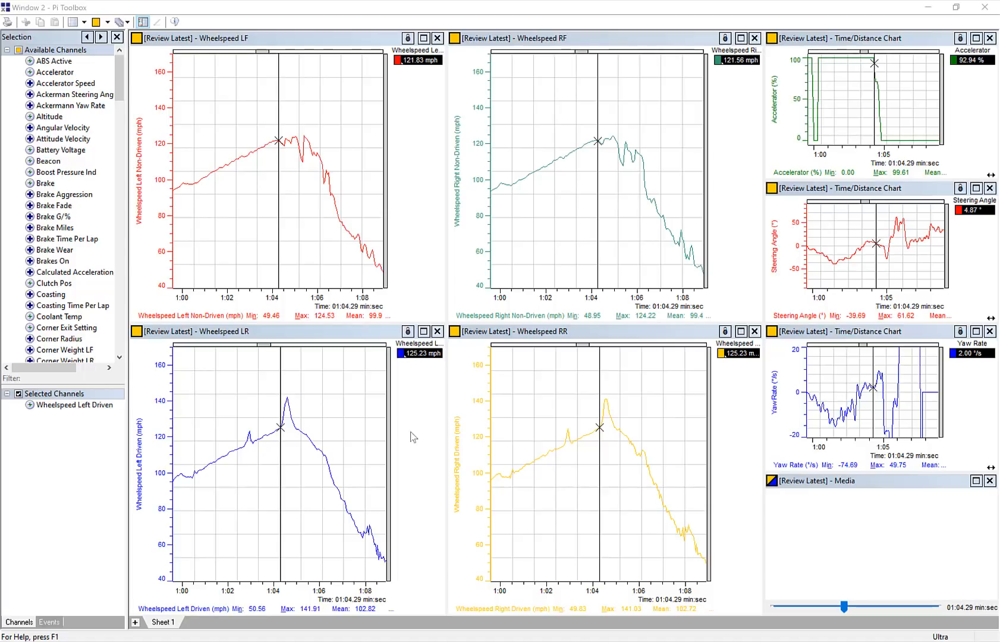
mouse_move(309, 258)
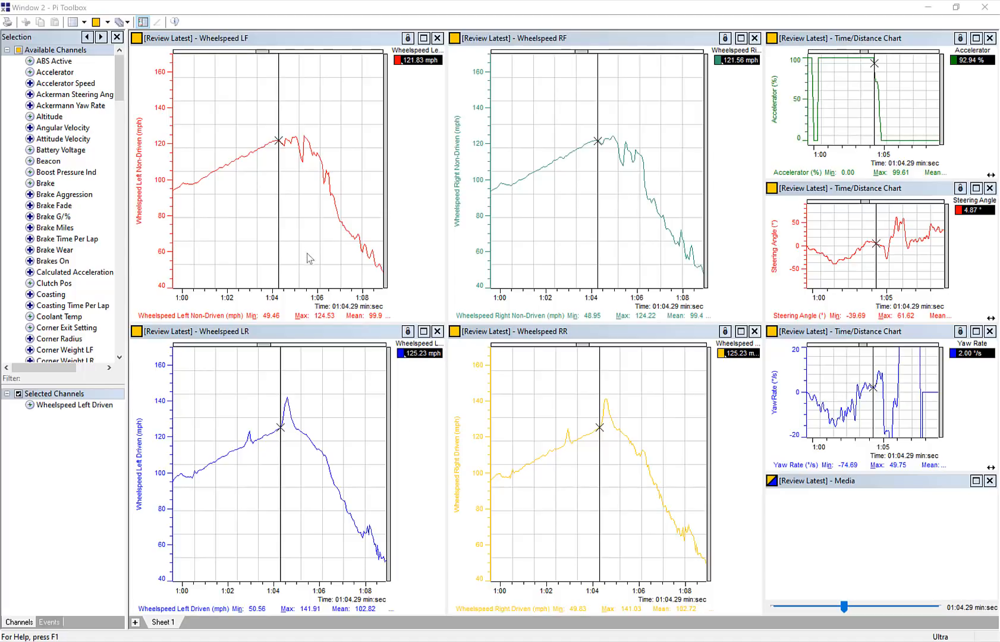
mouse_move(247, 159)
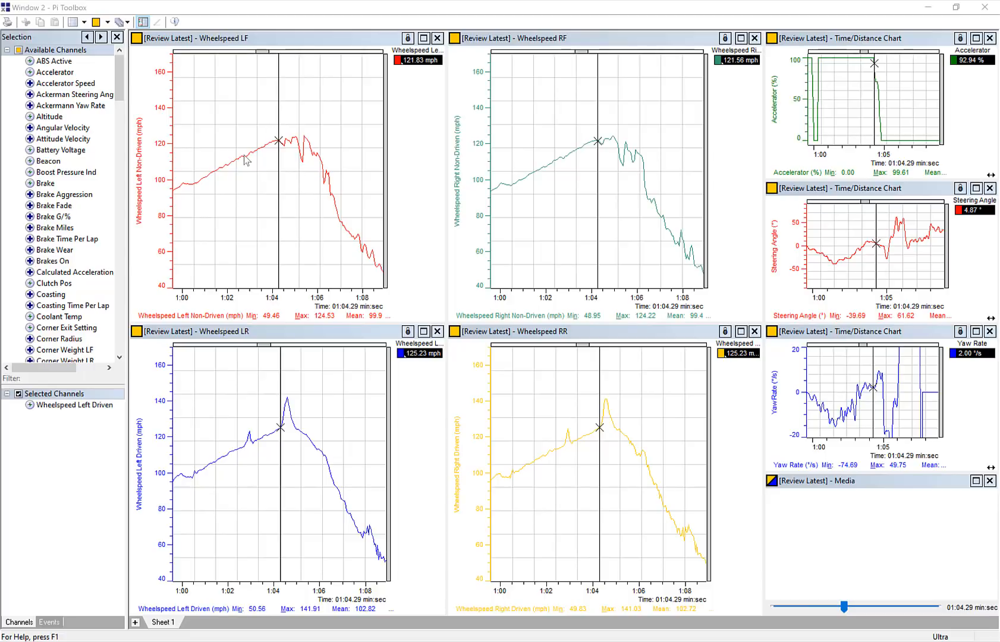
mouse_move(575, 136)
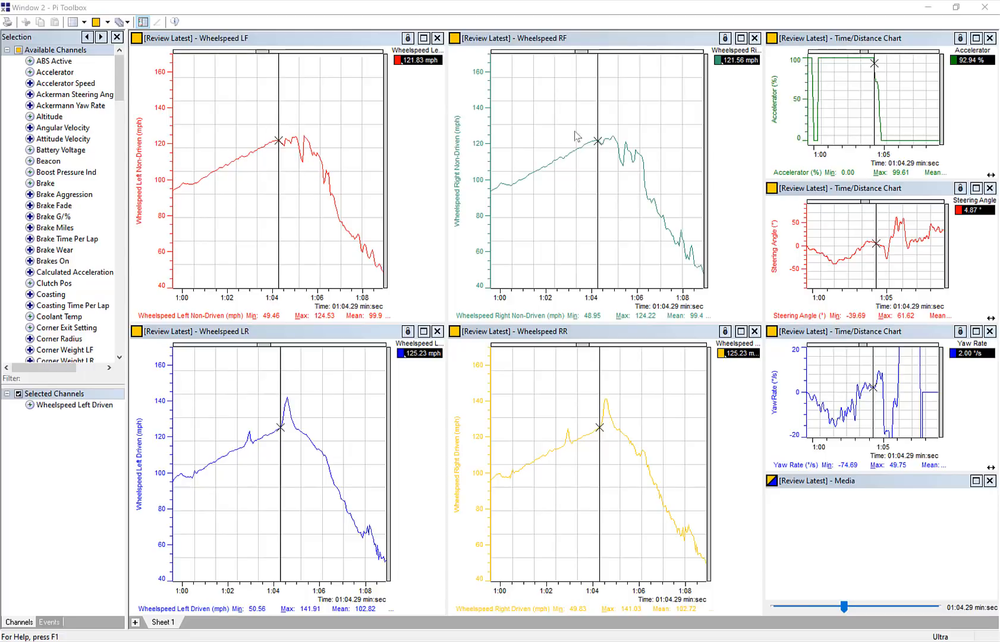
mouse_move(525, 452)
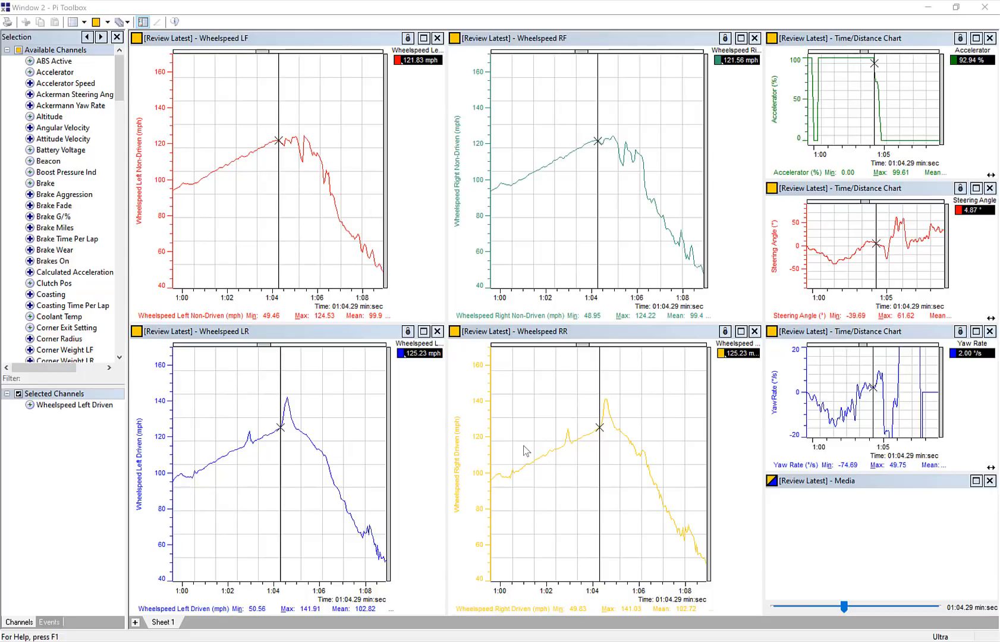
mouse_move(666, 193)
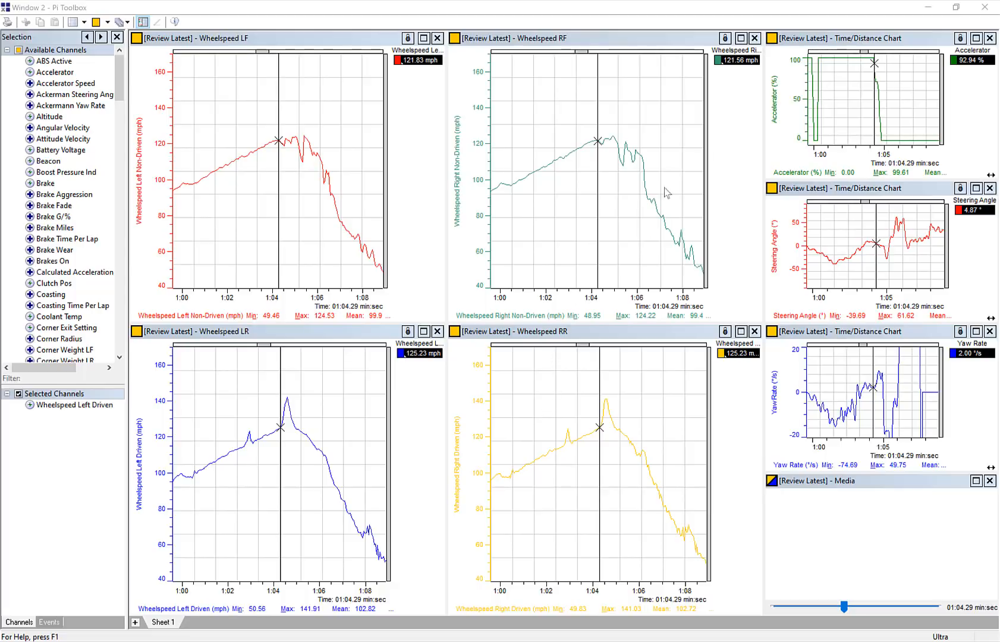
mouse_move(874, 72)
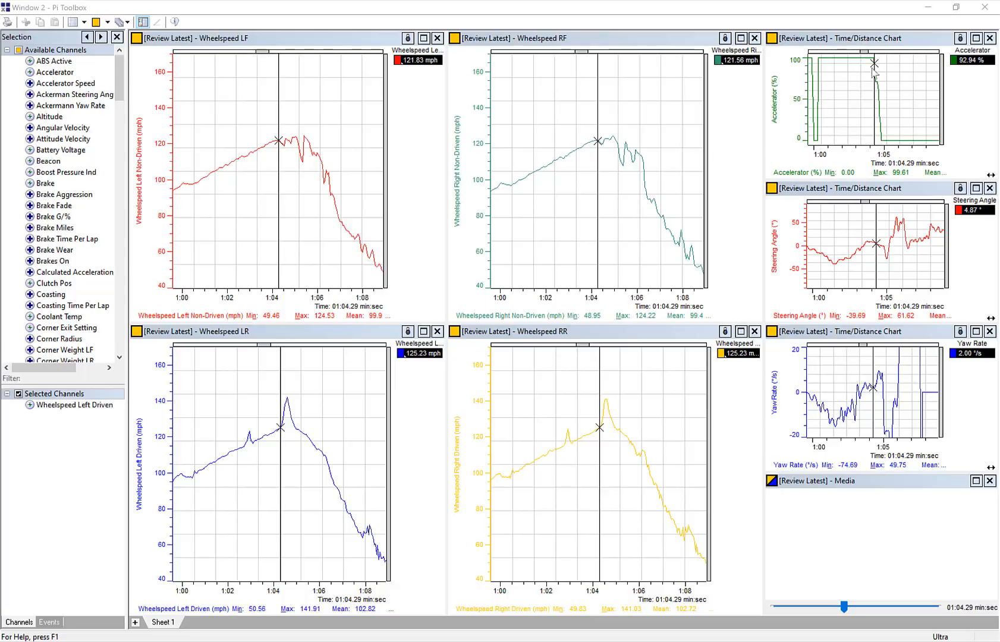
mouse_move(810, 266)
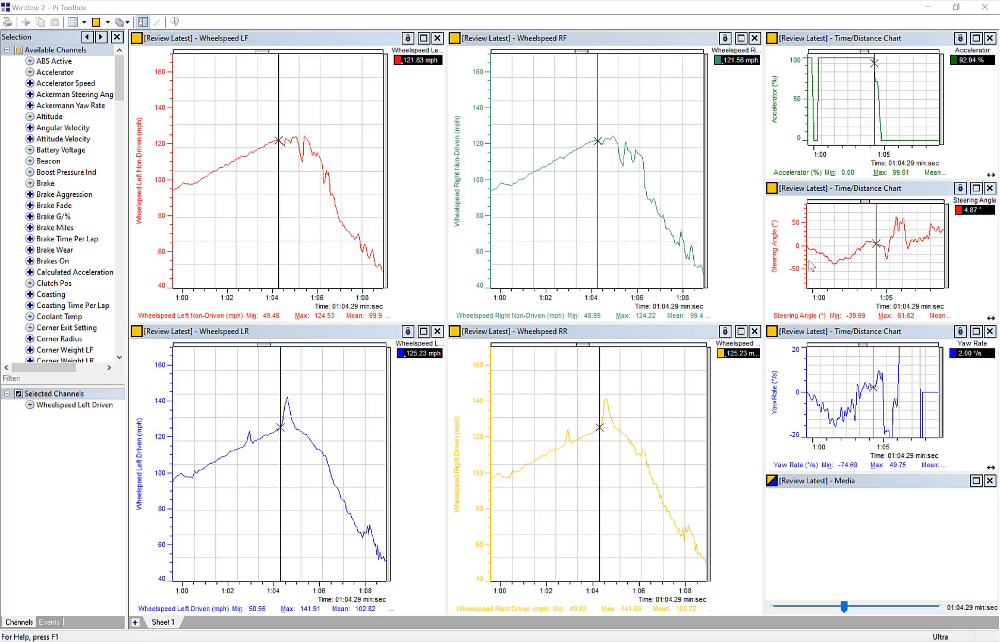
mouse_move(902, 431)
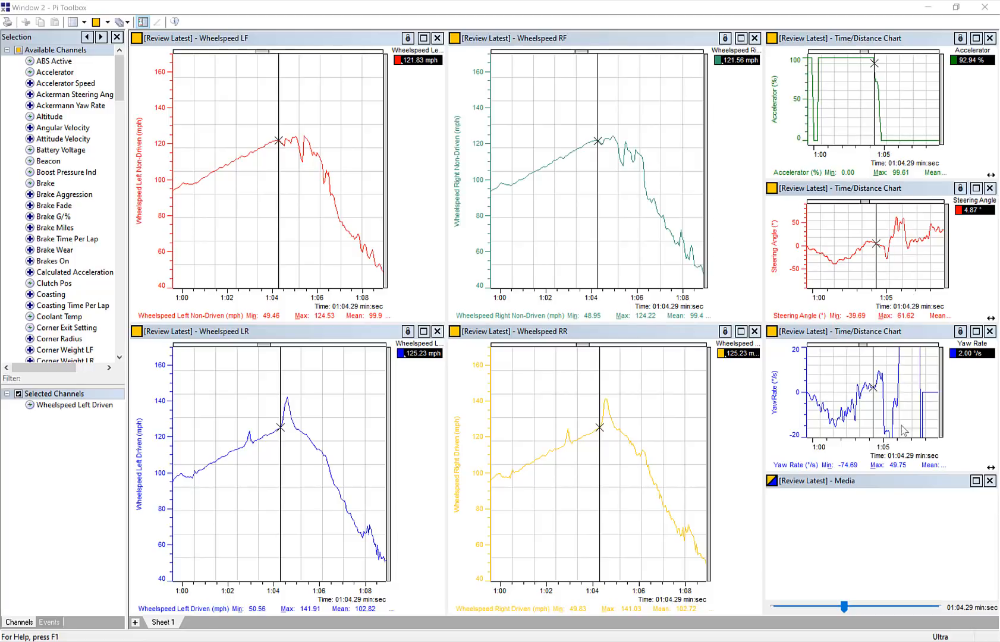
mouse_move(885, 392)
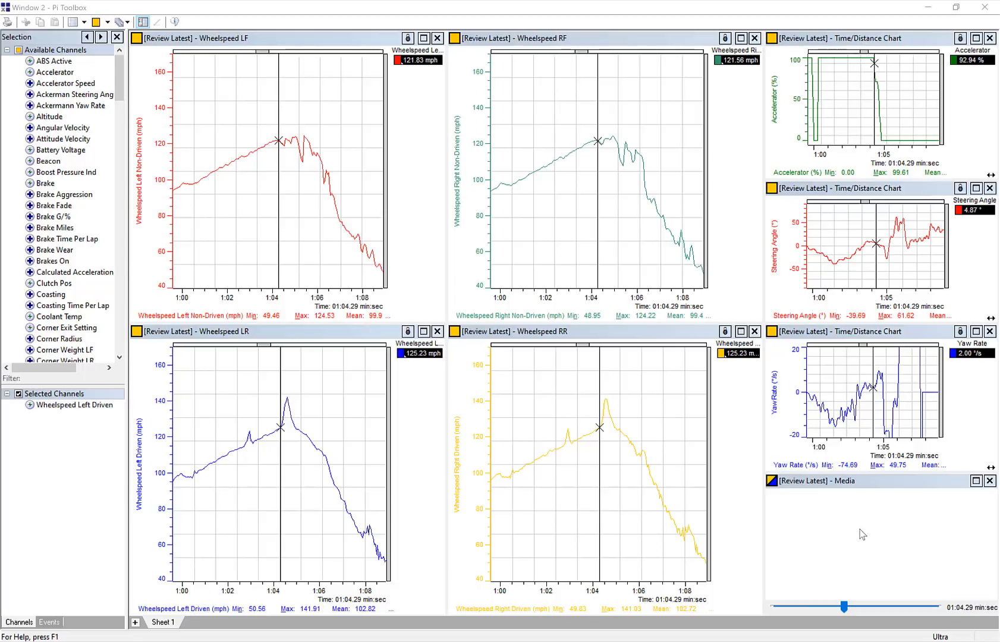
mouse_move(822, 503)
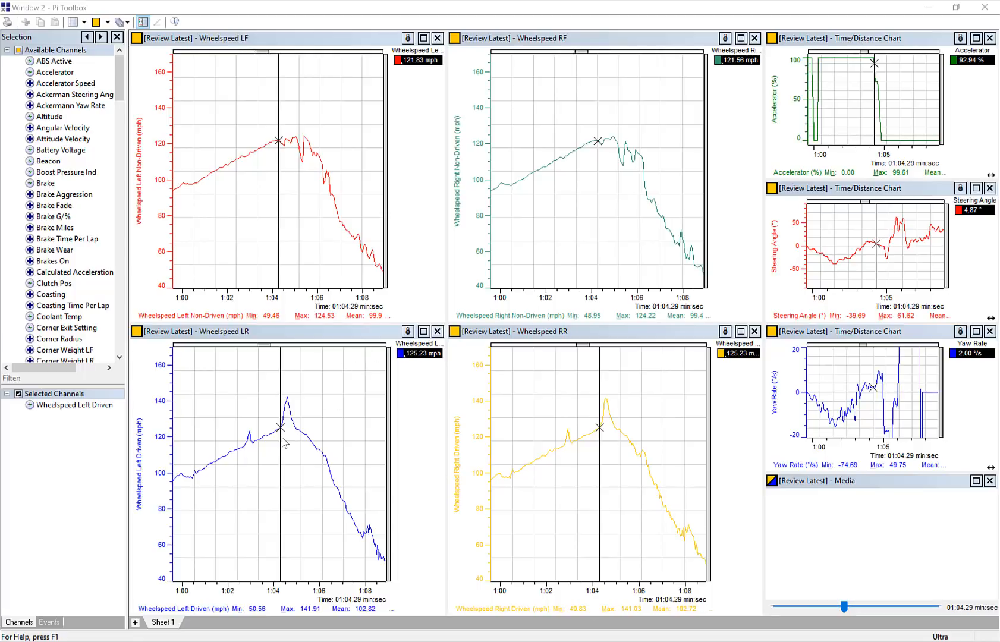
mouse_move(278, 425)
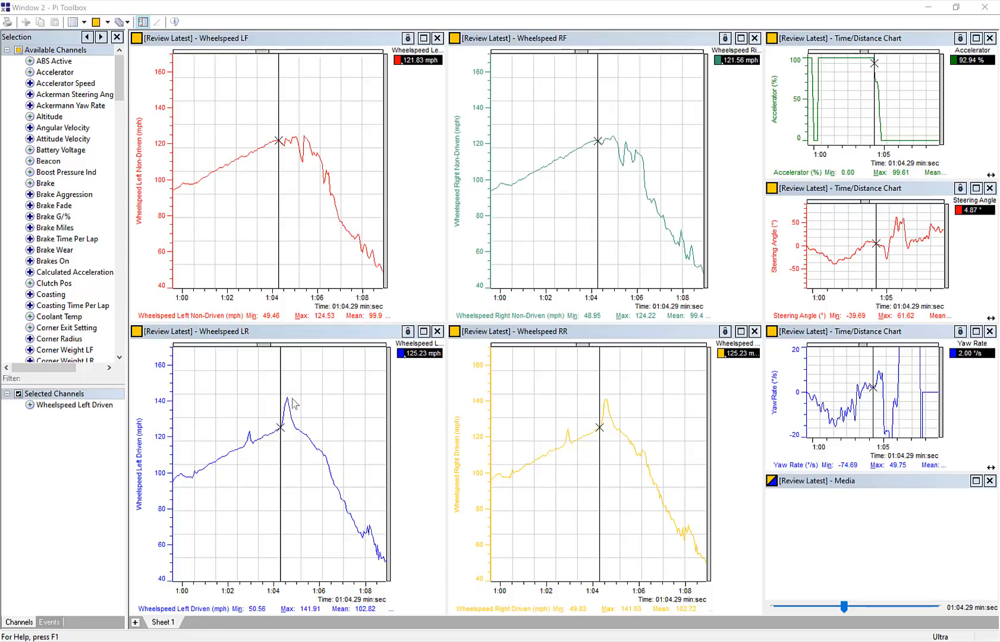
mouse_move(288, 432)
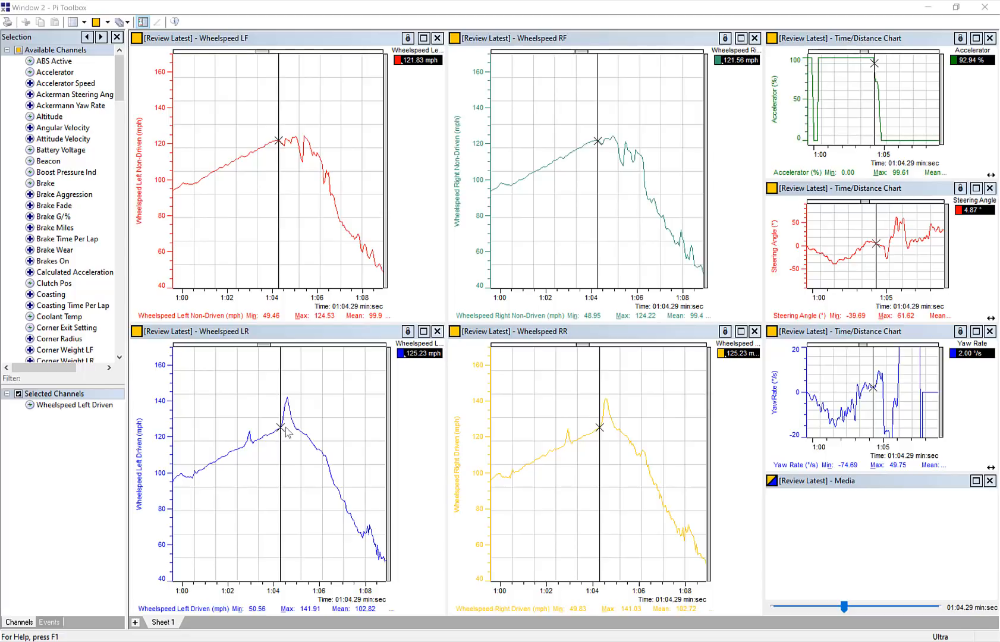
mouse_move(255, 451)
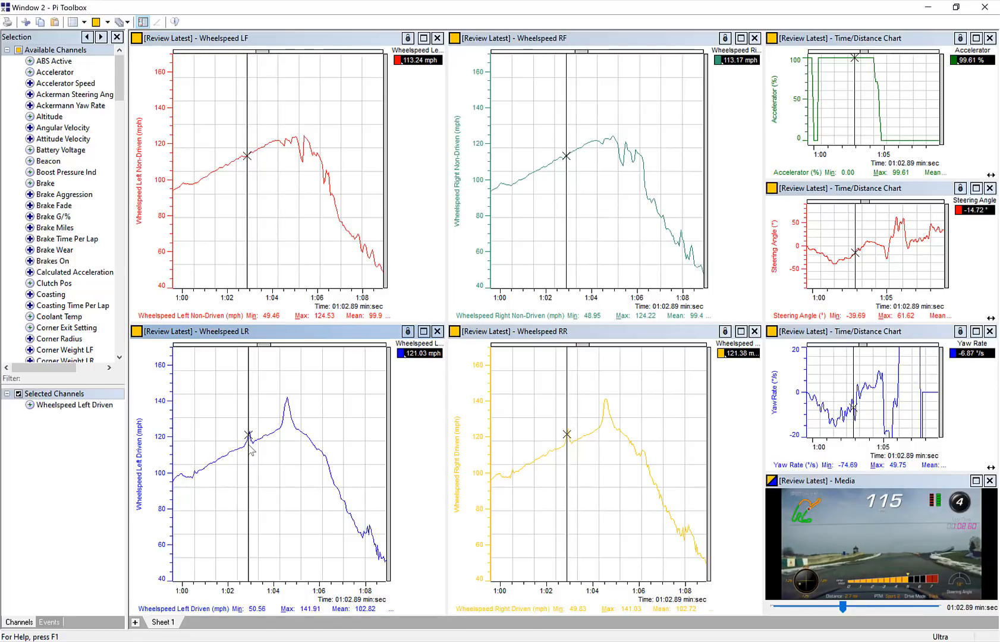
mouse_move(285, 436)
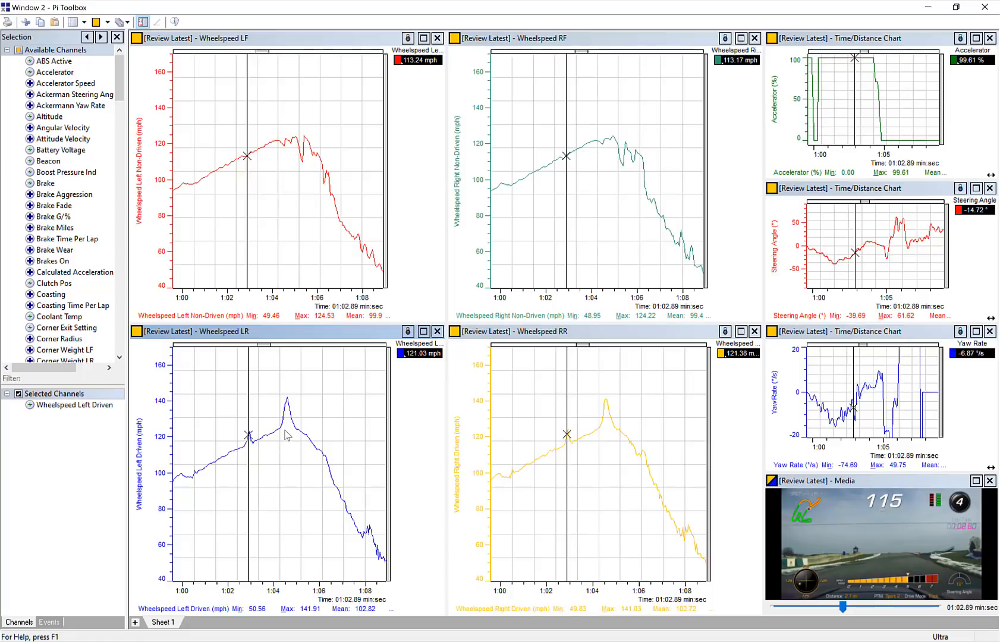
mouse_move(288, 410)
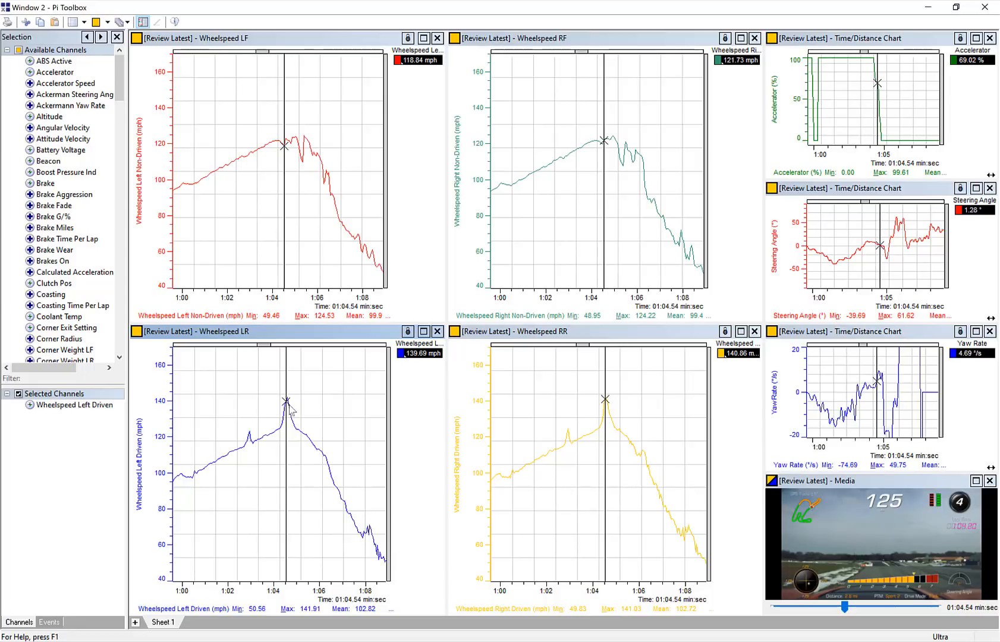
mouse_move(283, 429)
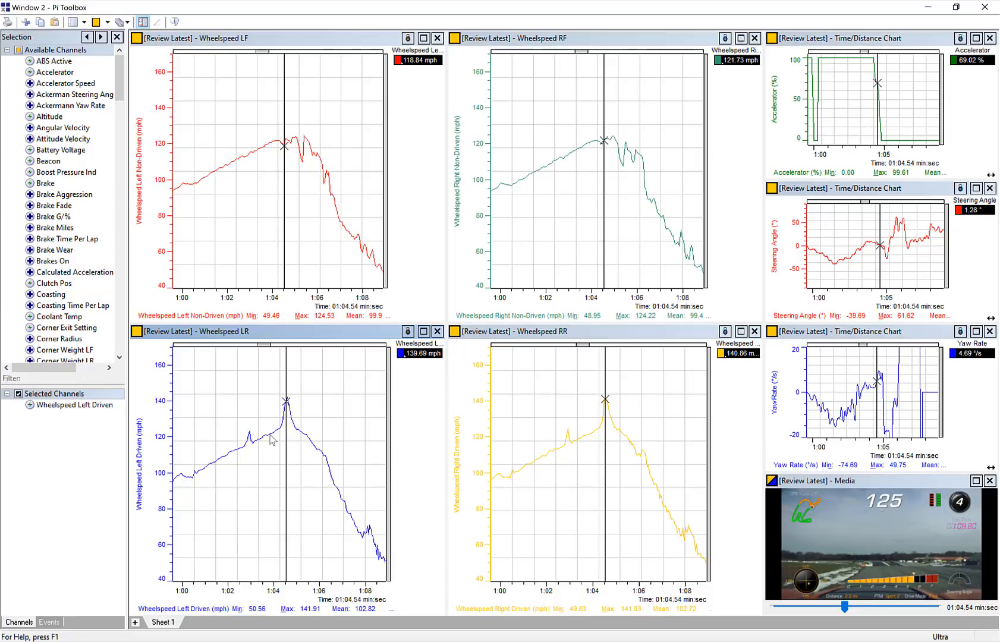
mouse_move(285, 440)
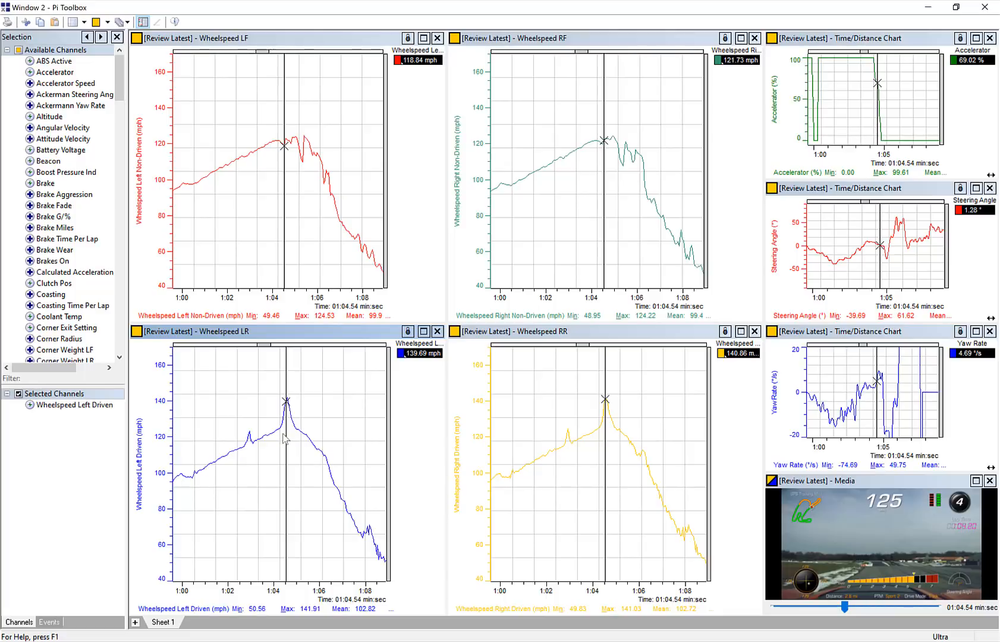
mouse_move(302, 422)
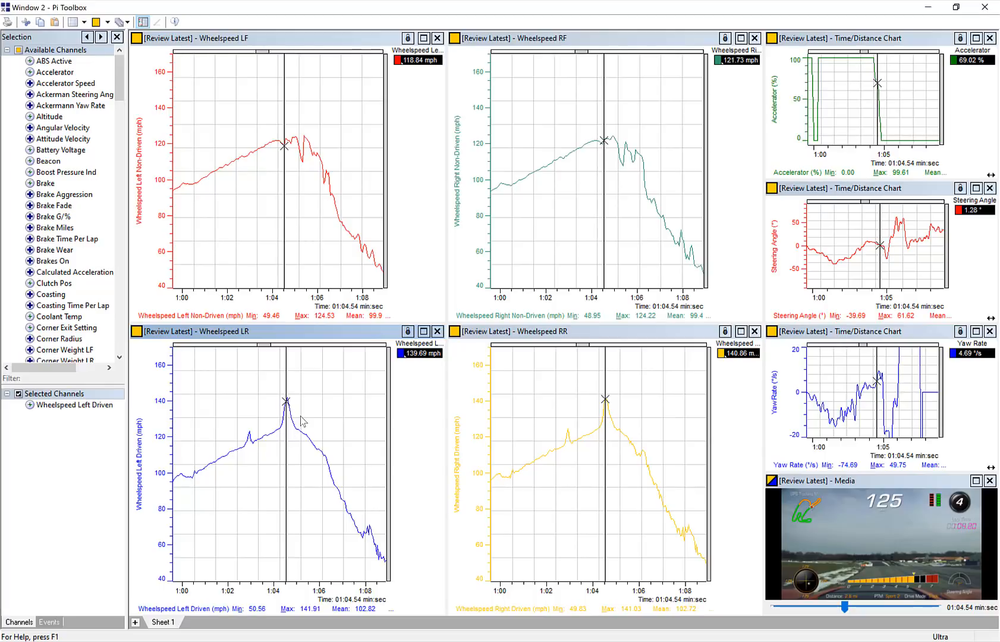
mouse_move(293, 436)
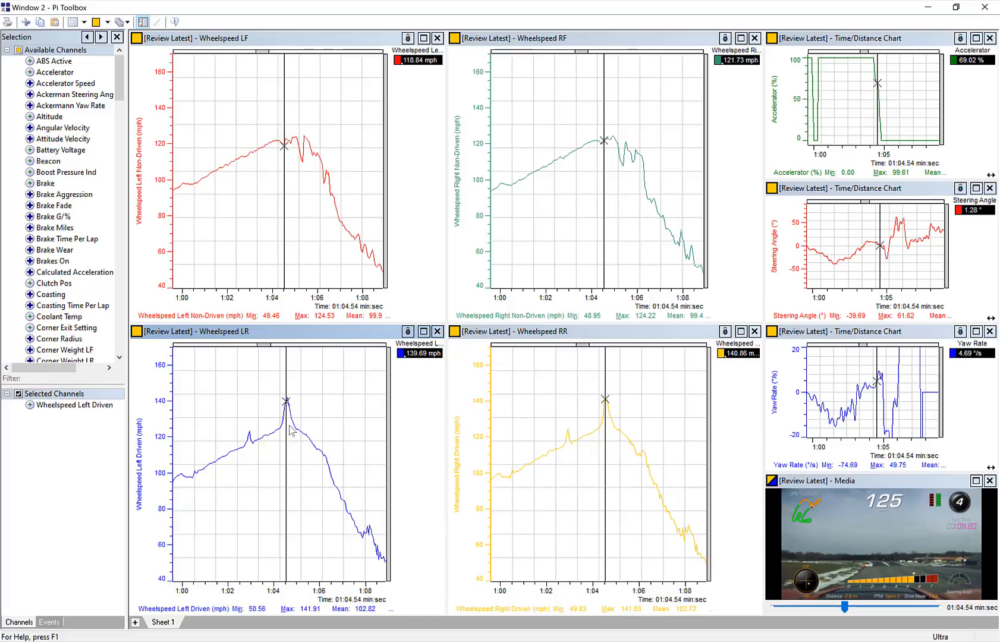
mouse_move(281, 438)
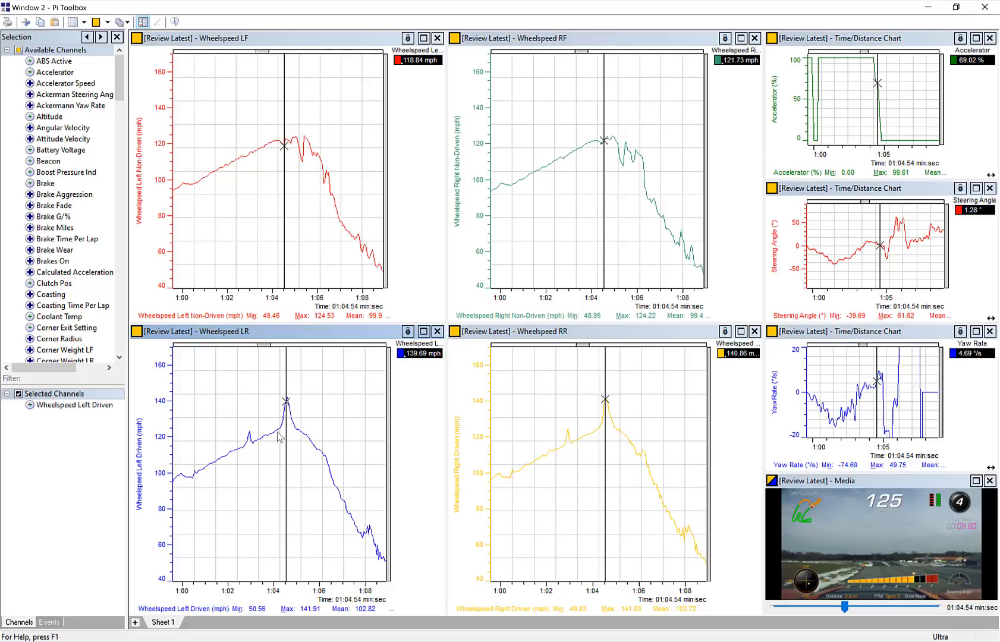
mouse_move(292, 432)
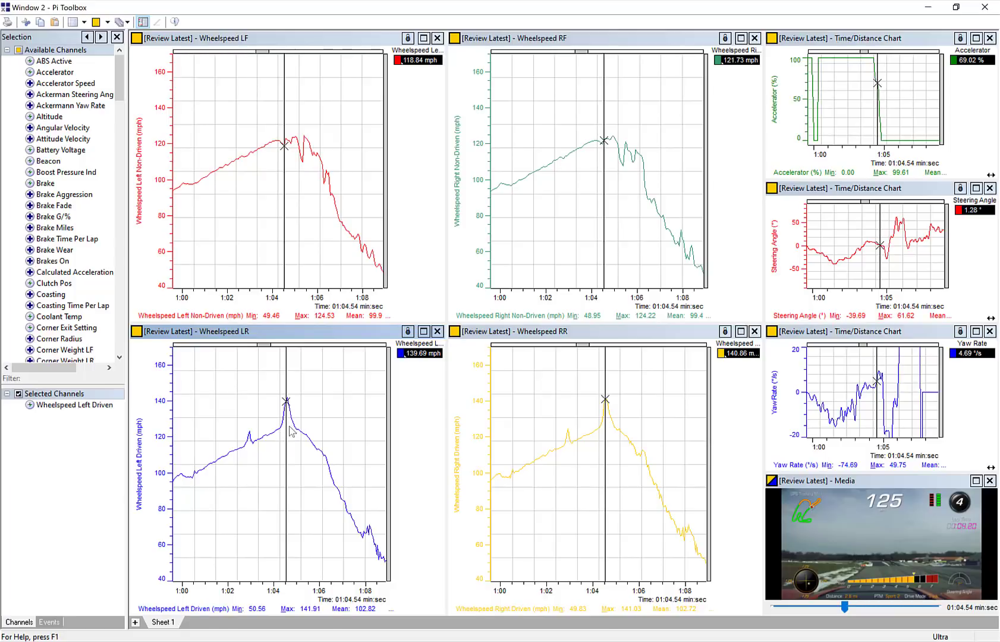
mouse_move(279, 442)
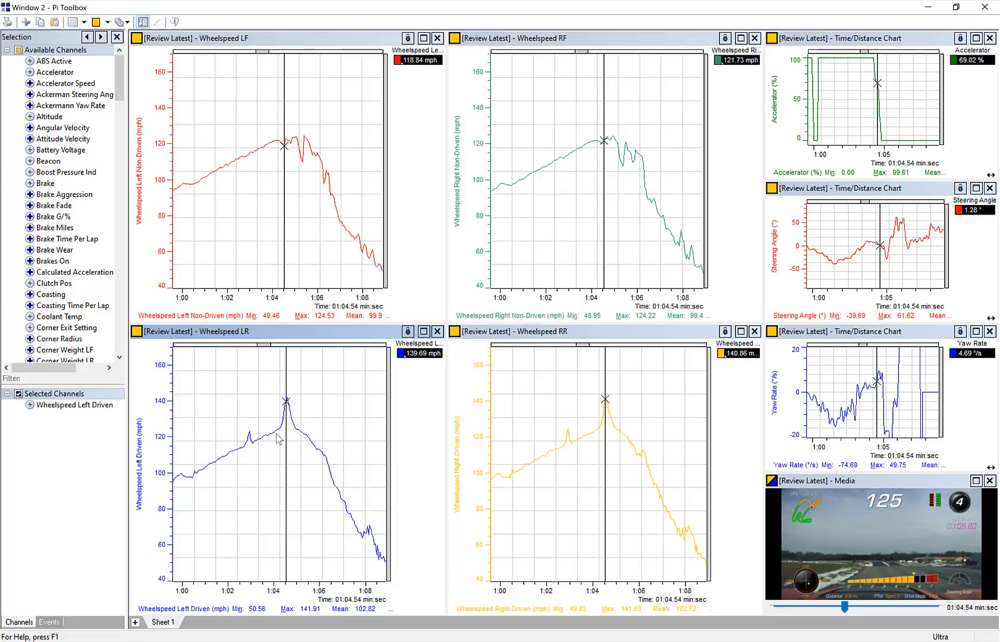
mouse_move(285, 438)
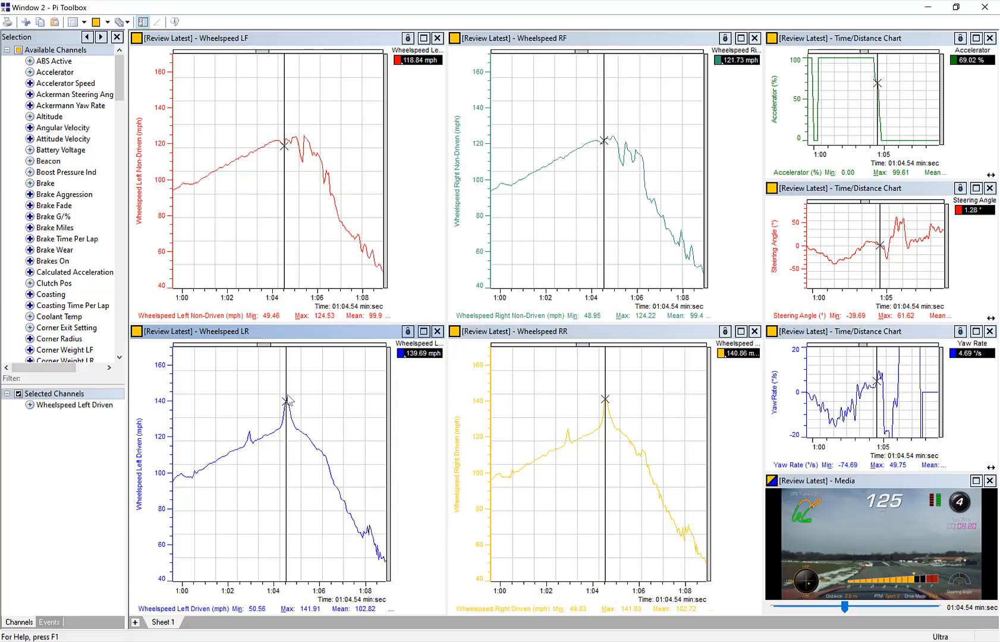
mouse_move(286, 434)
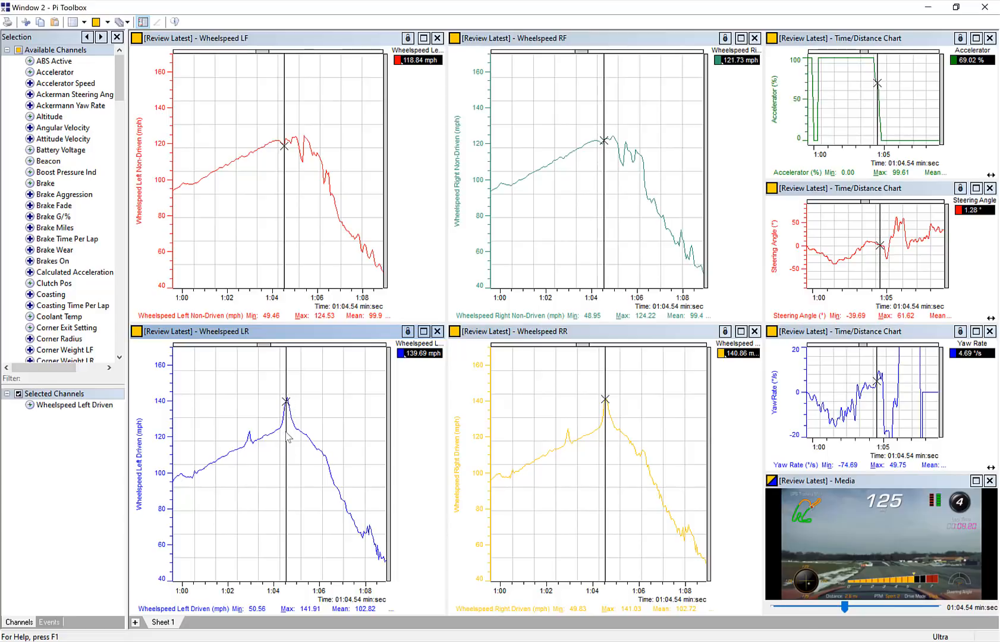
mouse_move(295, 442)
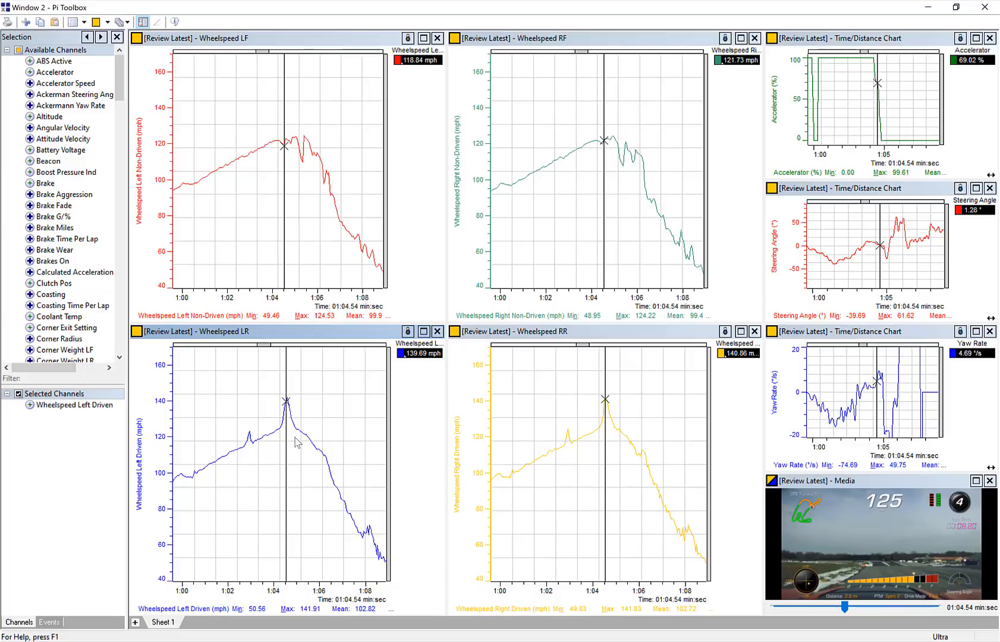
mouse_move(301, 443)
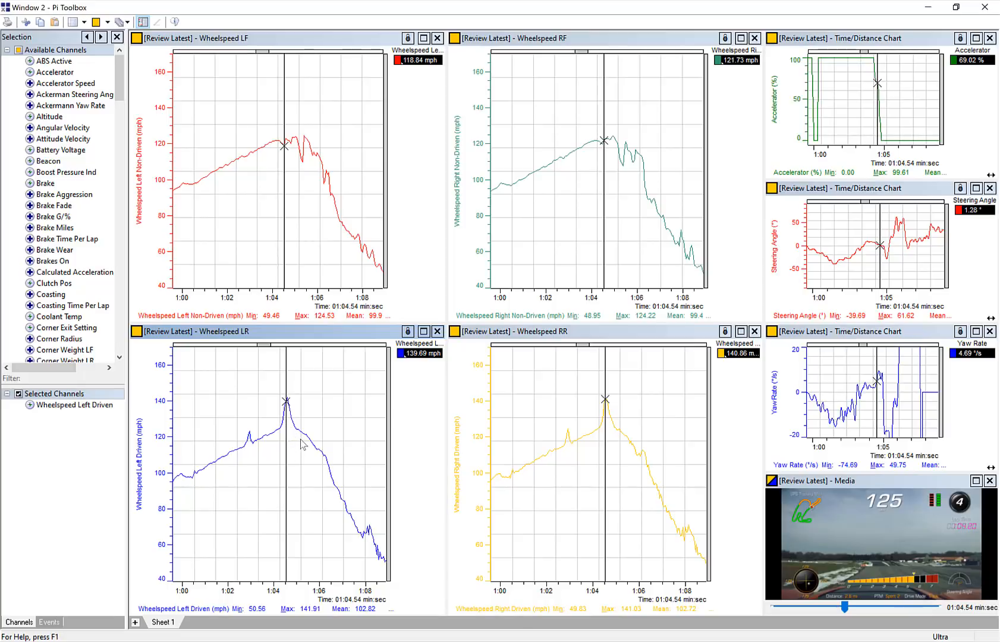
mouse_move(276, 435)
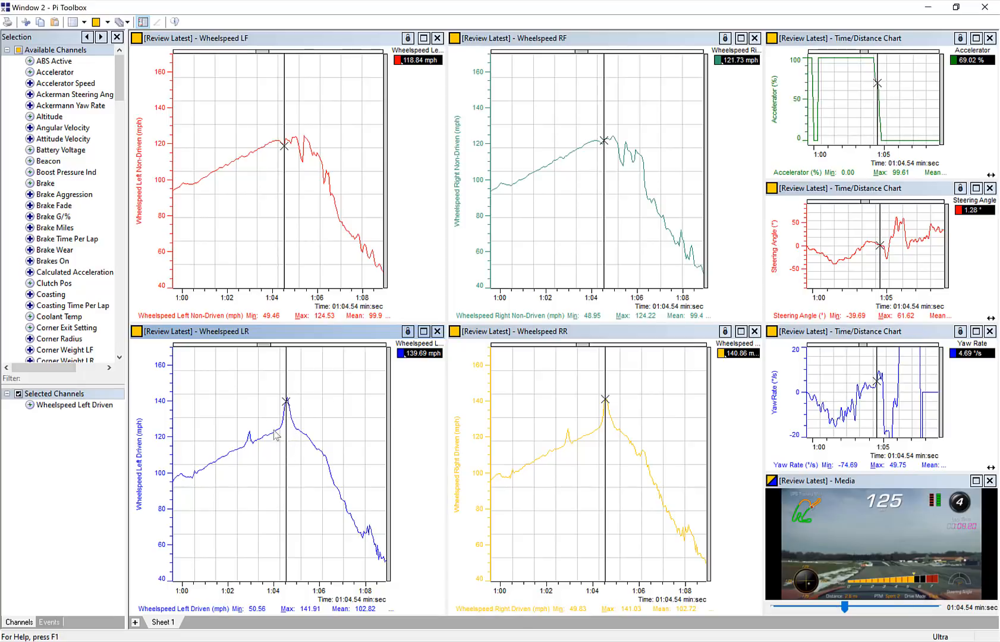
mouse_move(275, 412)
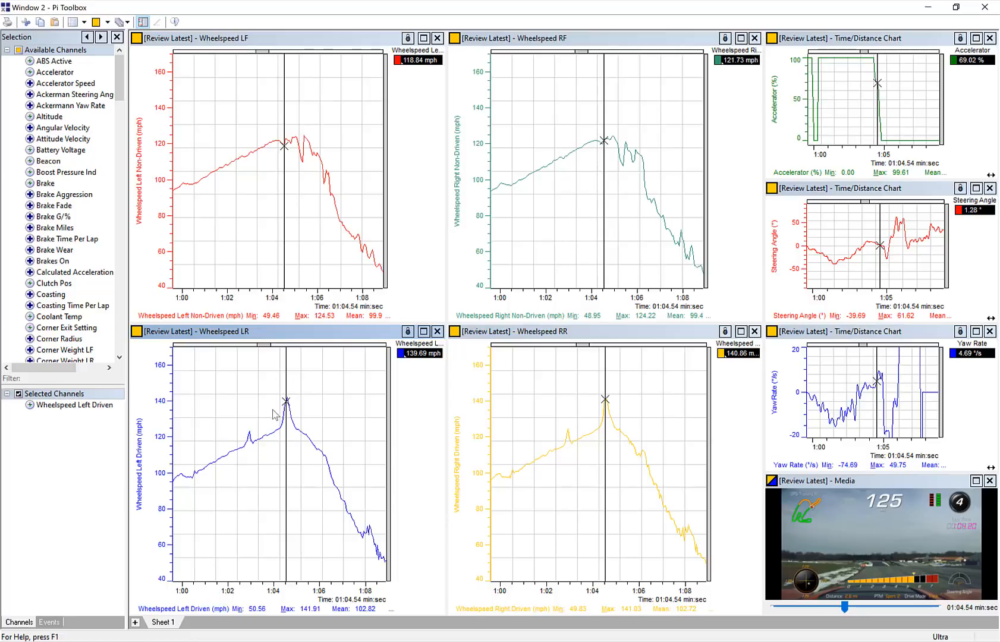
mouse_move(680, 353)
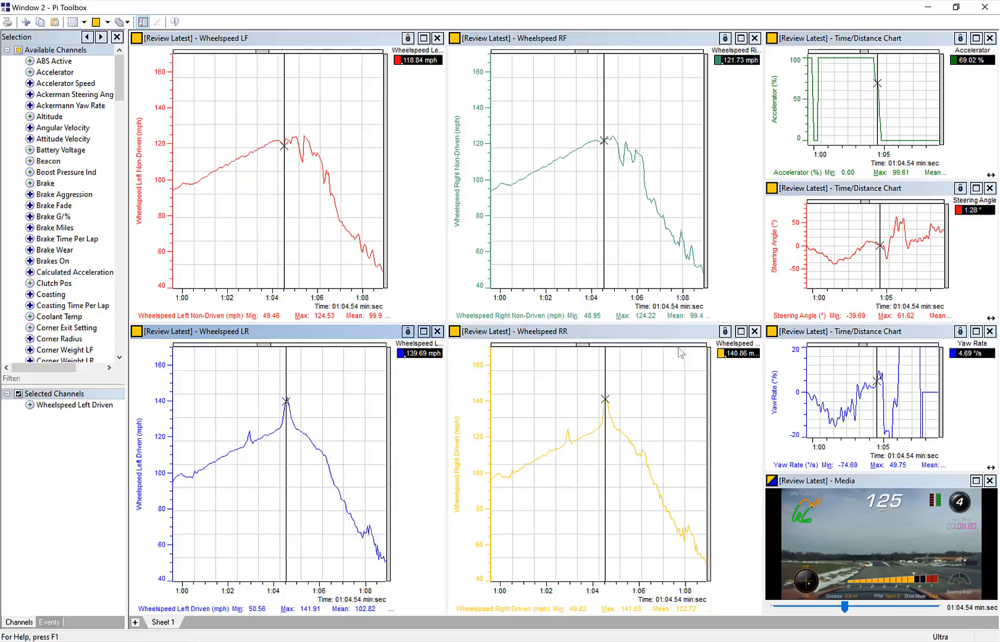
mouse_move(980, 215)
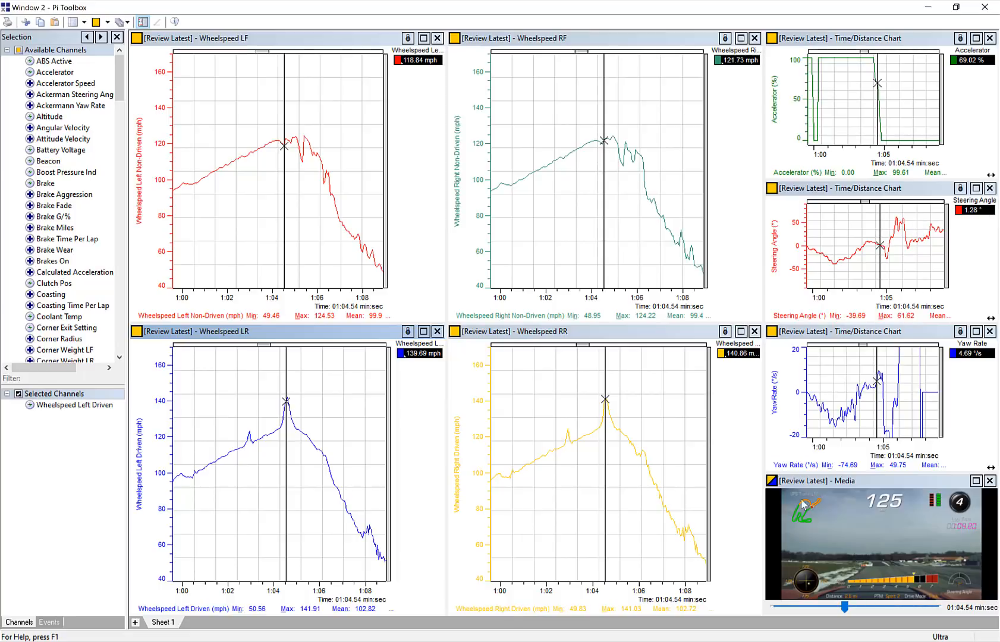
mouse_move(626, 411)
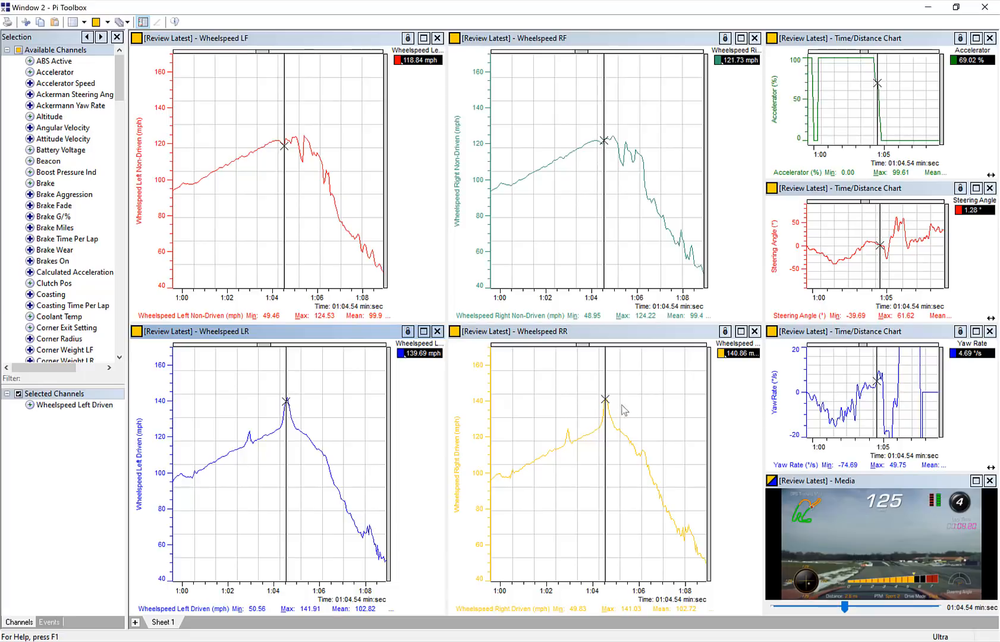
mouse_move(680, 445)
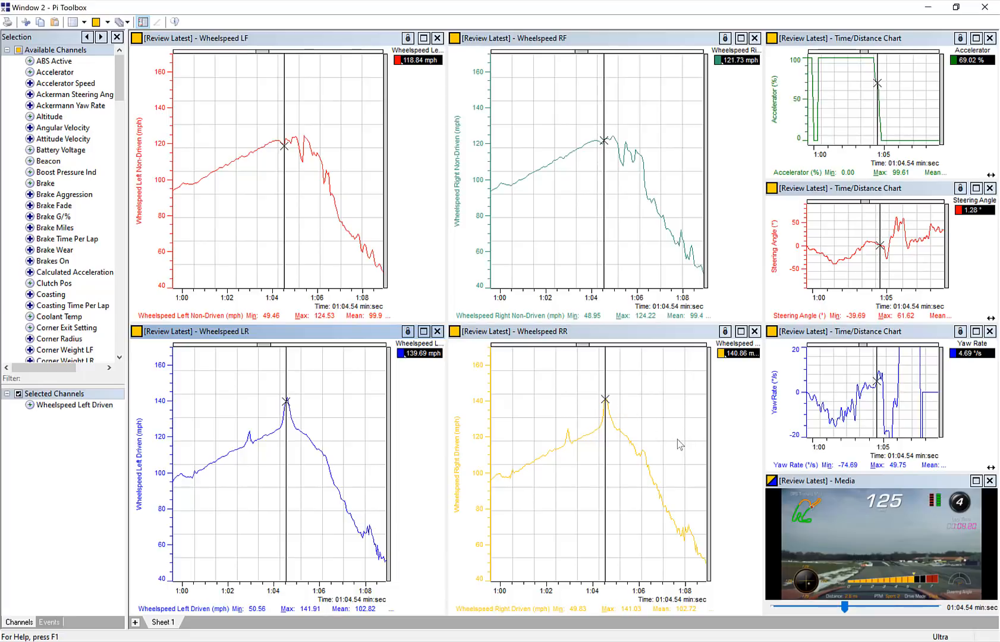
mouse_move(691, 439)
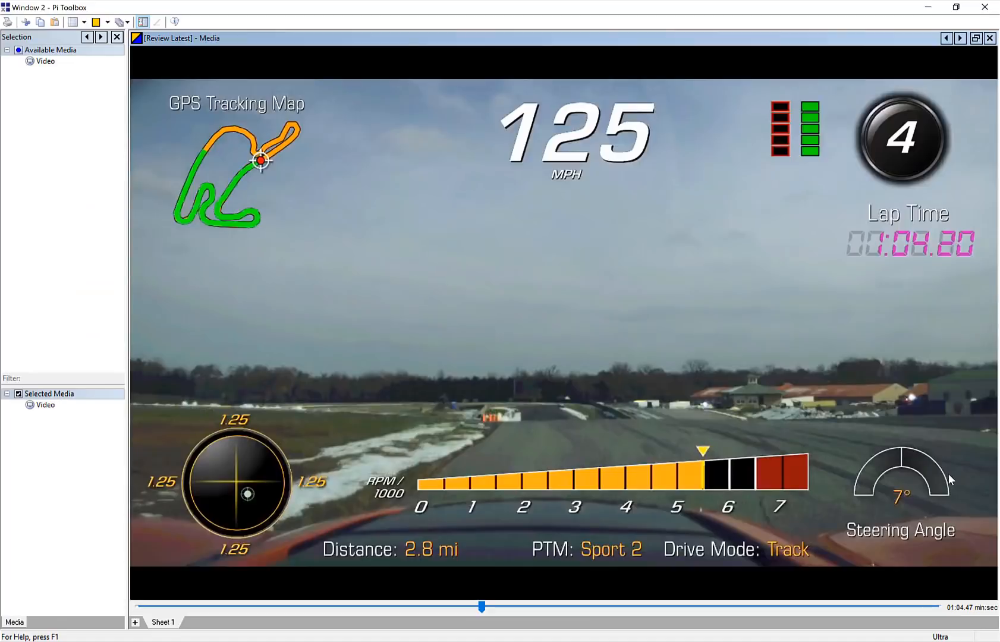
mouse_move(558, 437)
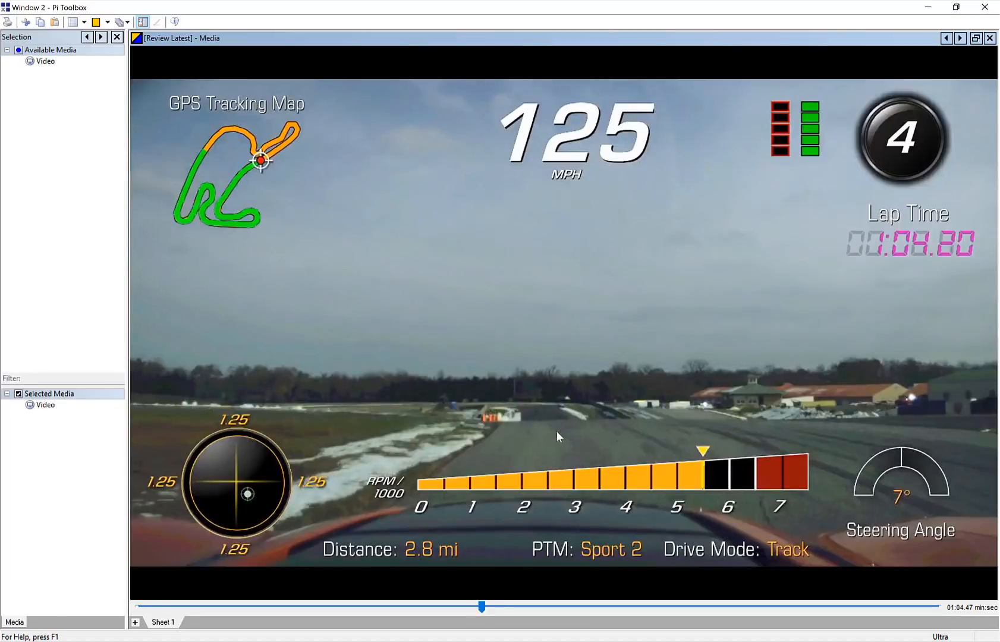
mouse_move(555, 445)
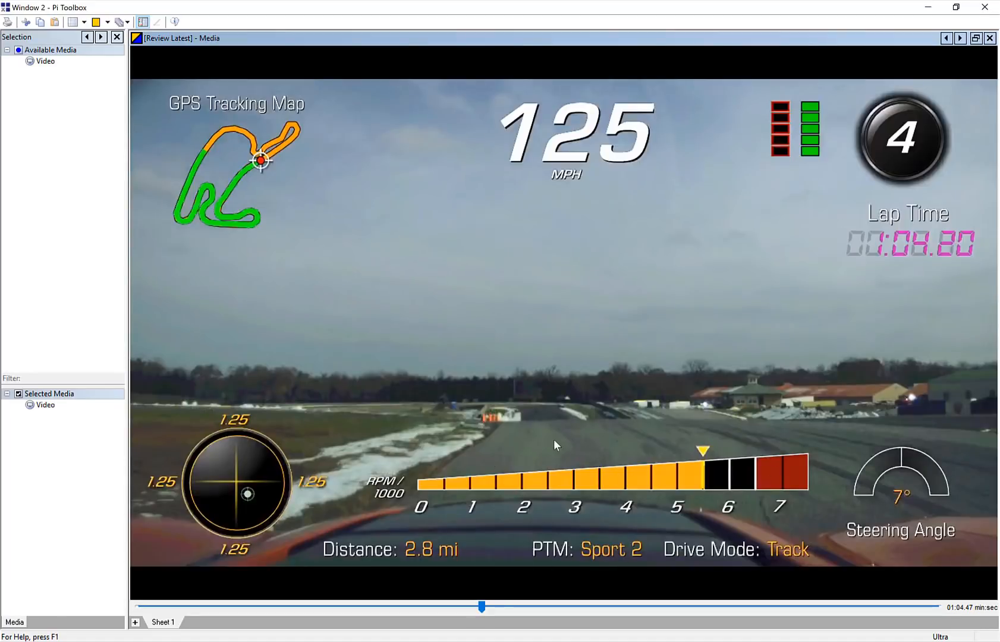
mouse_move(837, 430)
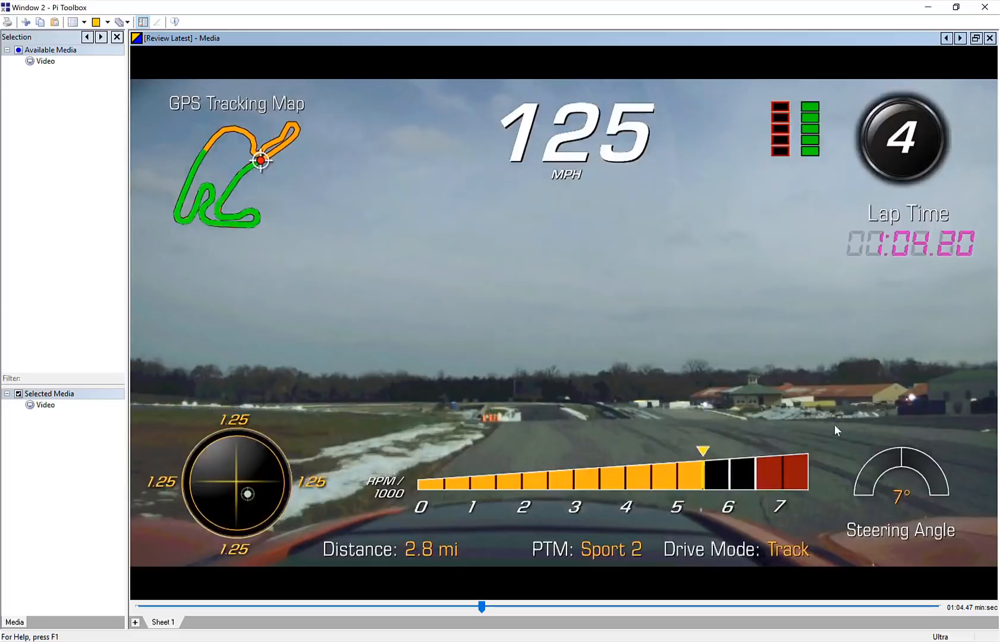
mouse_move(845, 436)
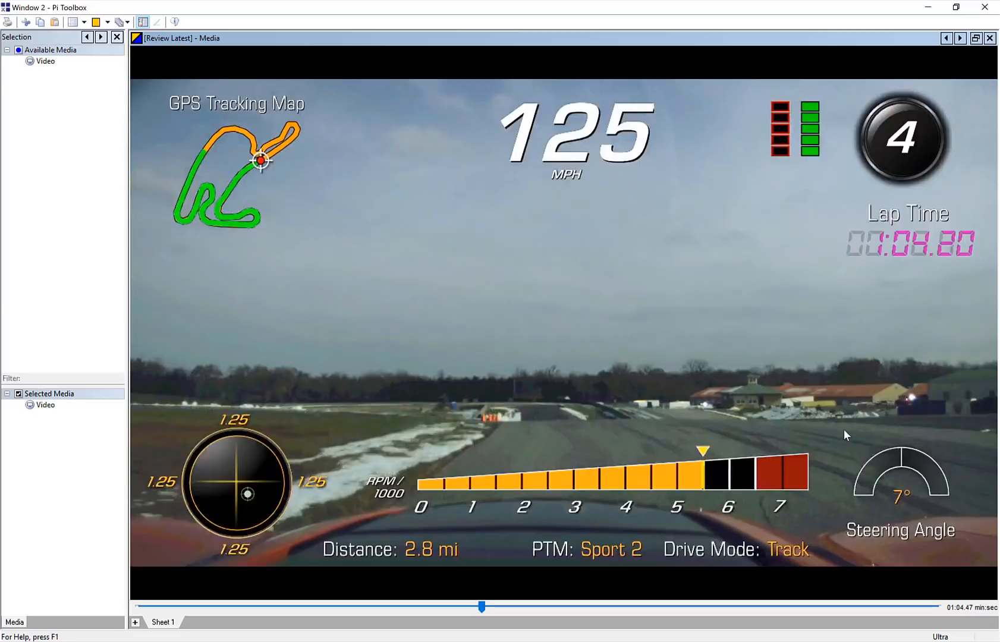
mouse_move(968, 15)
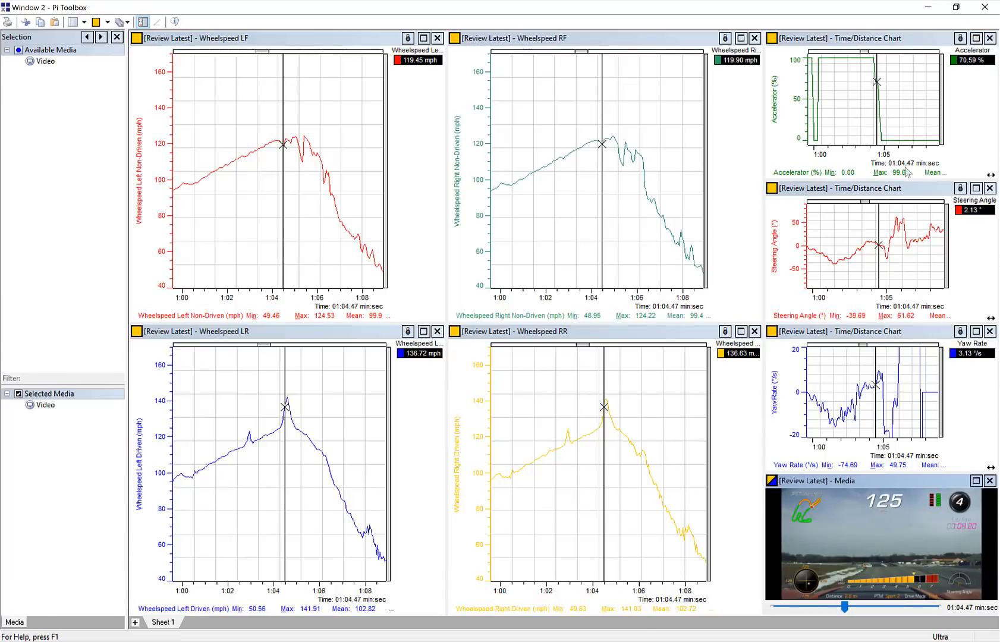
mouse_move(827, 302)
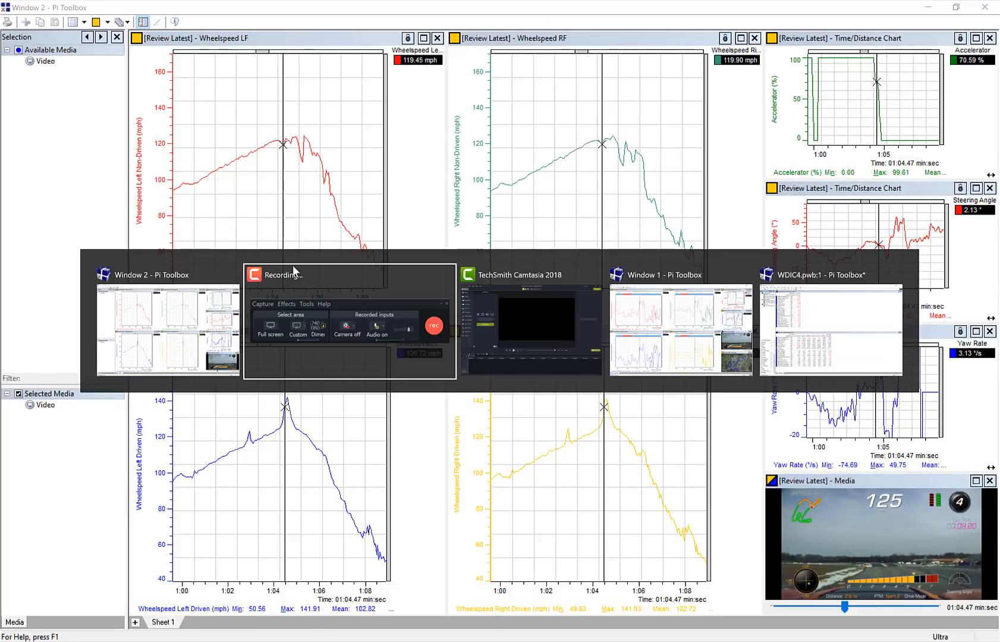
Switch to the suspension workbook showing wheel travel, brake, vertical G, video and aerial map.
click(662, 275)
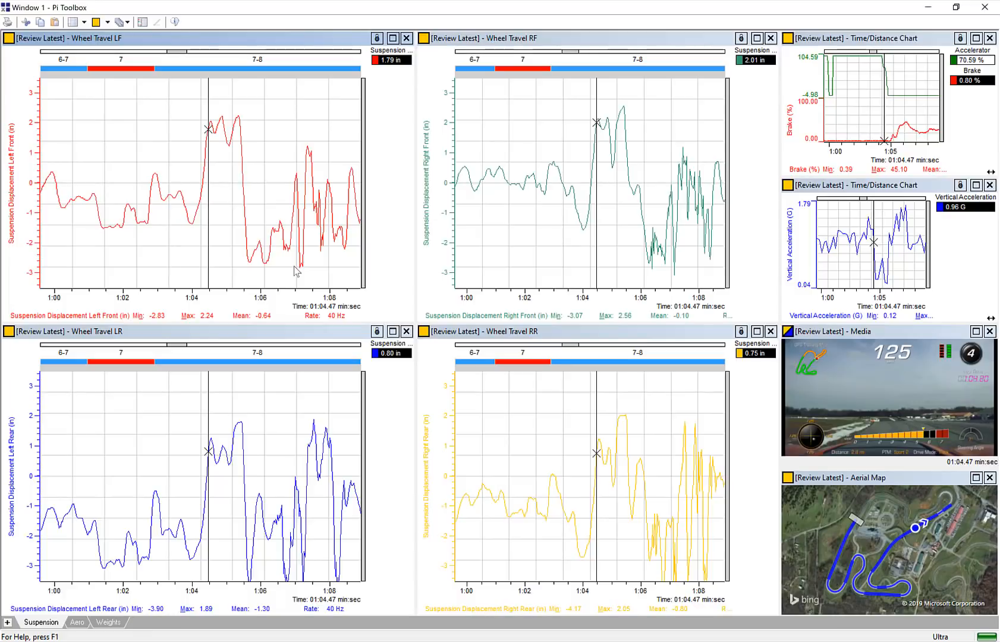
mouse_move(180, 248)
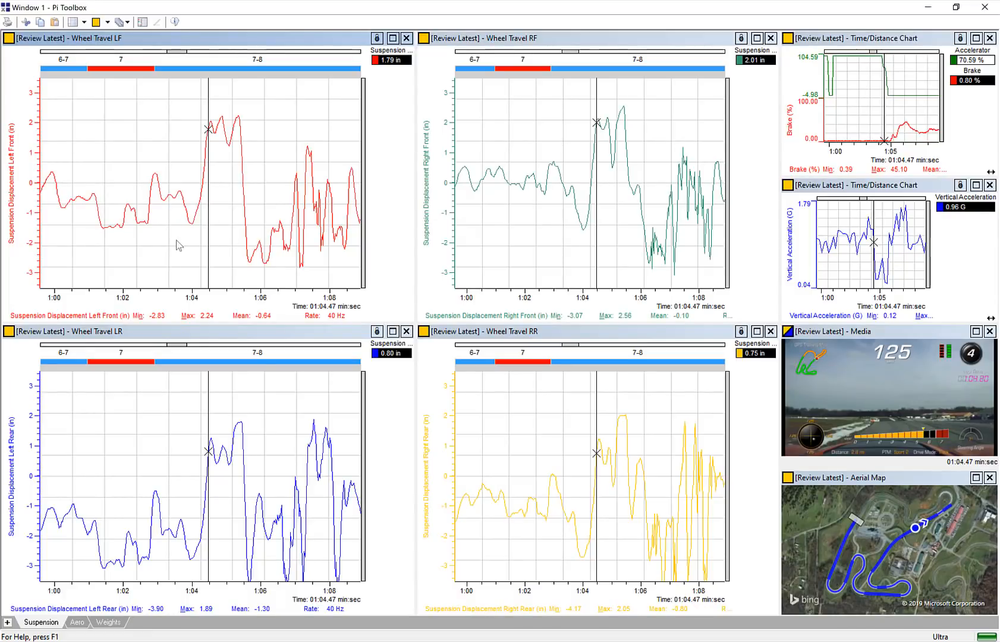
mouse_move(131, 178)
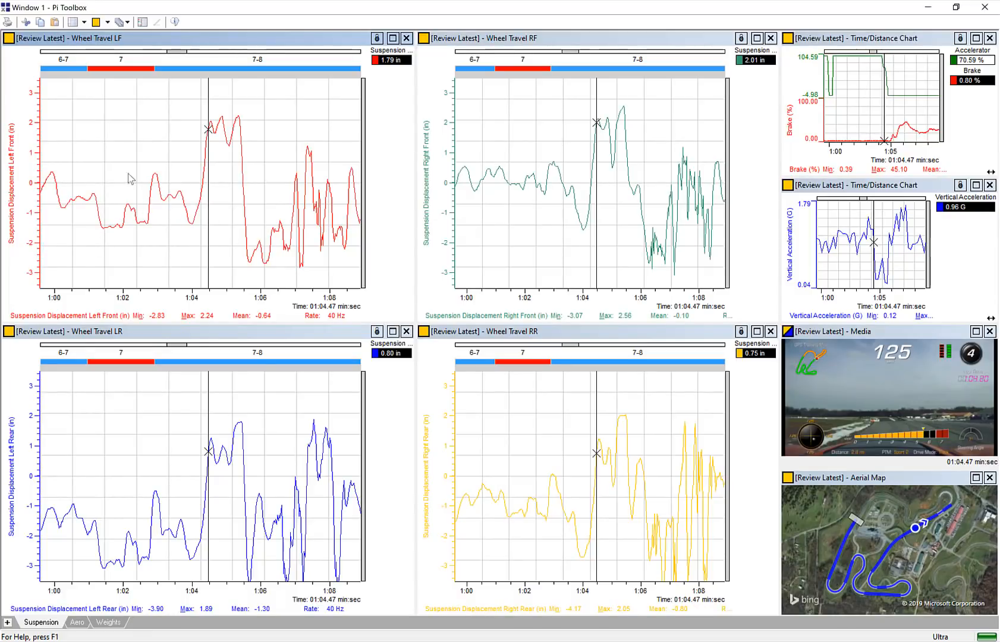
mouse_move(531, 160)
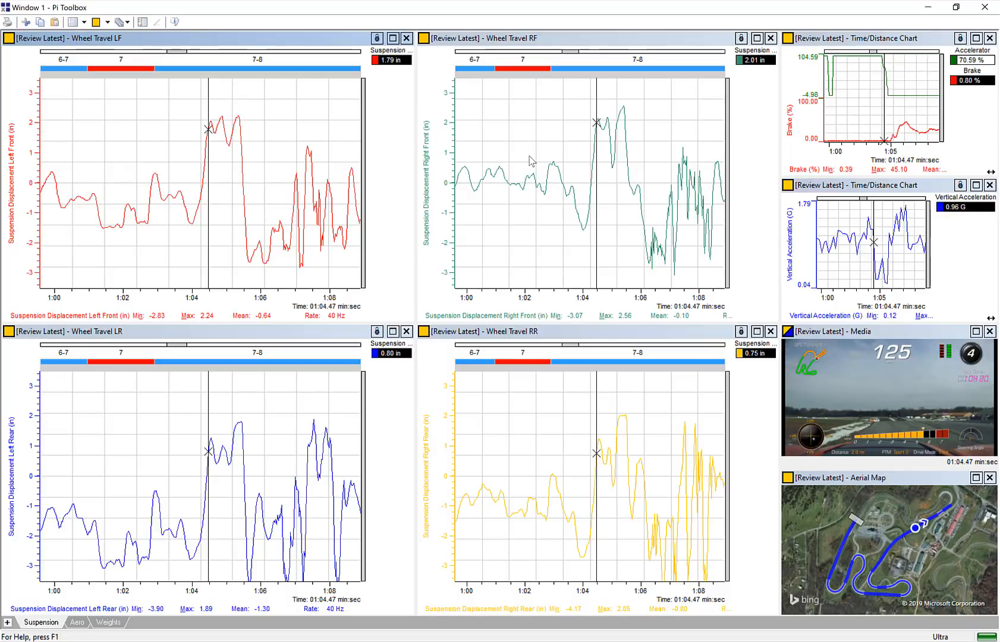
mouse_move(267, 487)
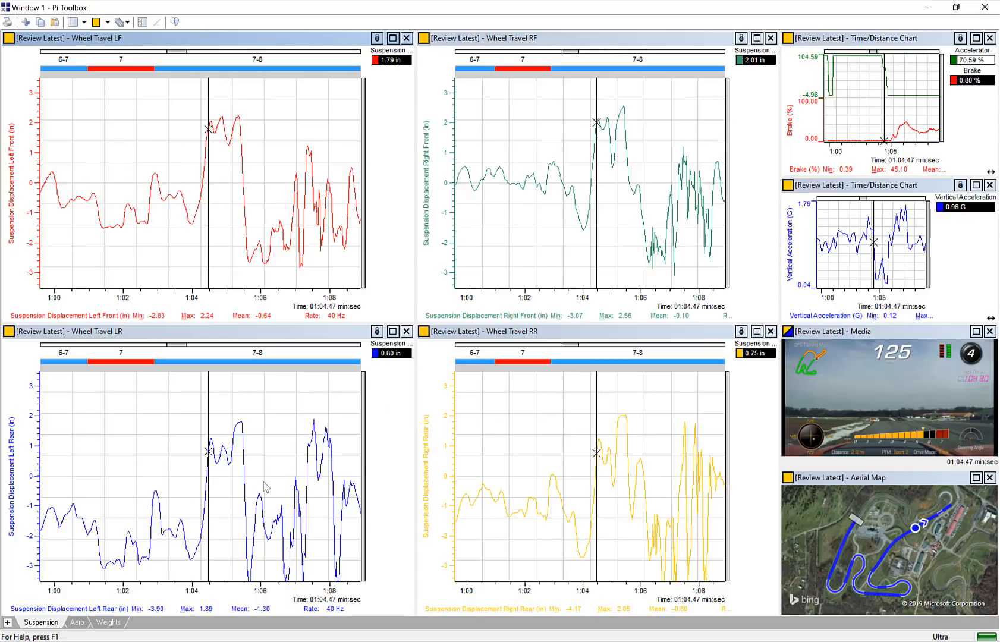
mouse_move(182, 213)
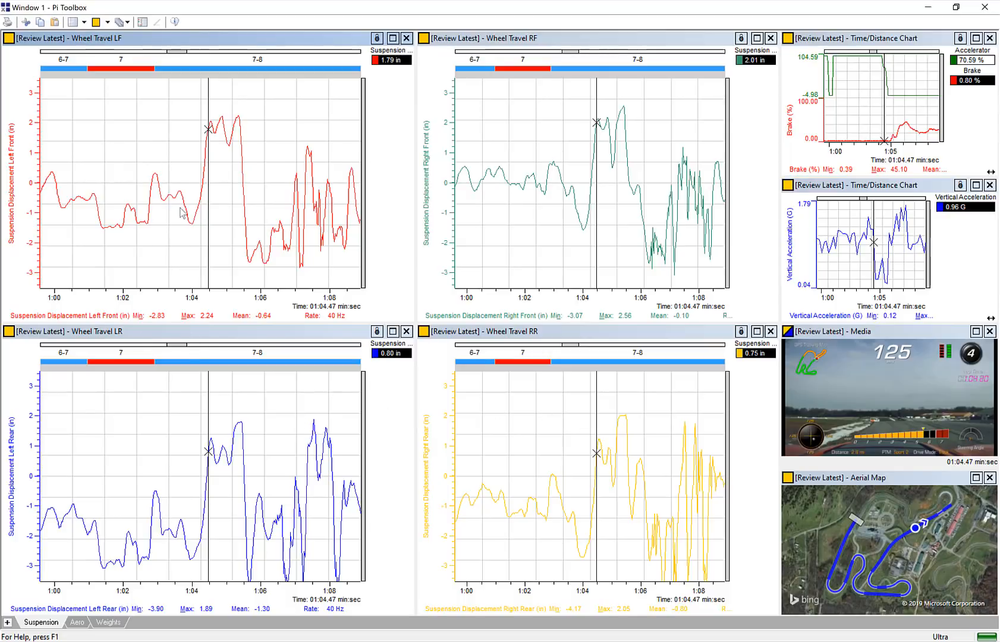
mouse_move(188, 231)
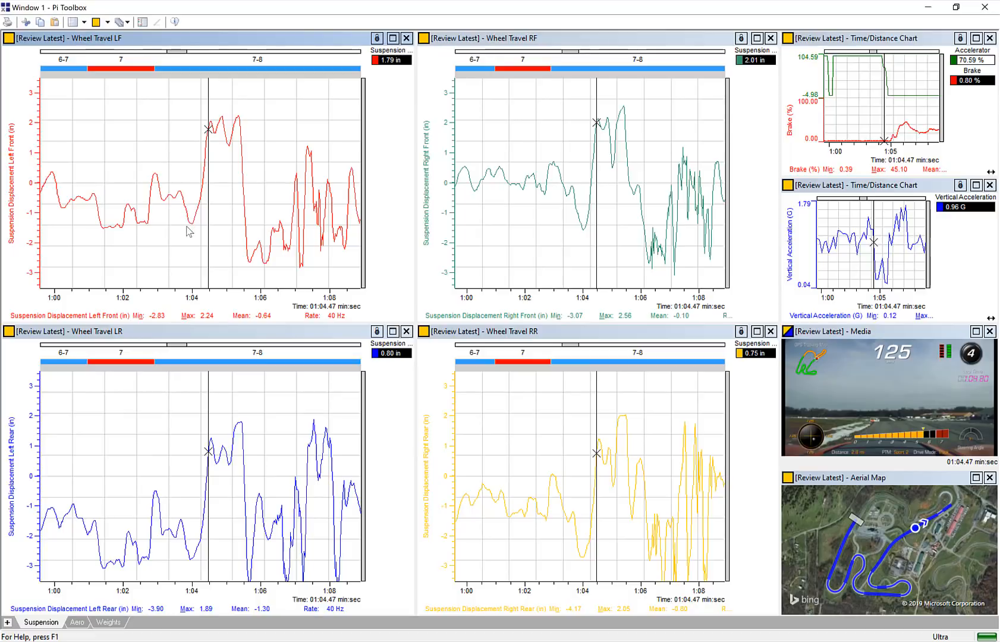
mouse_move(194, 225)
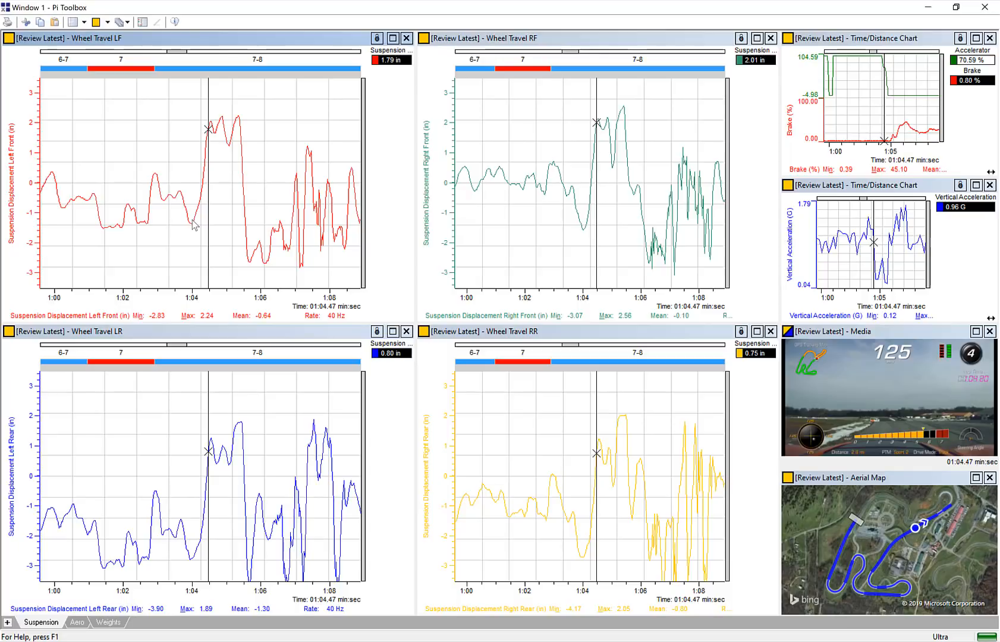
mouse_move(213, 126)
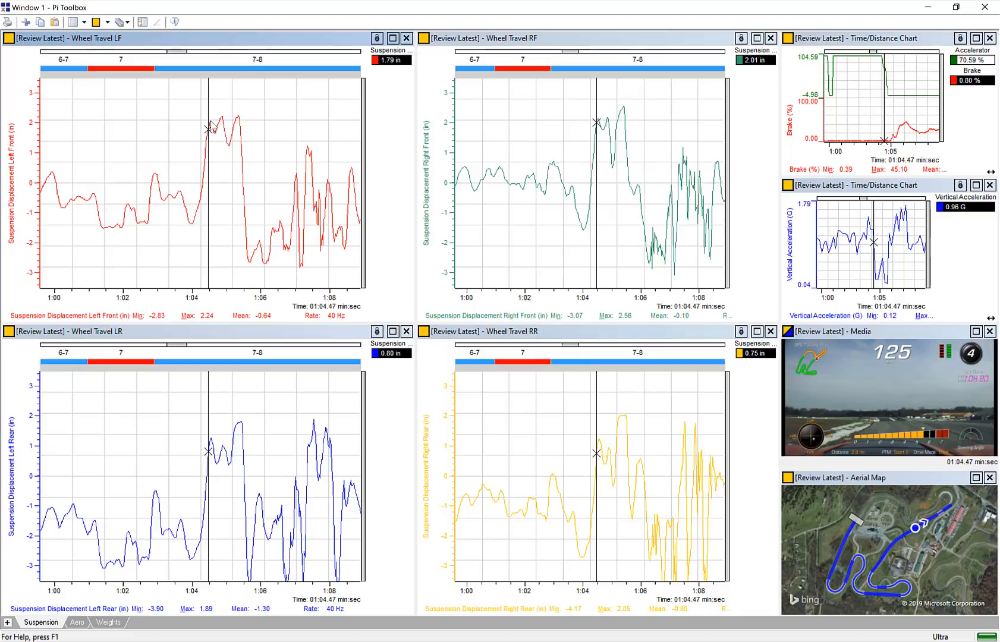
mouse_move(212, 467)
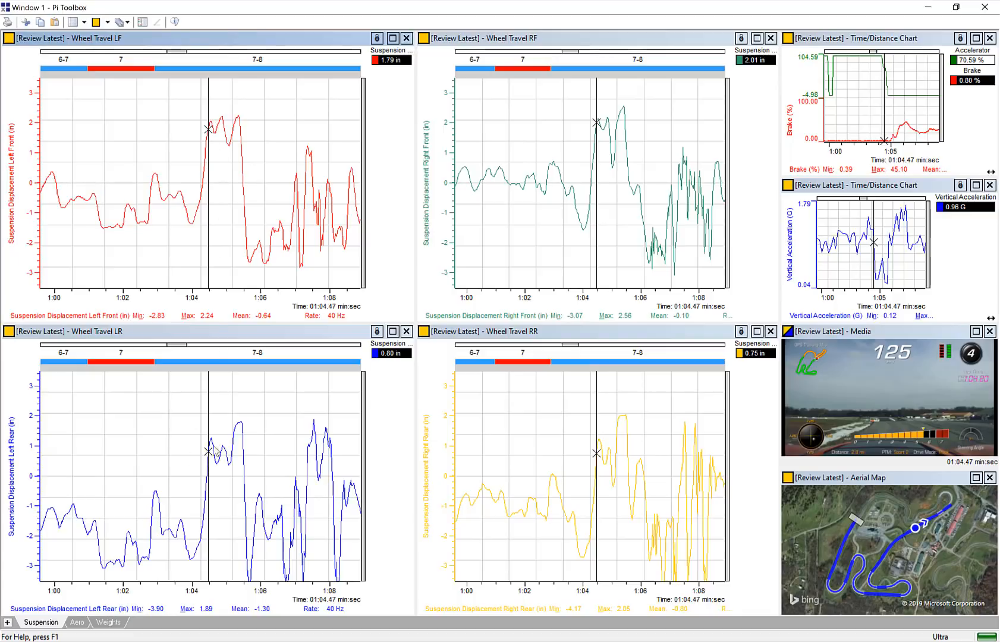
mouse_move(492, 455)
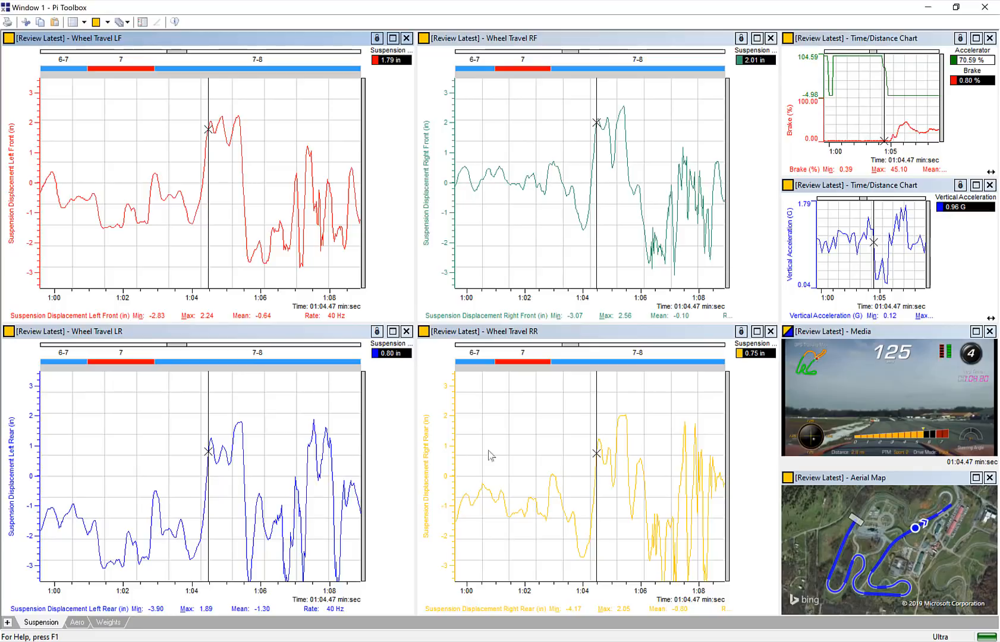
mouse_move(604, 451)
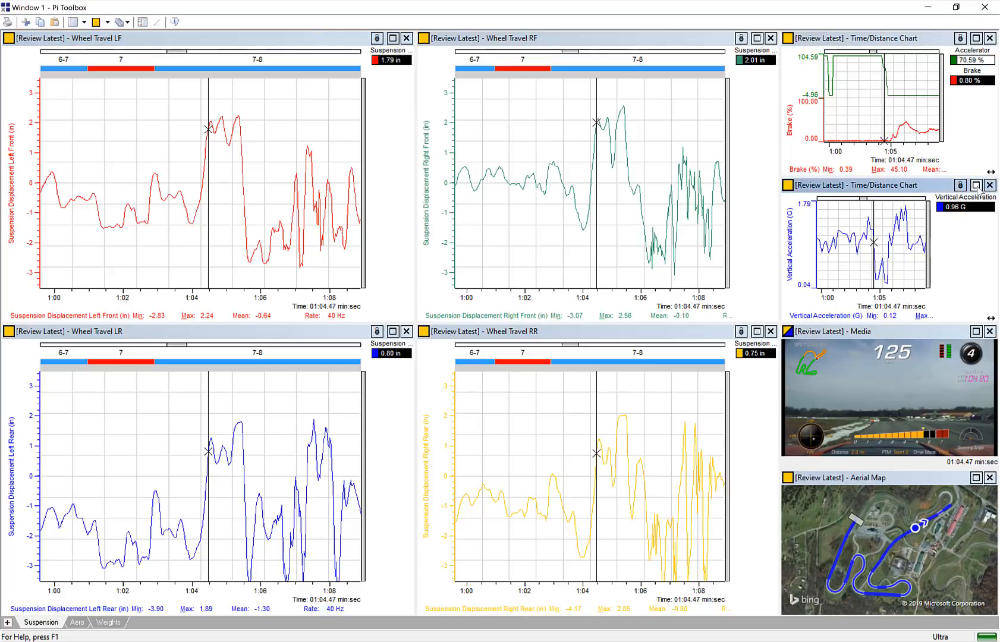
mouse_move(973, 186)
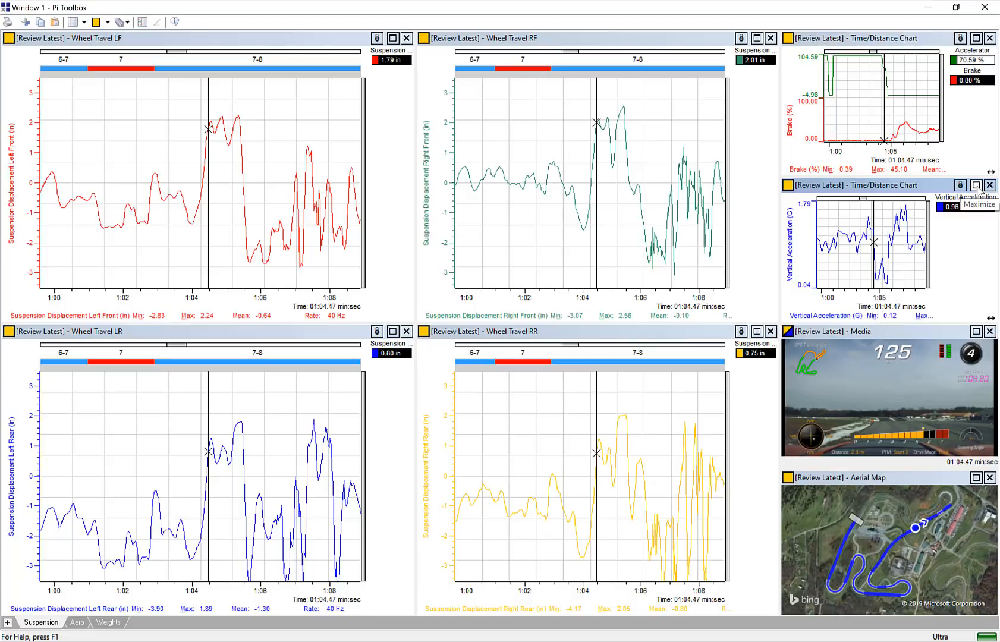
Maximize the Vertical Acceleration chart to trace the G dip around 1:04.8.
click(980, 186)
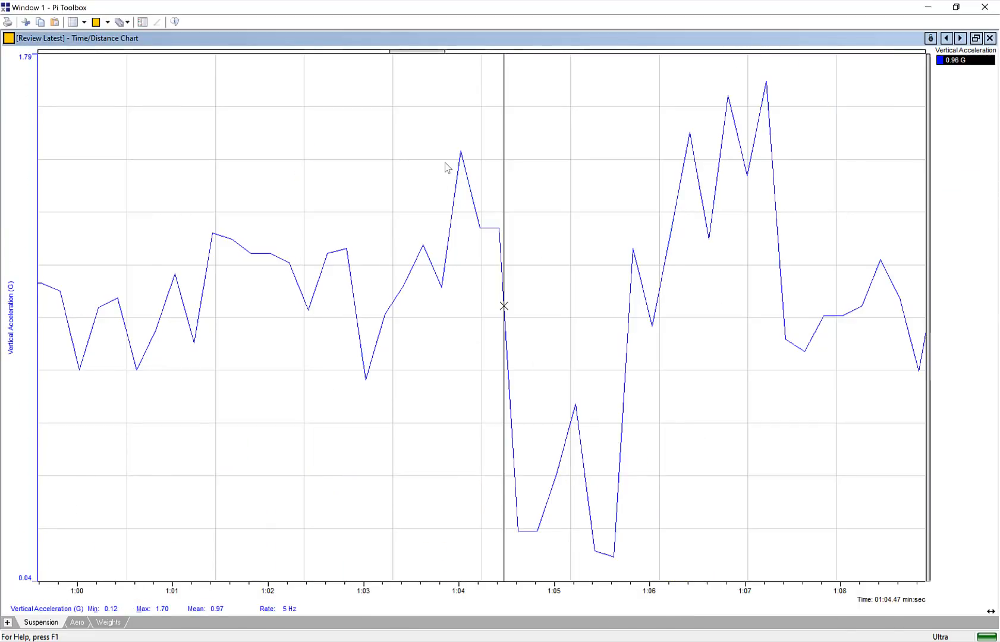
mouse_move(503, 301)
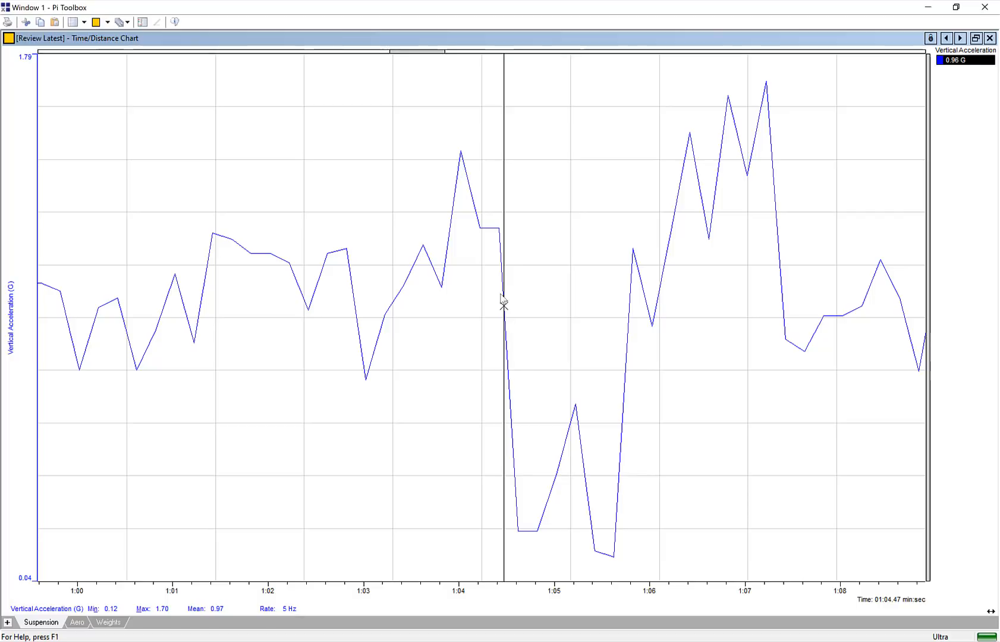
mouse_move(508, 323)
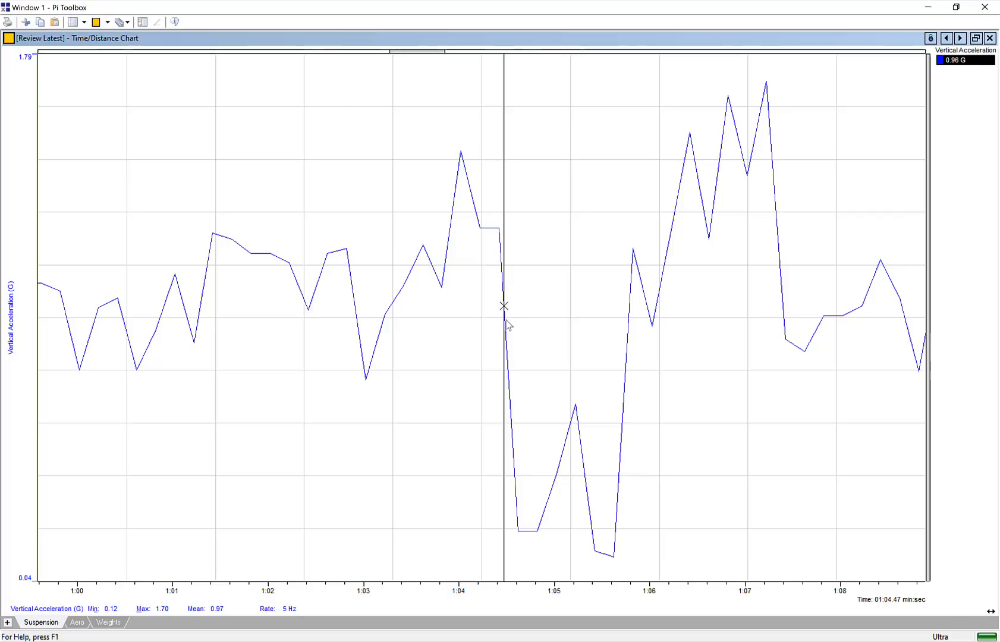
mouse_move(534, 547)
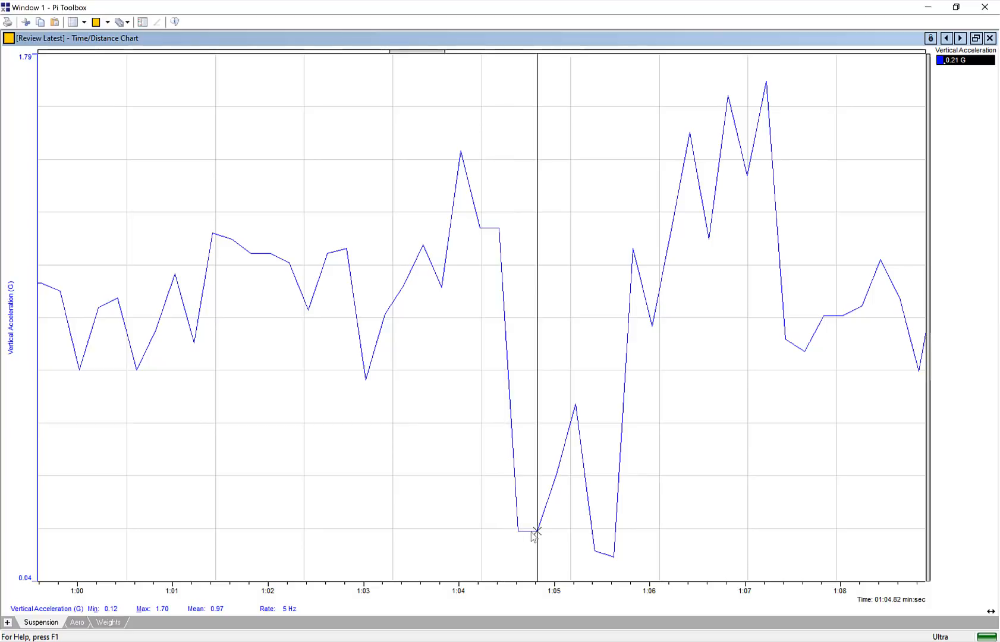
mouse_move(542, 546)
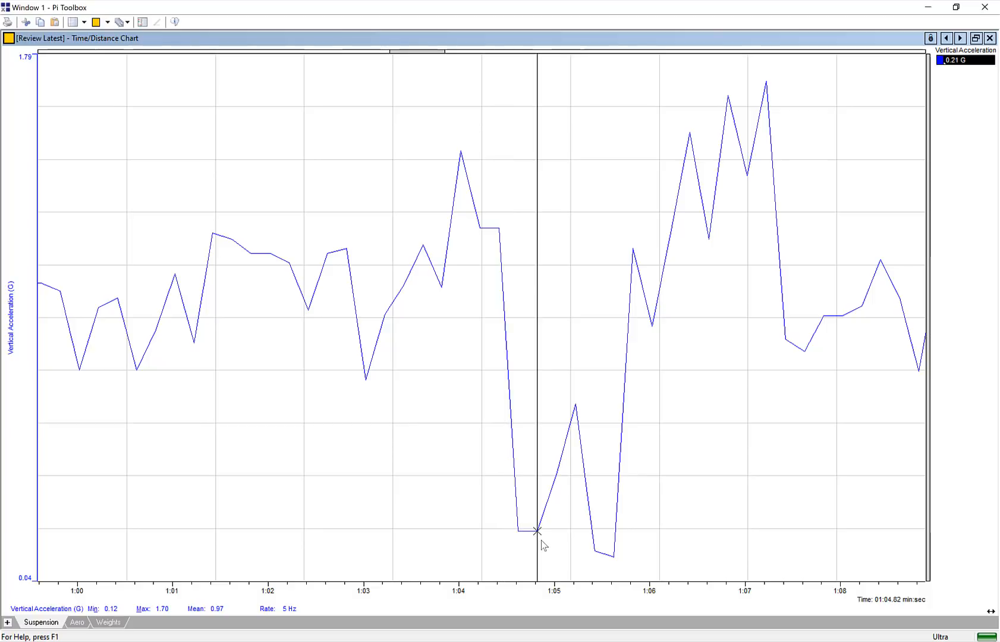
mouse_move(589, 564)
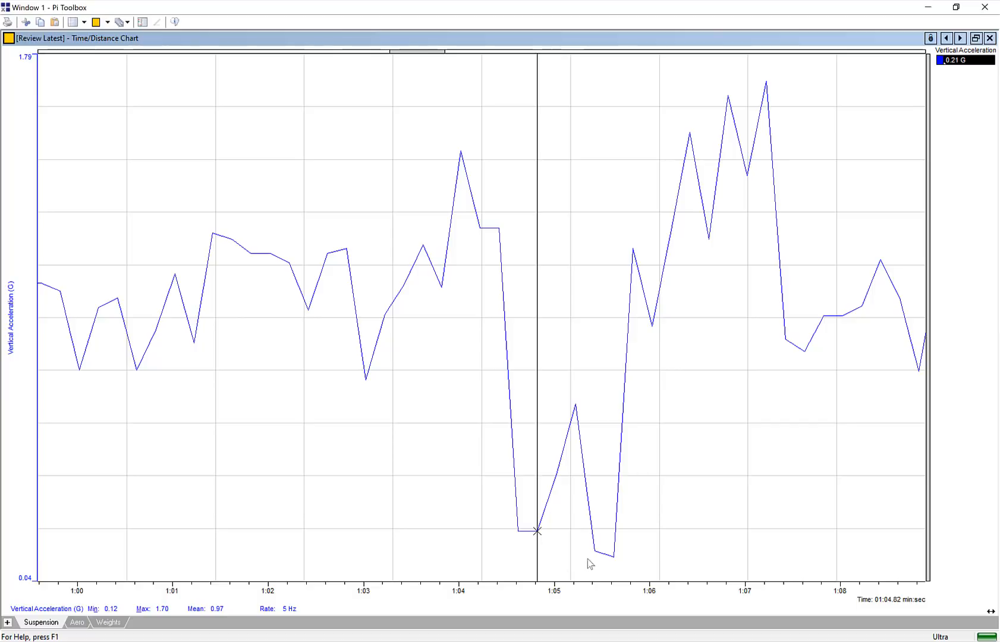
mouse_move(610, 561)
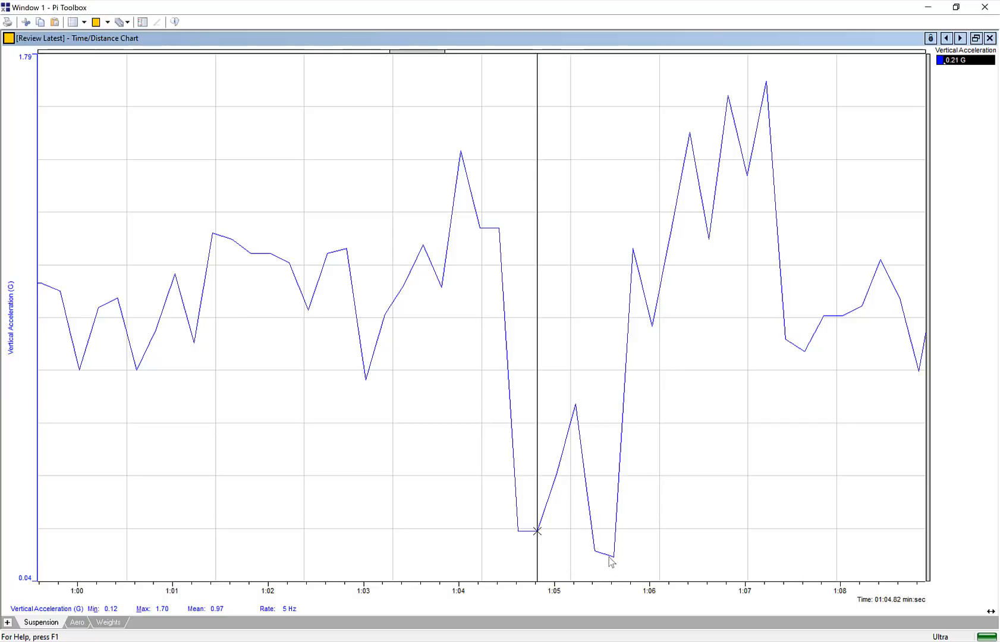
mouse_move(611, 562)
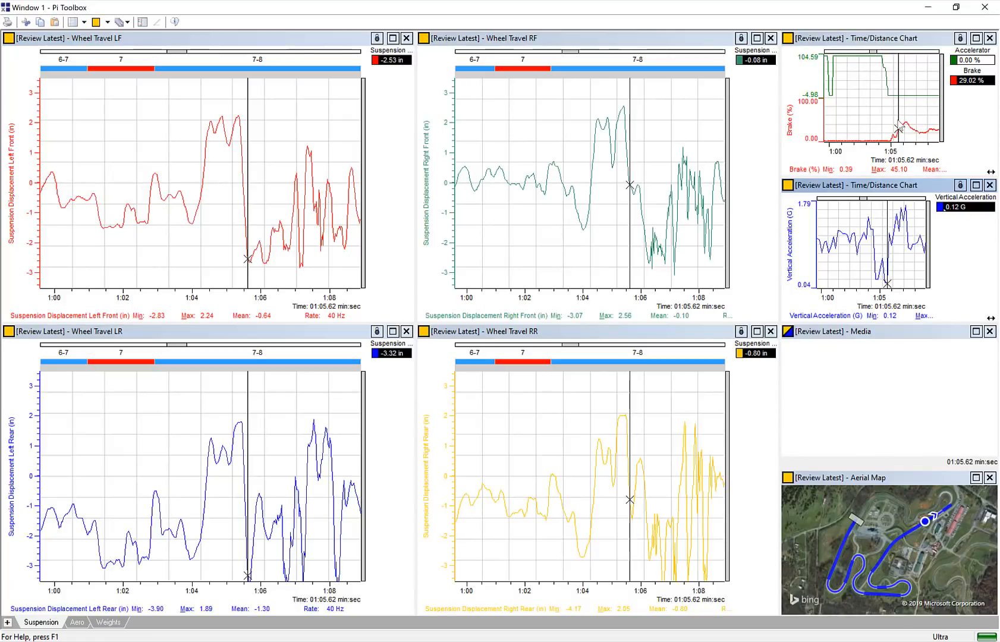
mouse_move(374, 267)
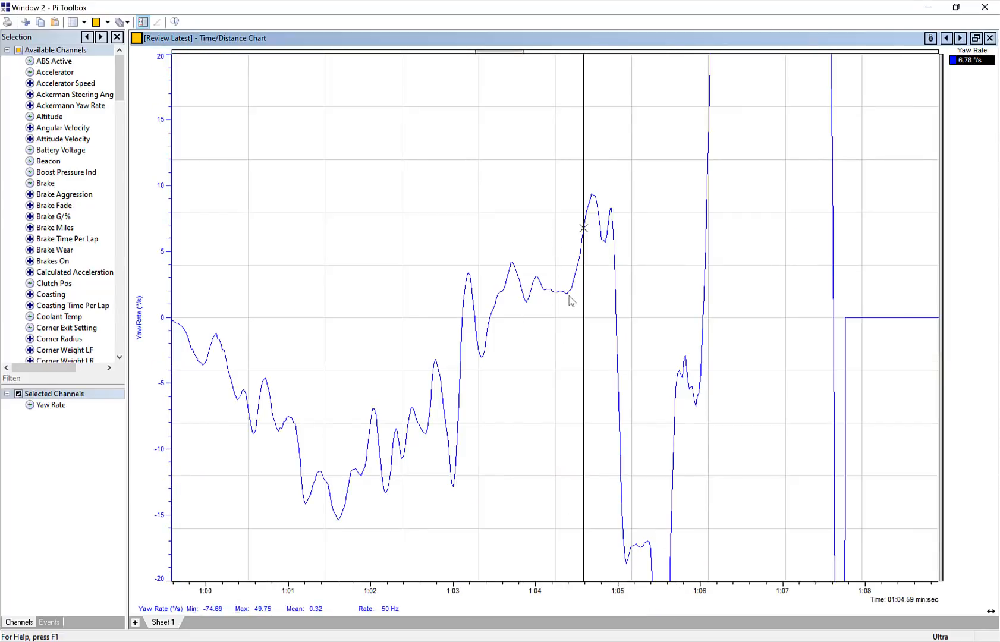
mouse_move(567, 300)
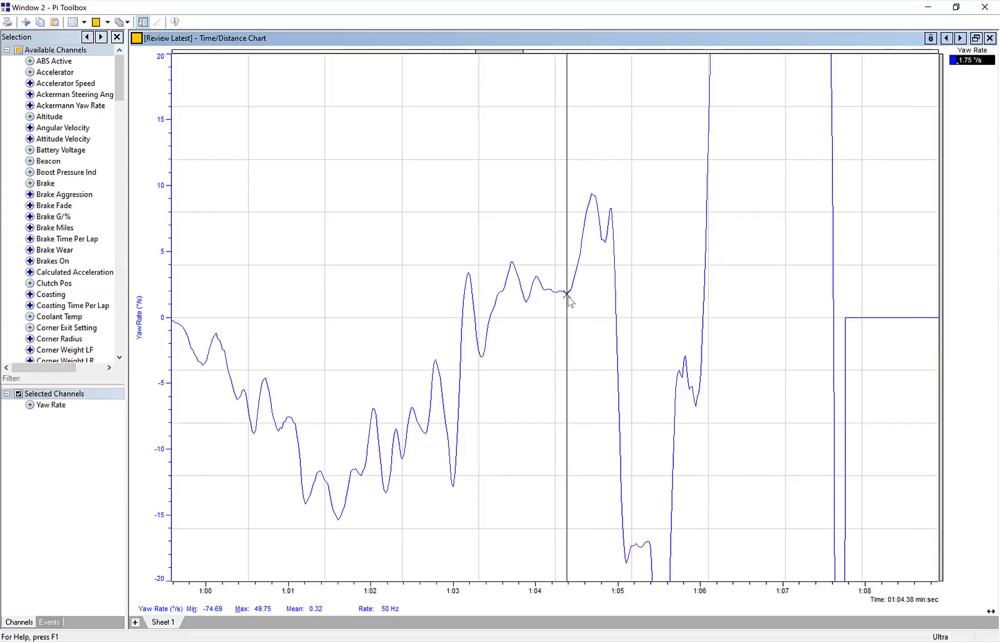
mouse_move(589, 211)
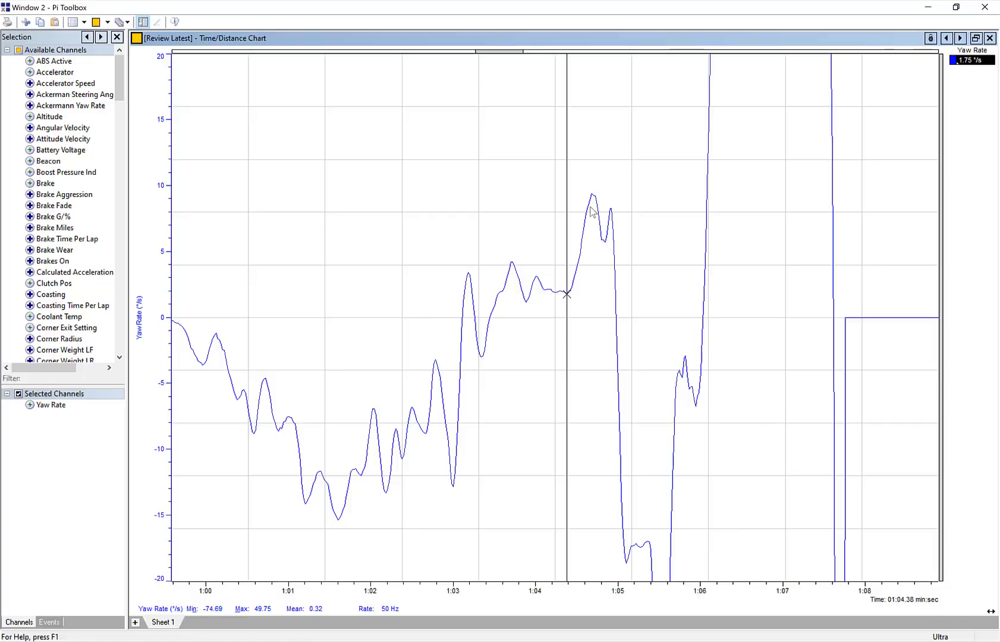
mouse_move(589, 199)
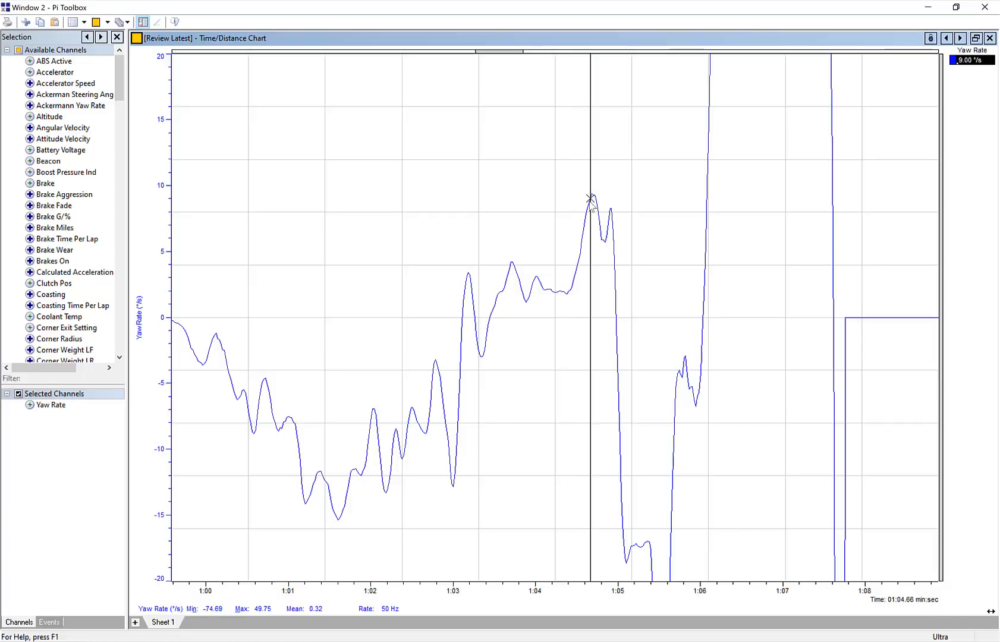
mouse_move(742, 155)
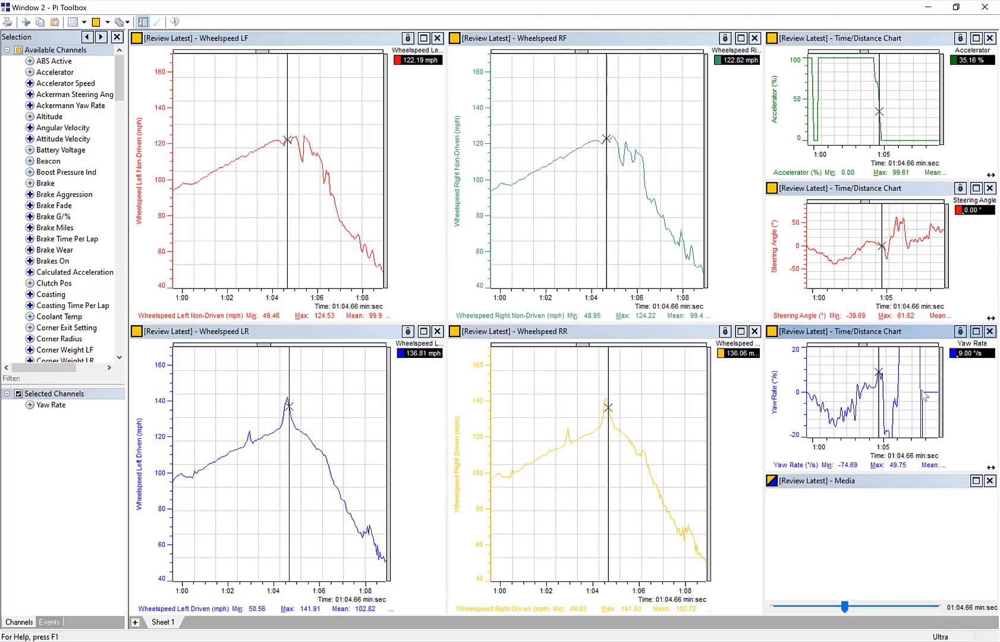
mouse_move(874, 95)
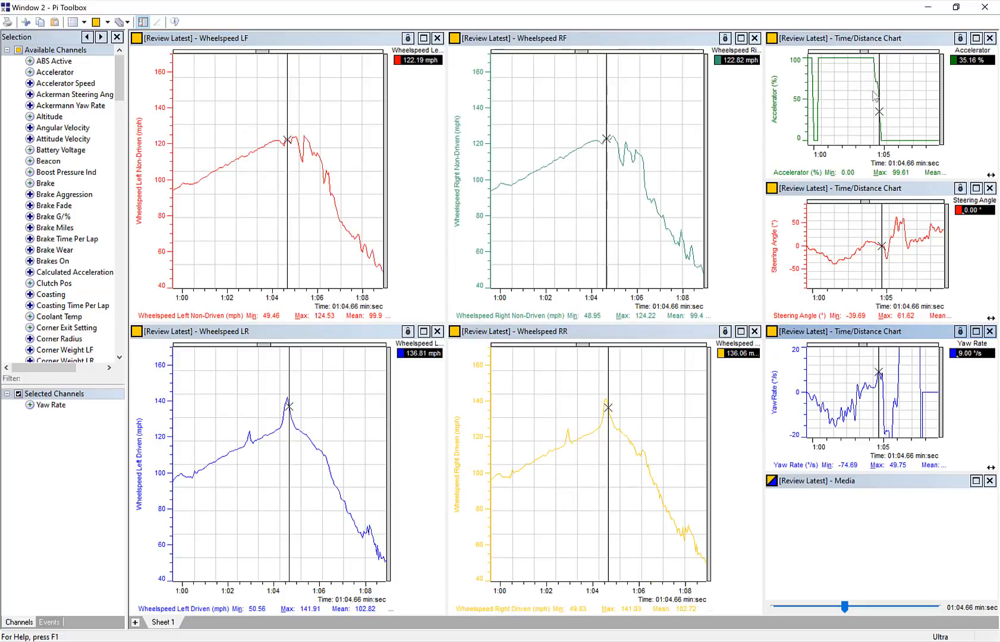
mouse_move(866, 158)
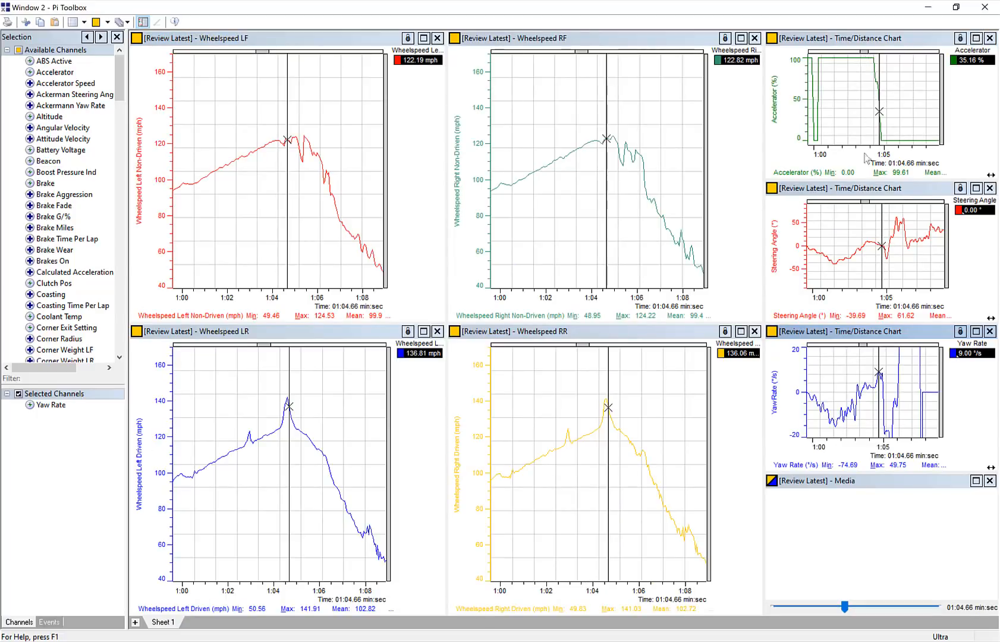
mouse_move(615, 409)
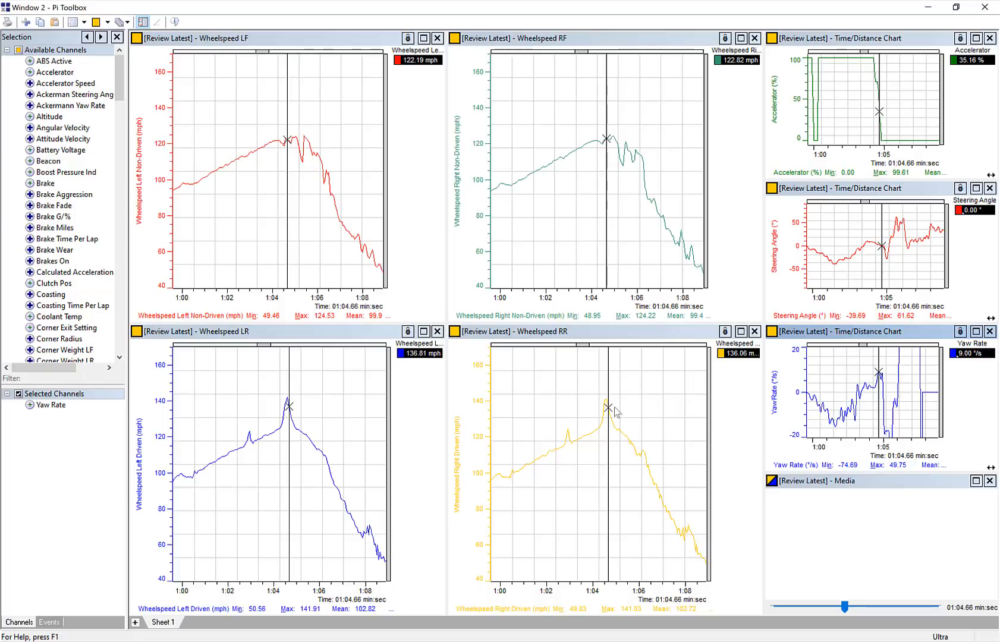
mouse_move(616, 426)
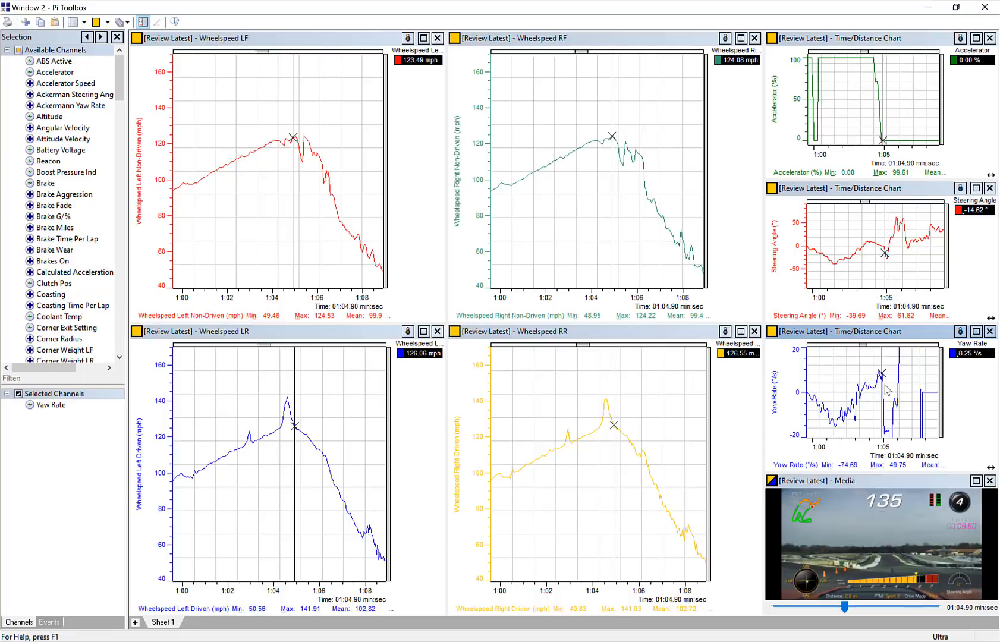
mouse_move(966, 483)
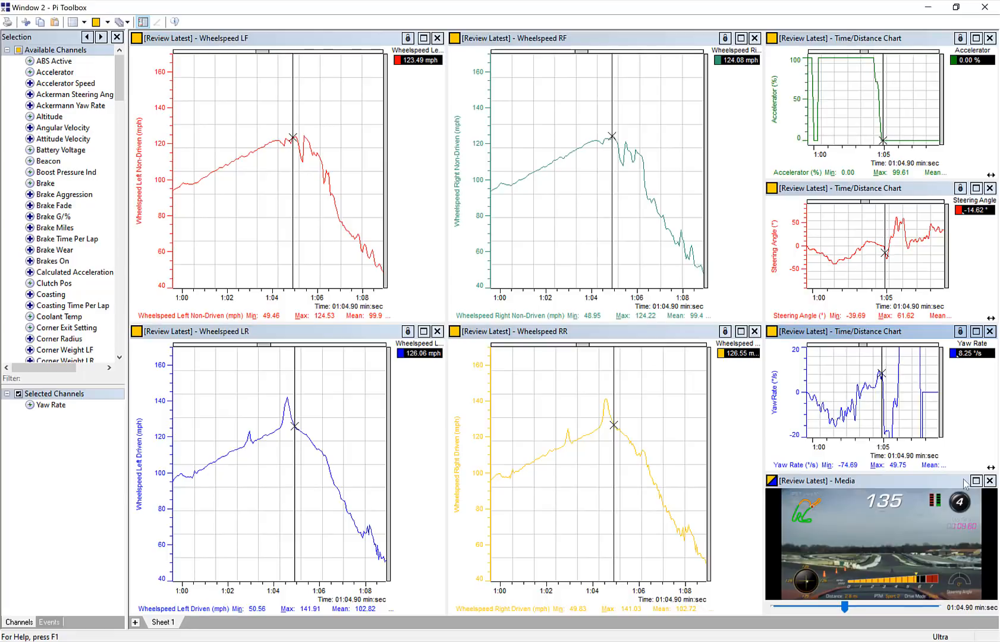
Show Available Media and maximize the onboard crash video to fill the sheet.
click(13, 622)
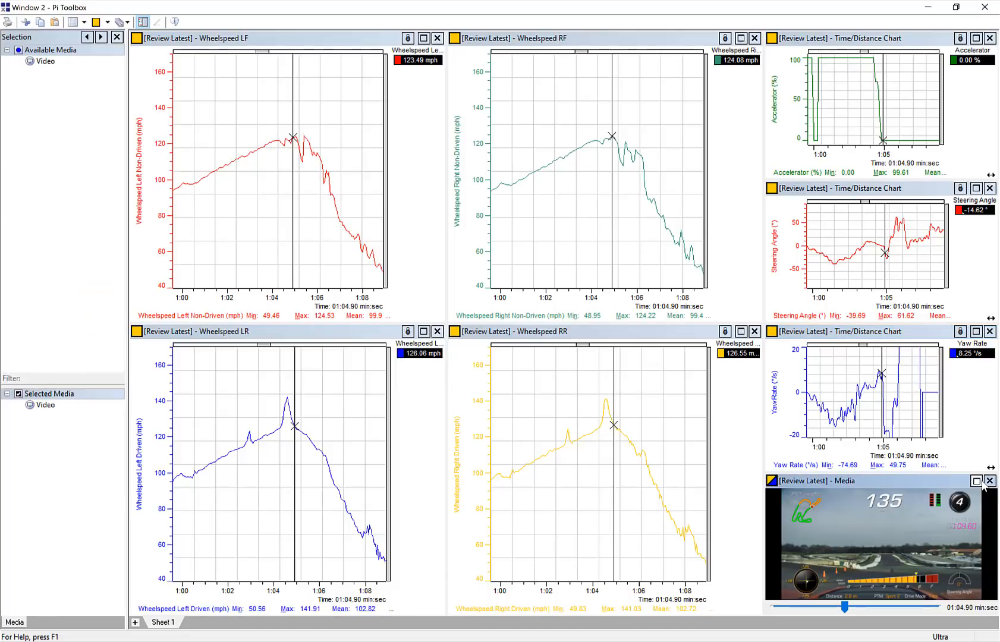
click(975, 481)
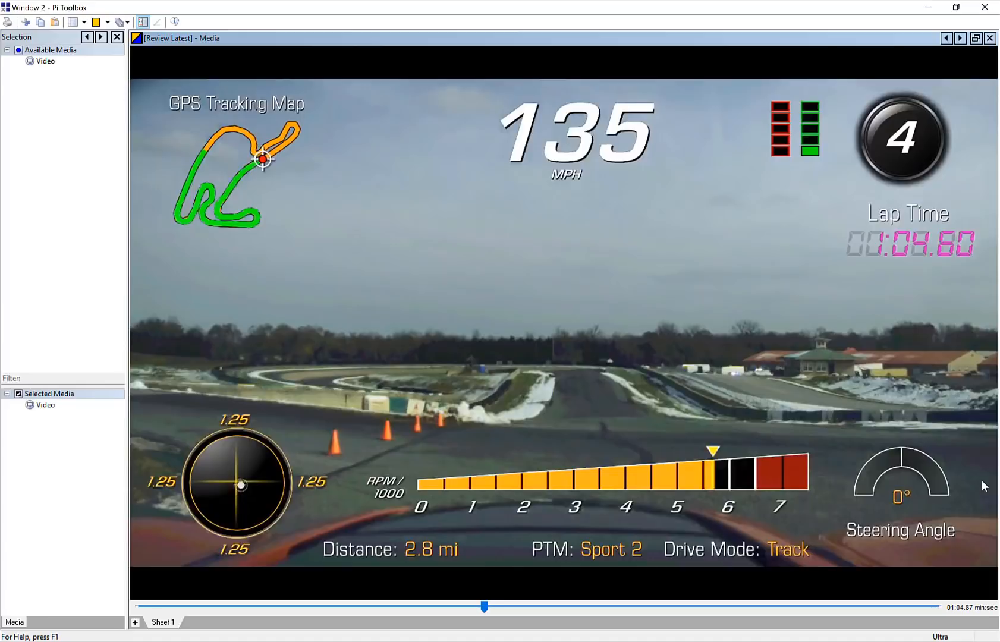
mouse_move(939, 206)
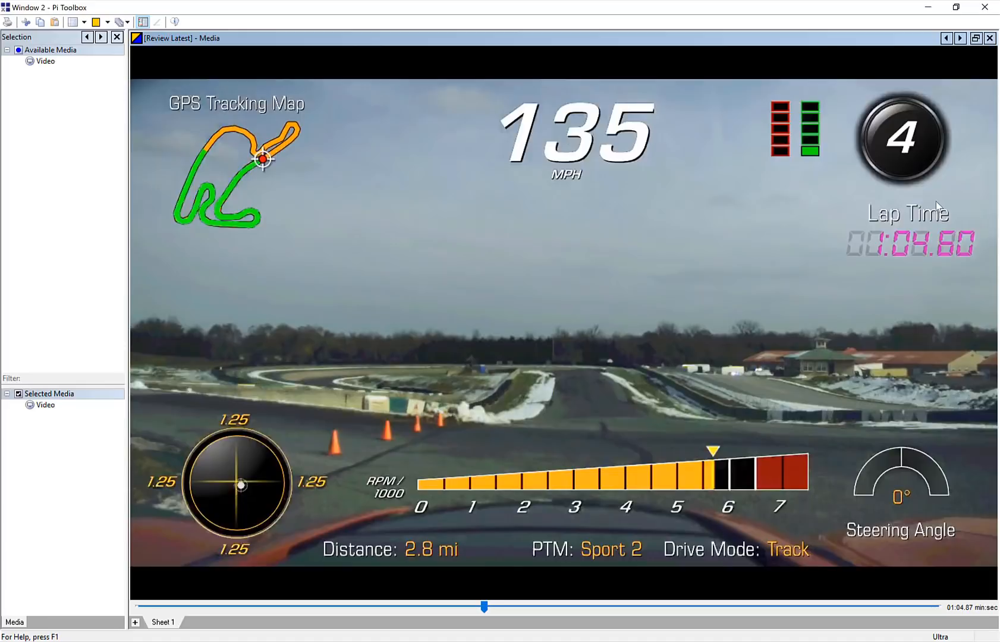
mouse_move(975, 38)
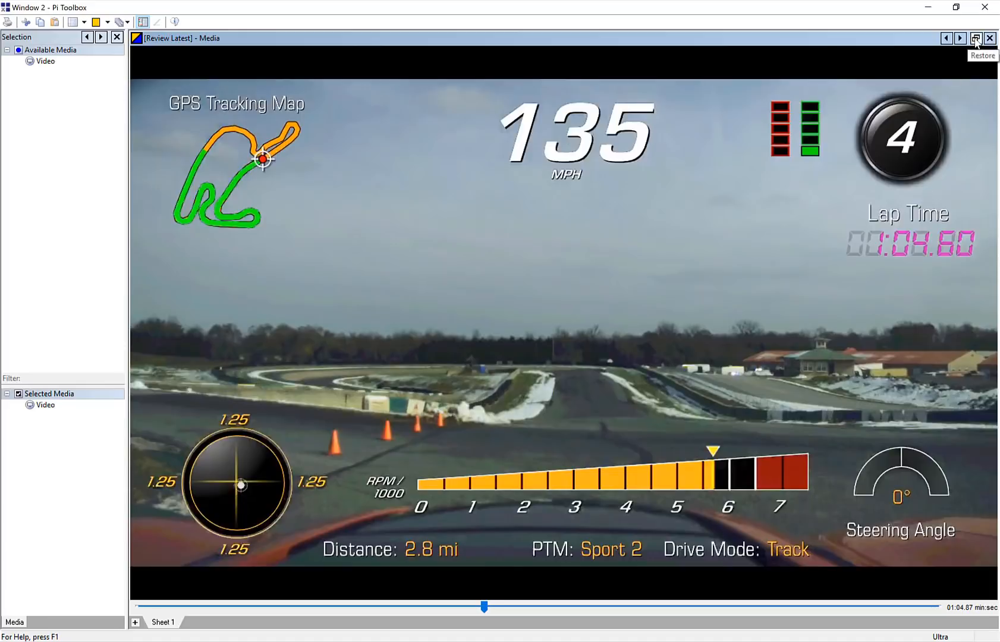
Restore the video pane into the tiled wheel-speed sheet layout.
click(975, 38)
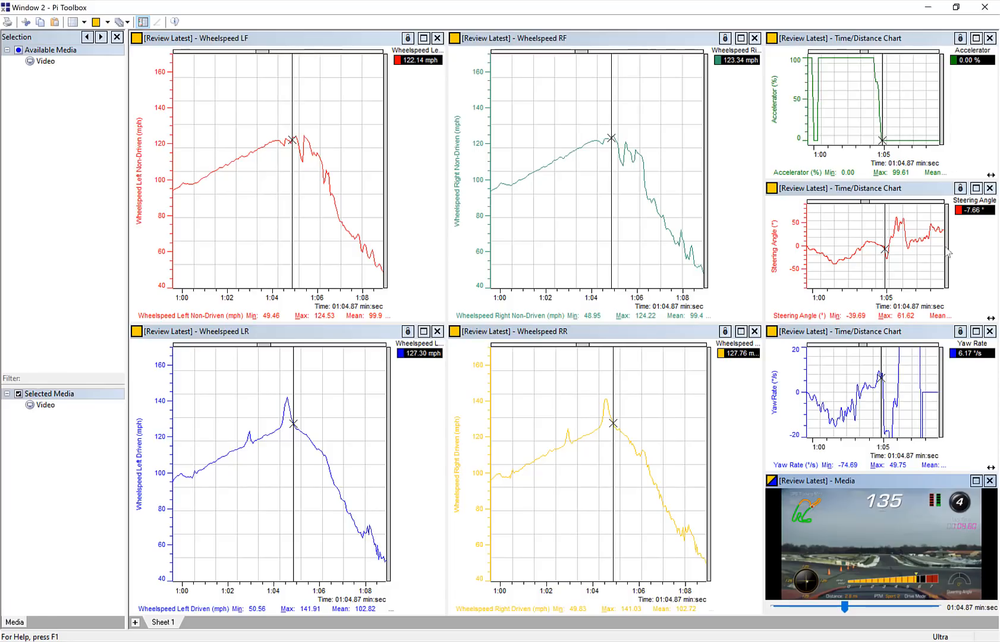
mouse_move(887, 248)
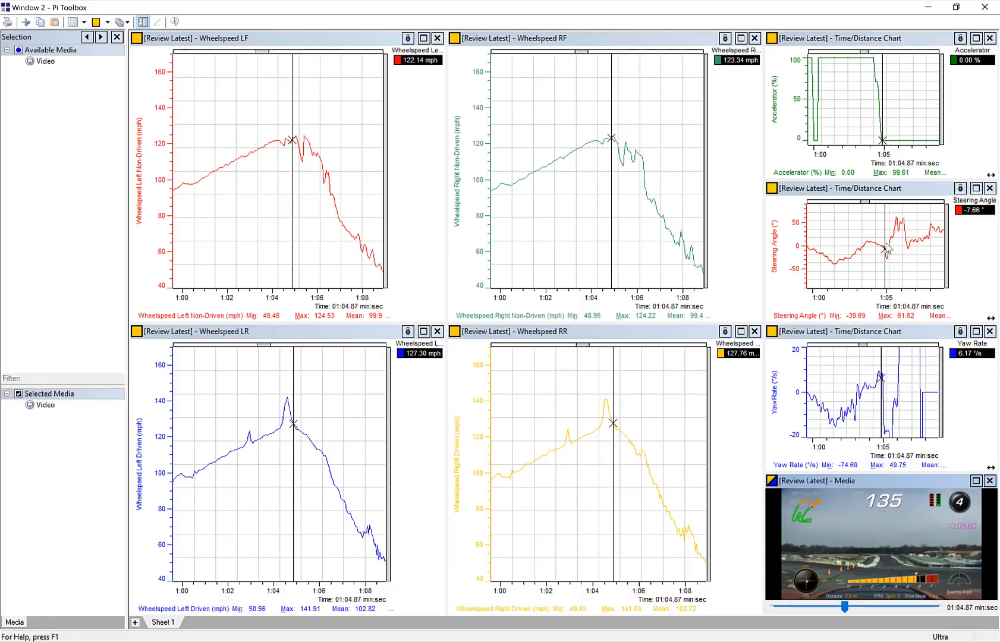
mouse_move(880, 245)
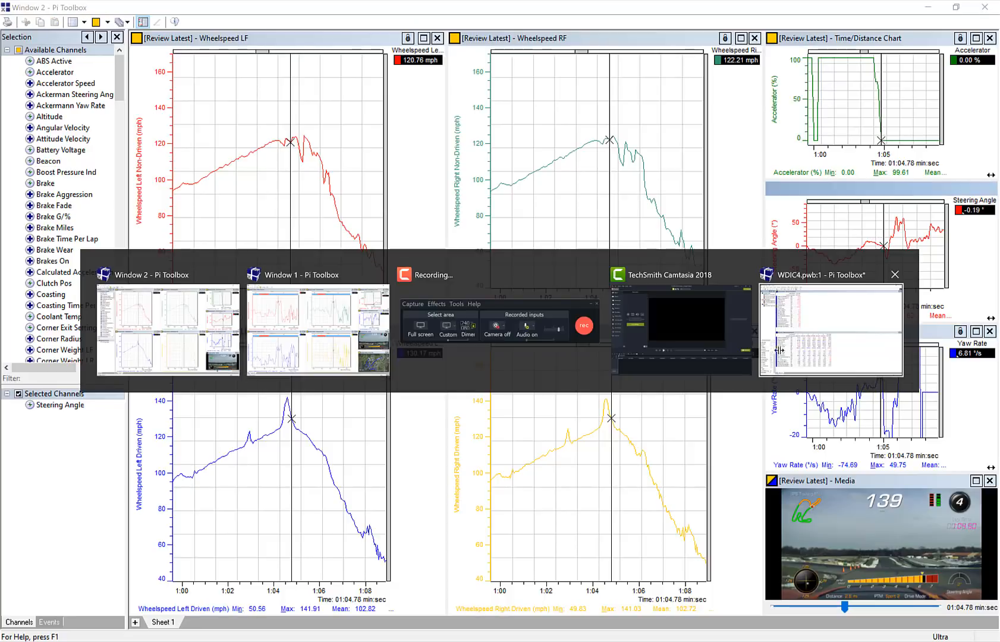
Compare the suspension travel window, then return to the wheel speed window.
click(317, 330)
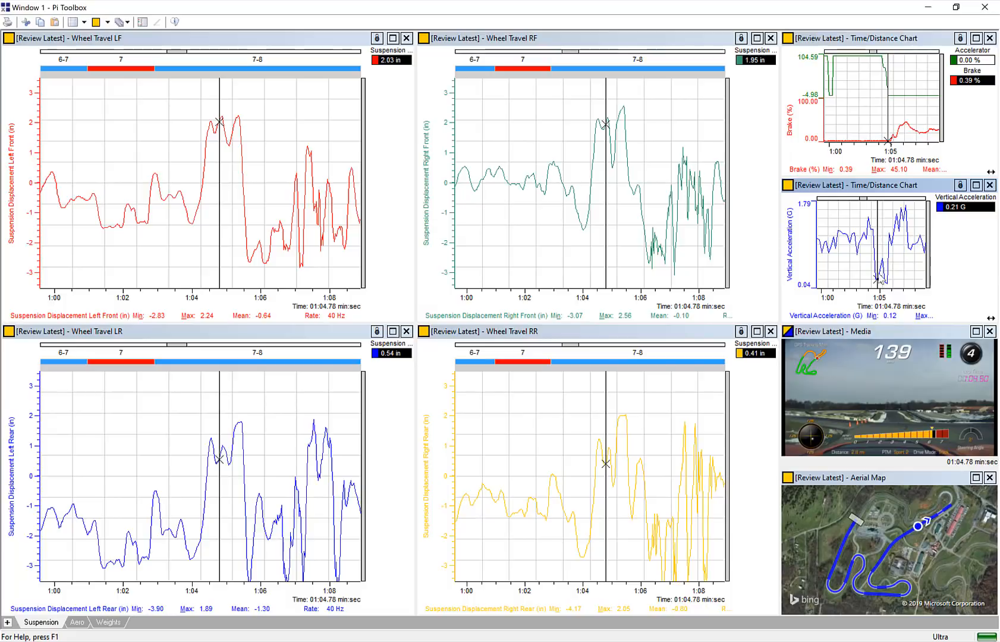
mouse_move(753, 235)
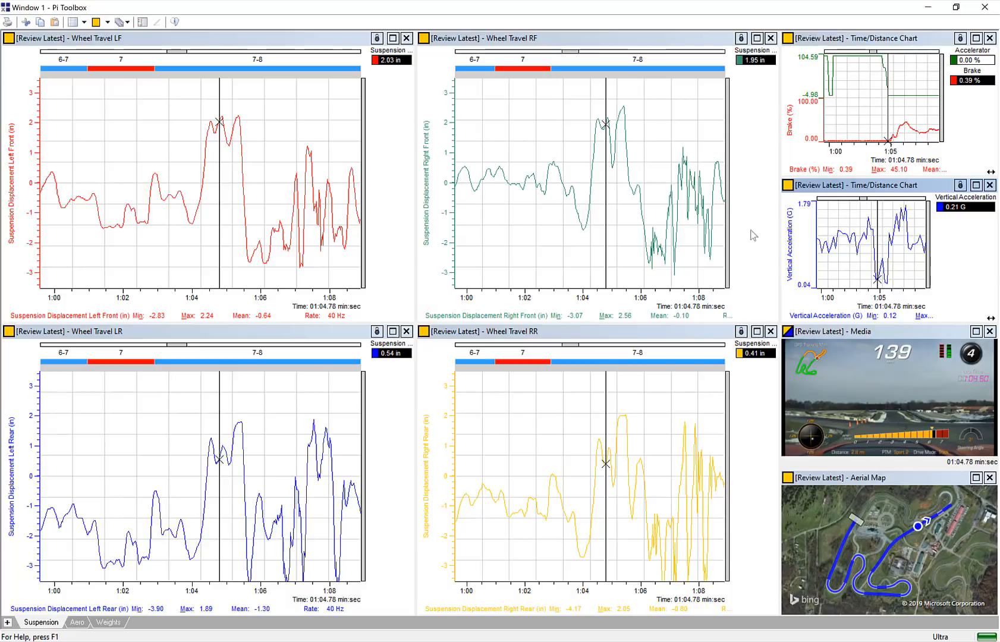
mouse_move(364, 422)
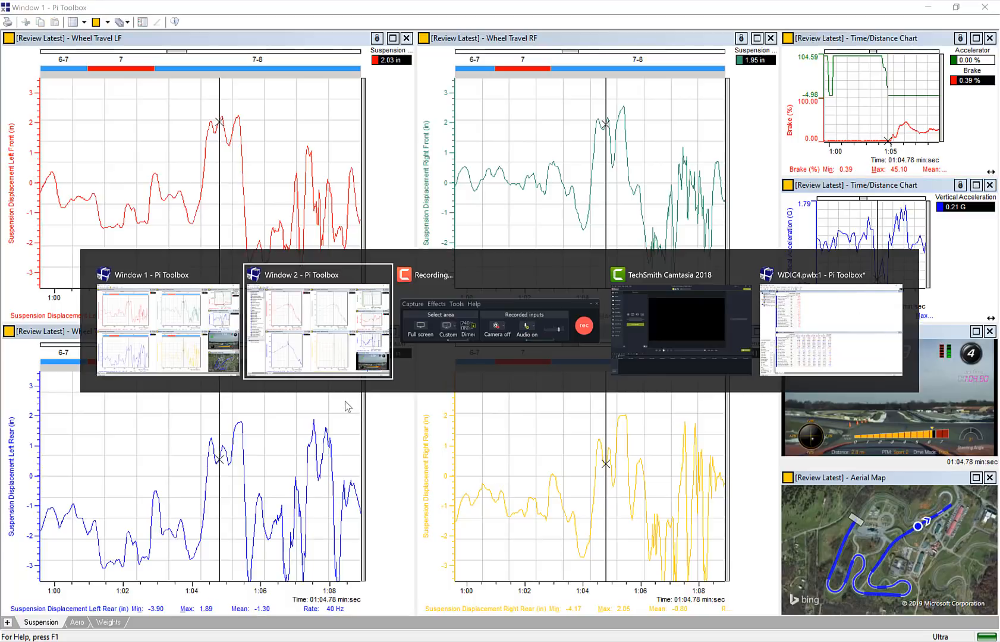
click(318, 327)
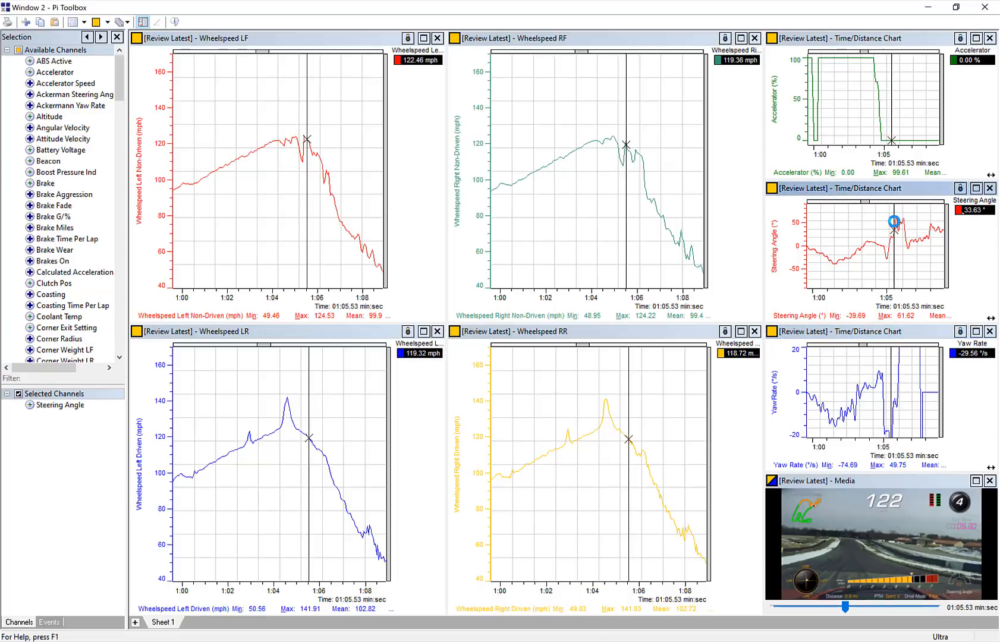
mouse_move(957, 217)
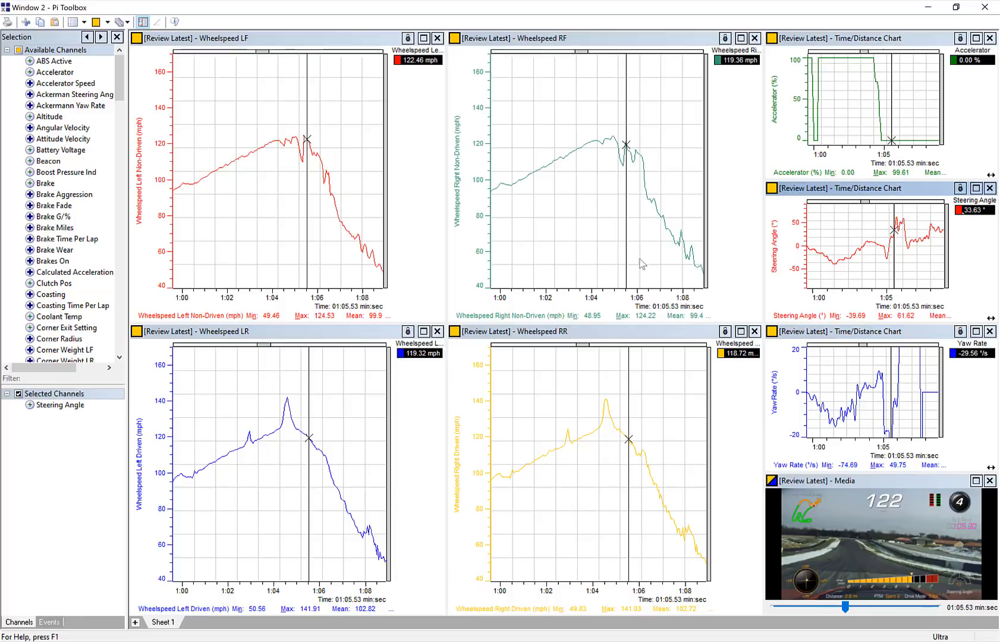
mouse_move(614, 309)
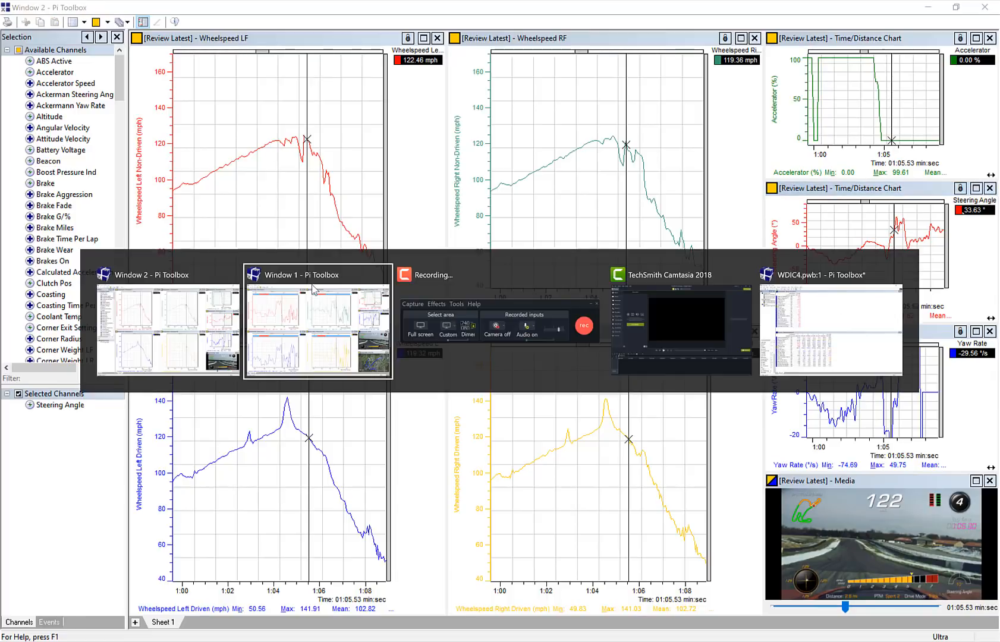
Switch to the suspension travel window to review wheel travel, brake and vertical G.
click(318, 318)
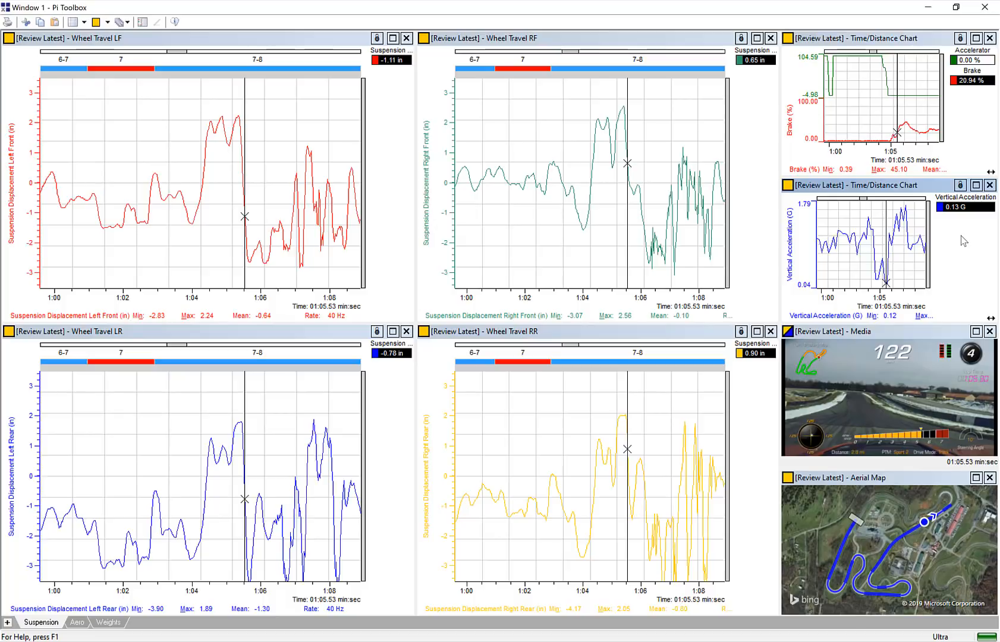
mouse_move(250, 283)
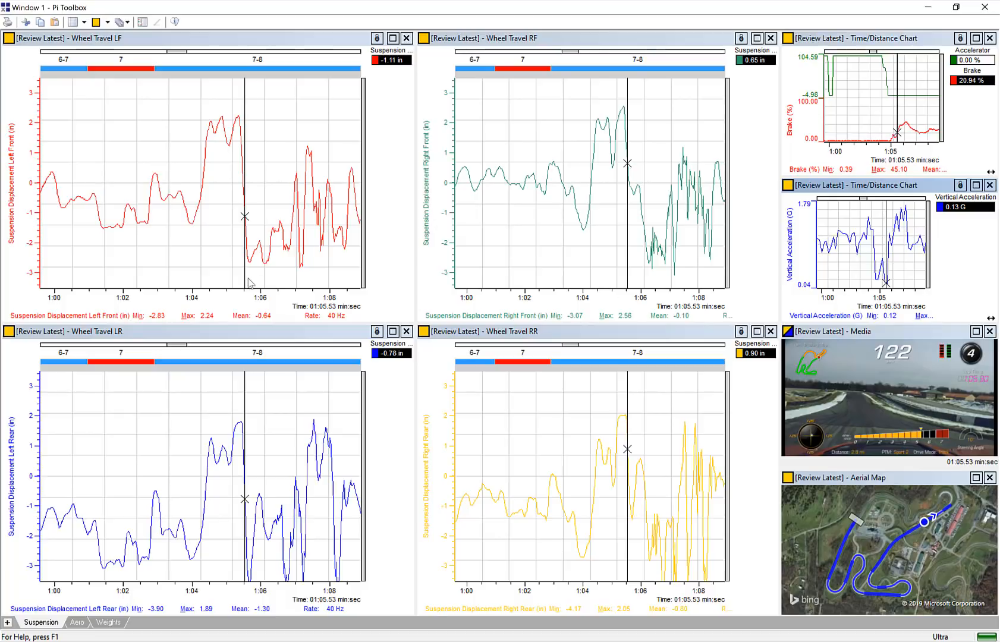
mouse_move(915, 304)
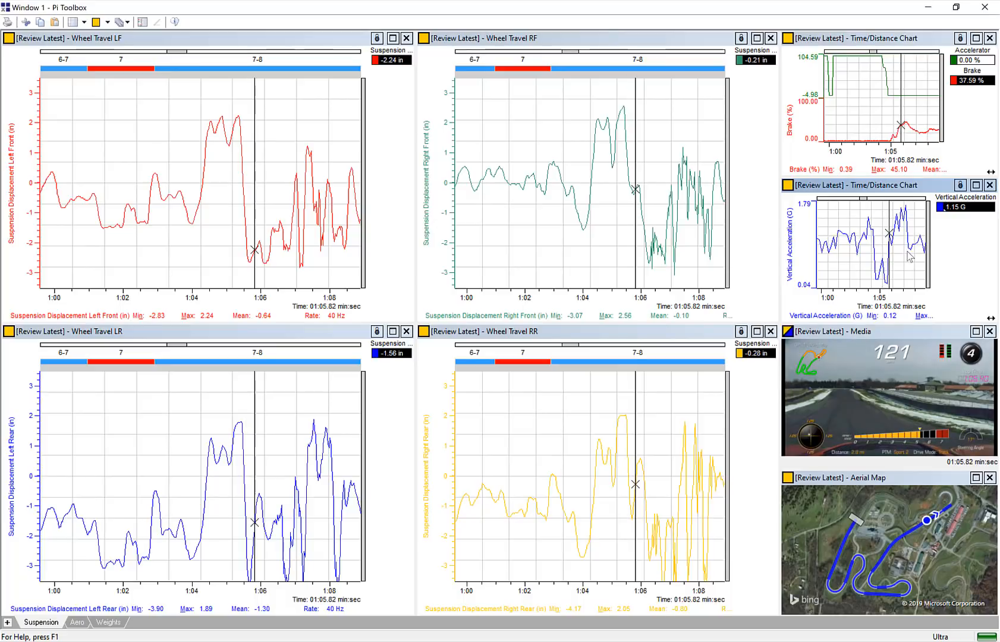
mouse_move(914, 428)
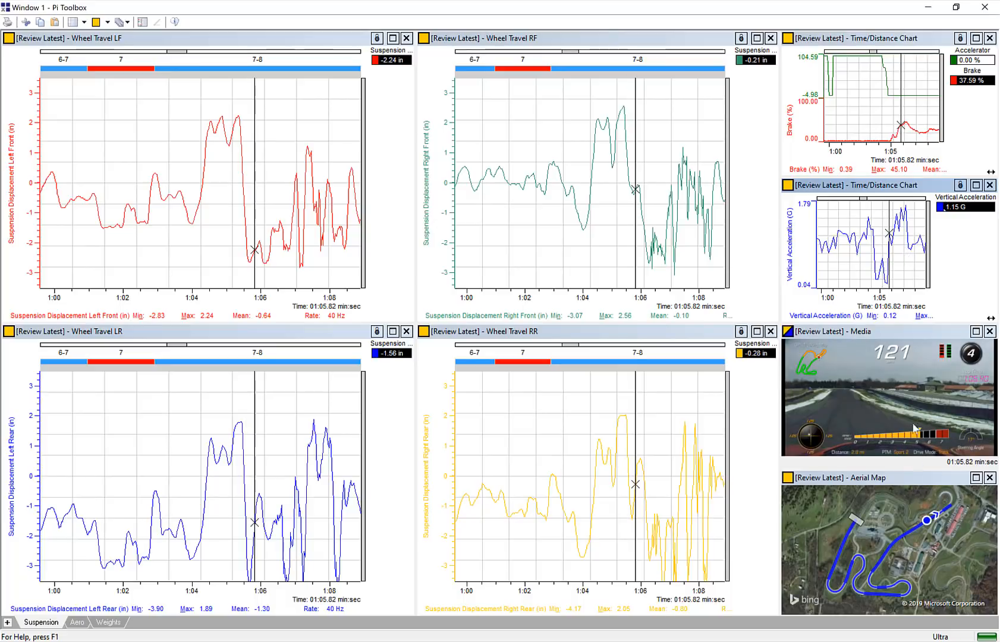
mouse_move(929, 400)
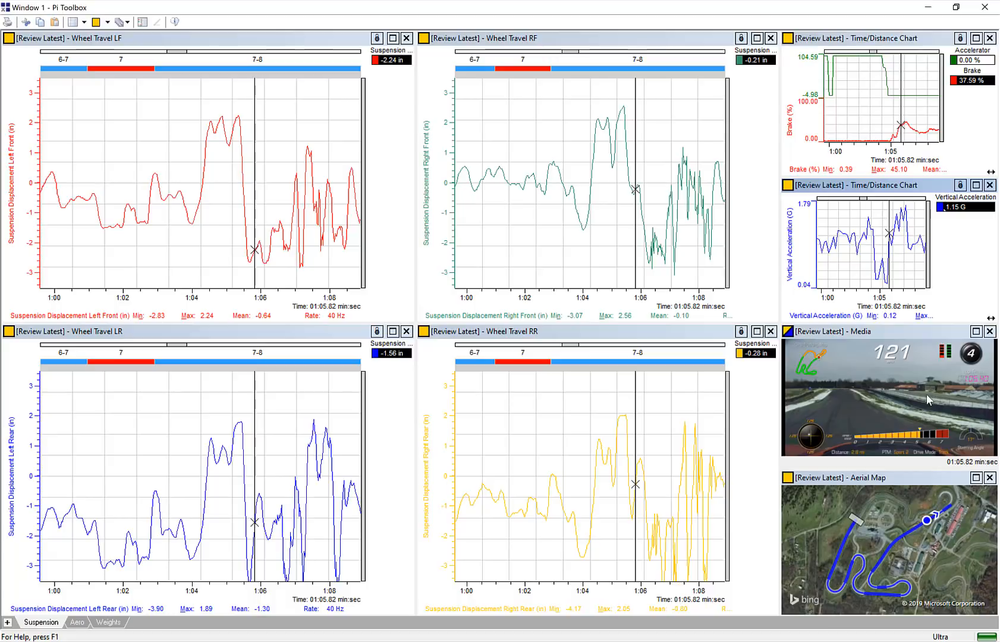
mouse_move(909, 341)
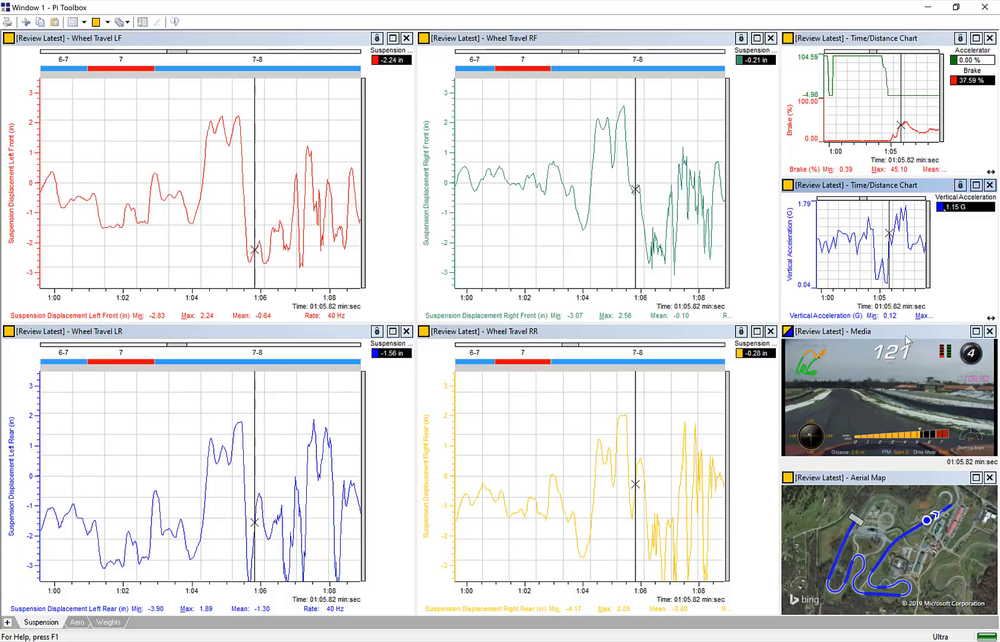
mouse_move(924, 373)
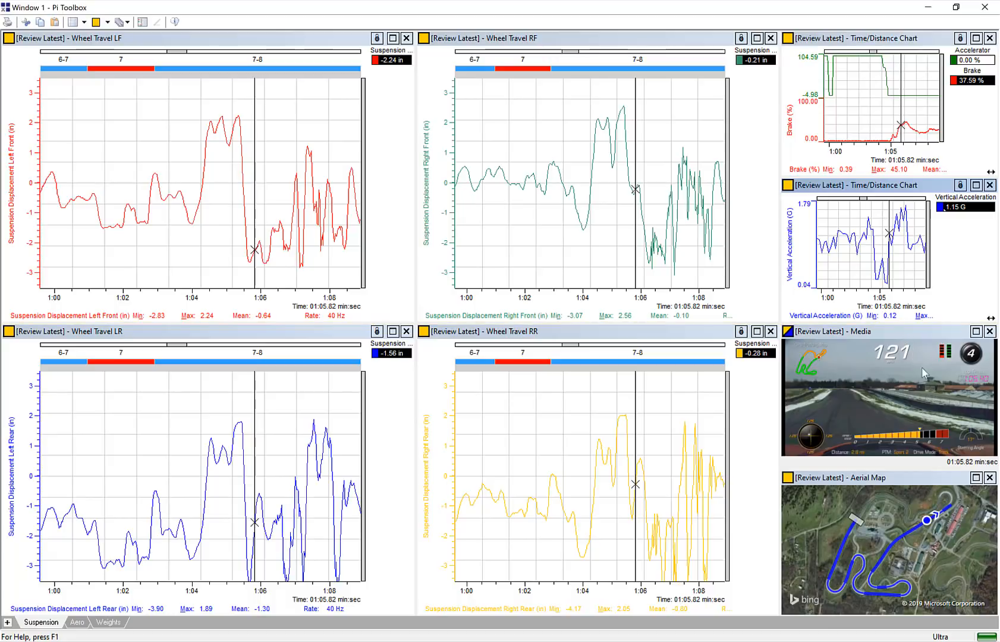
mouse_move(955, 472)
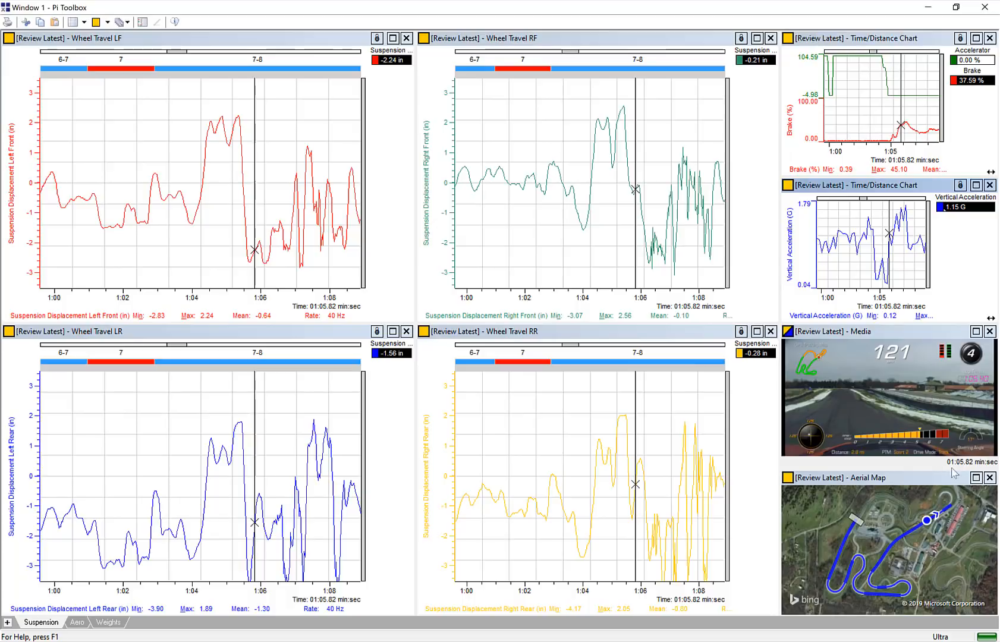
mouse_move(877, 393)
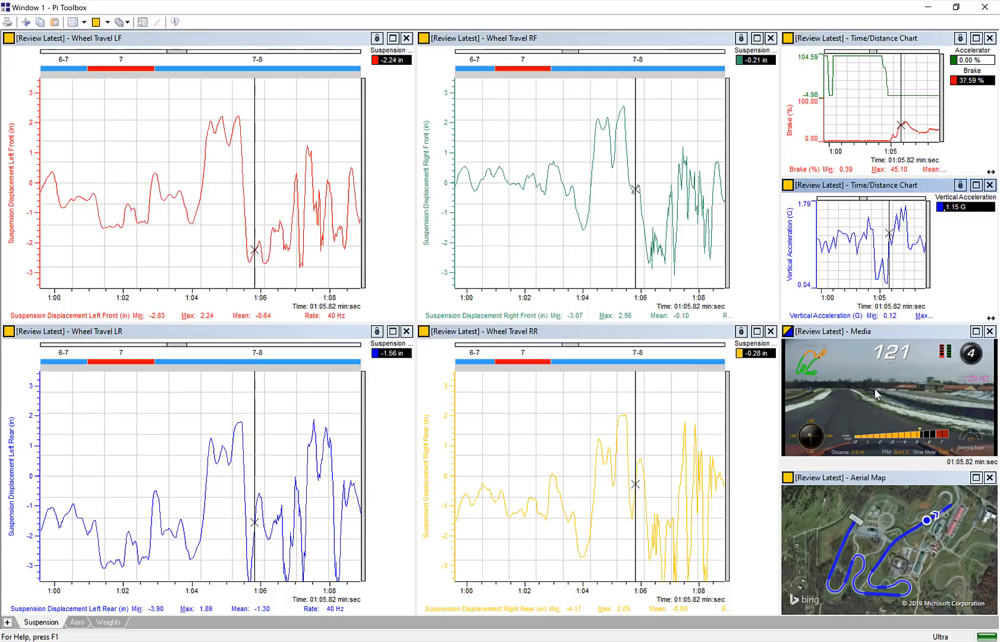
mouse_move(865, 402)
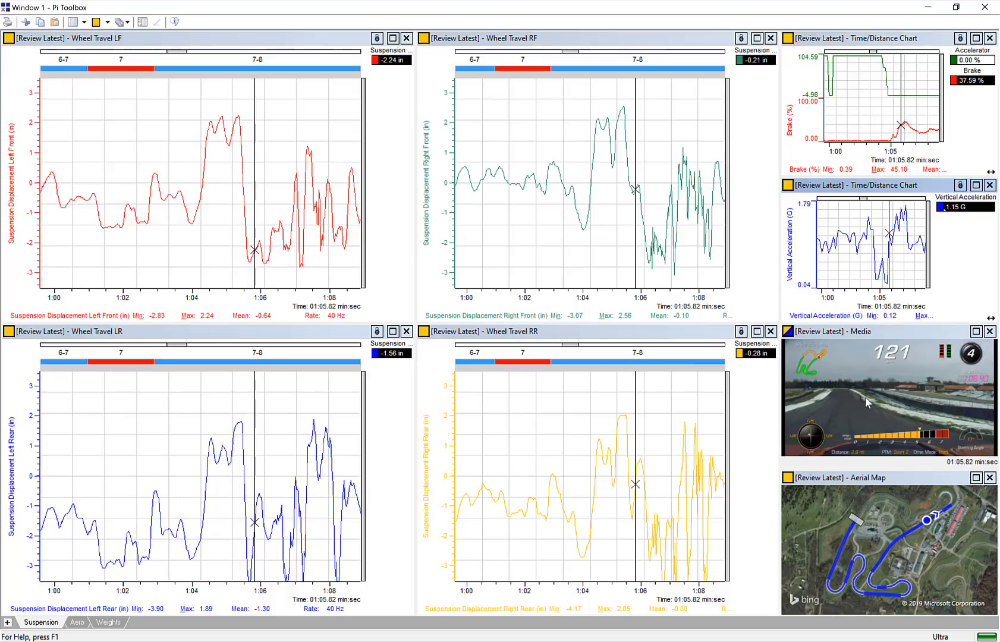
mouse_move(892, 427)
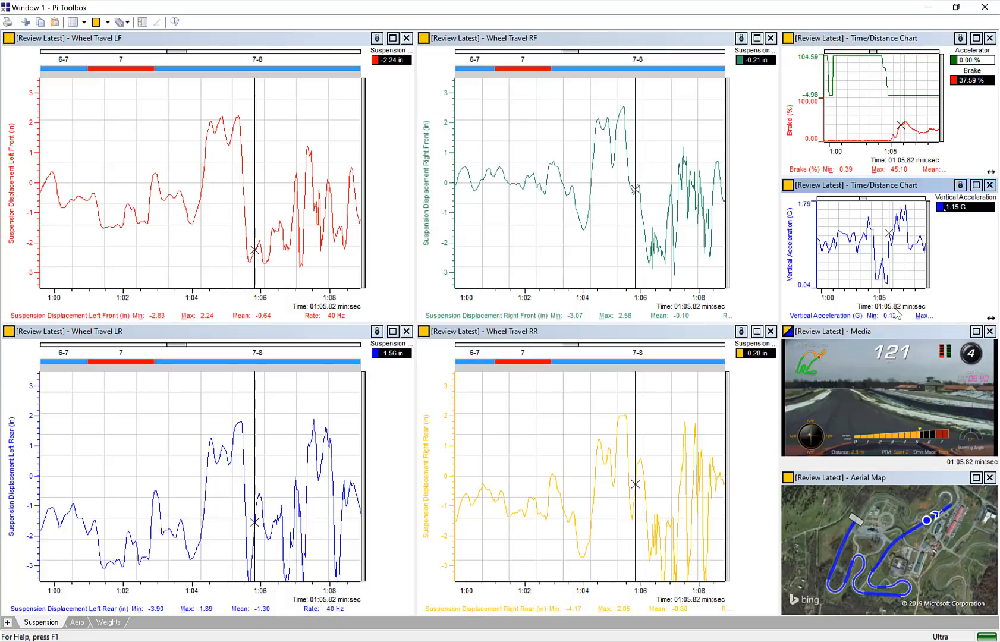
mouse_move(938, 390)
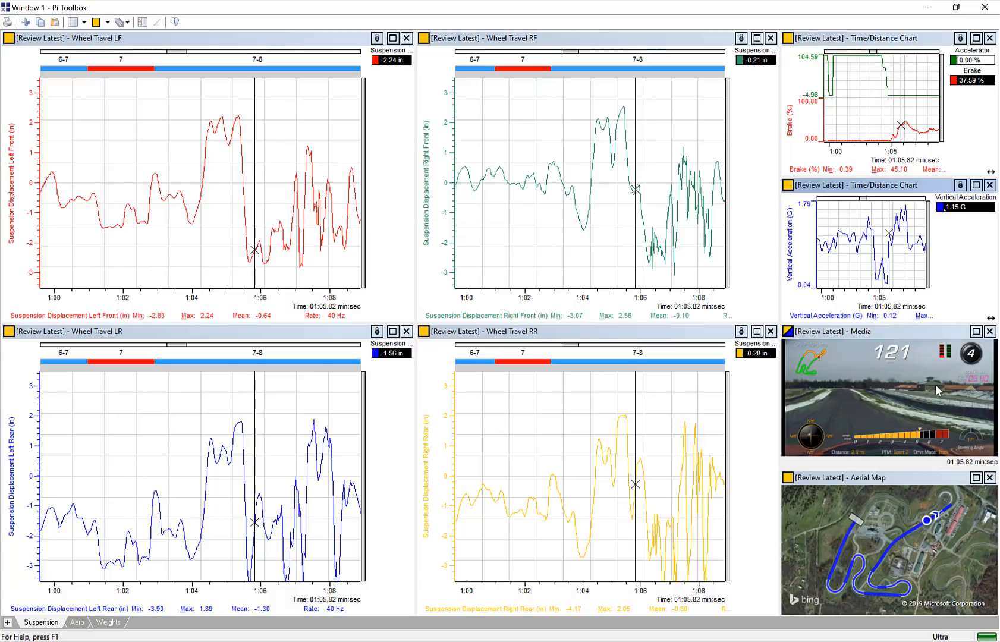
mouse_move(935, 356)
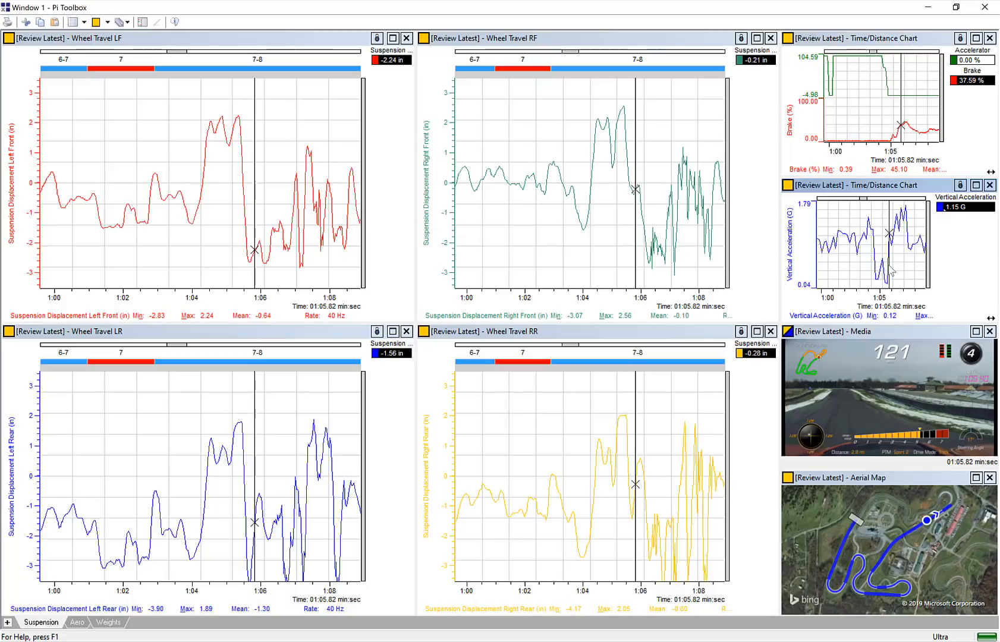
mouse_move(893, 281)
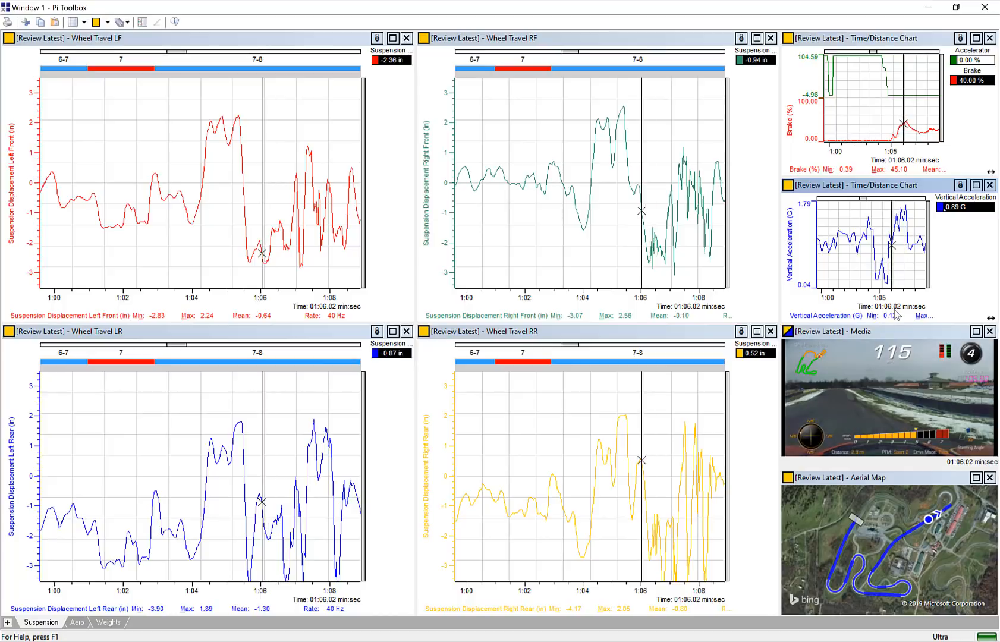
mouse_move(904, 454)
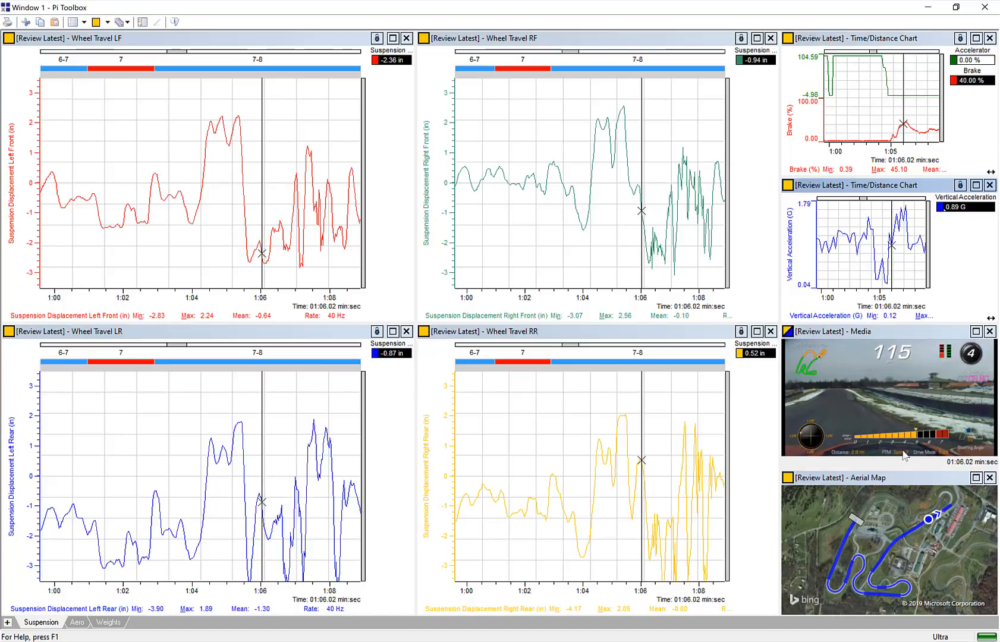
mouse_move(897, 457)
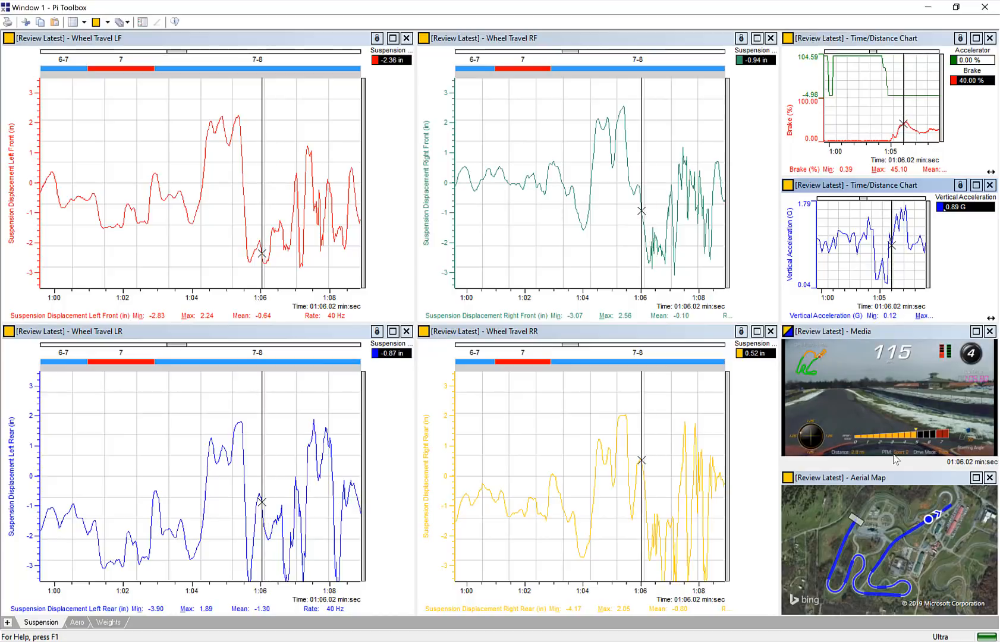
mouse_move(897, 425)
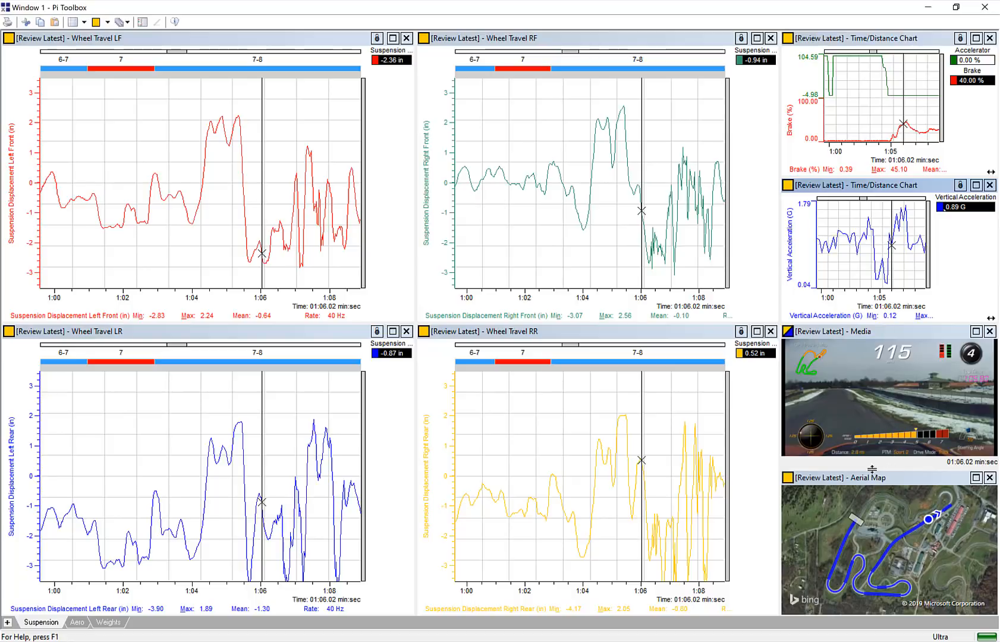
mouse_move(896, 266)
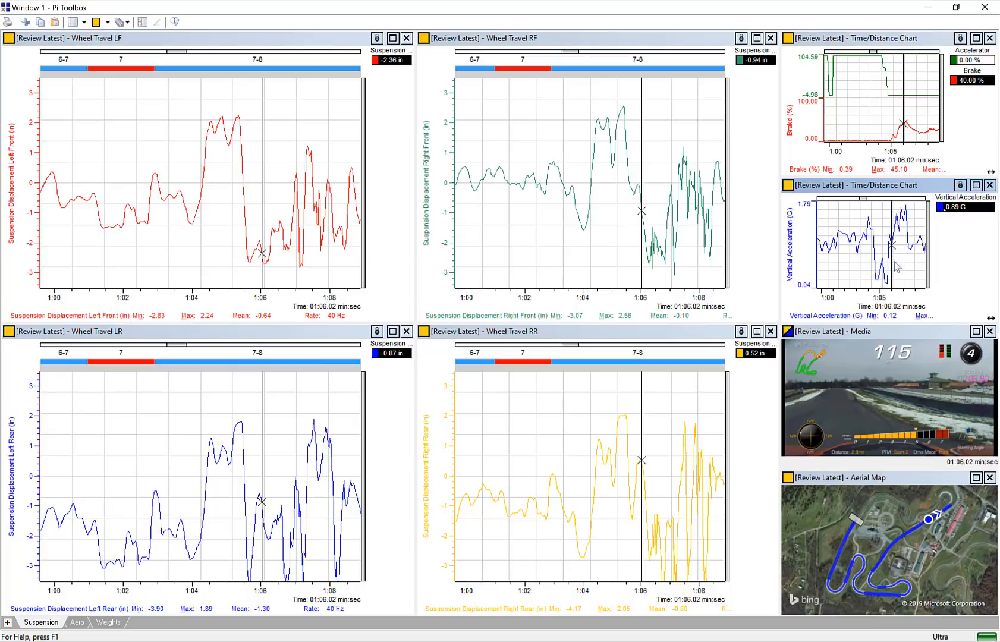
mouse_move(888, 401)
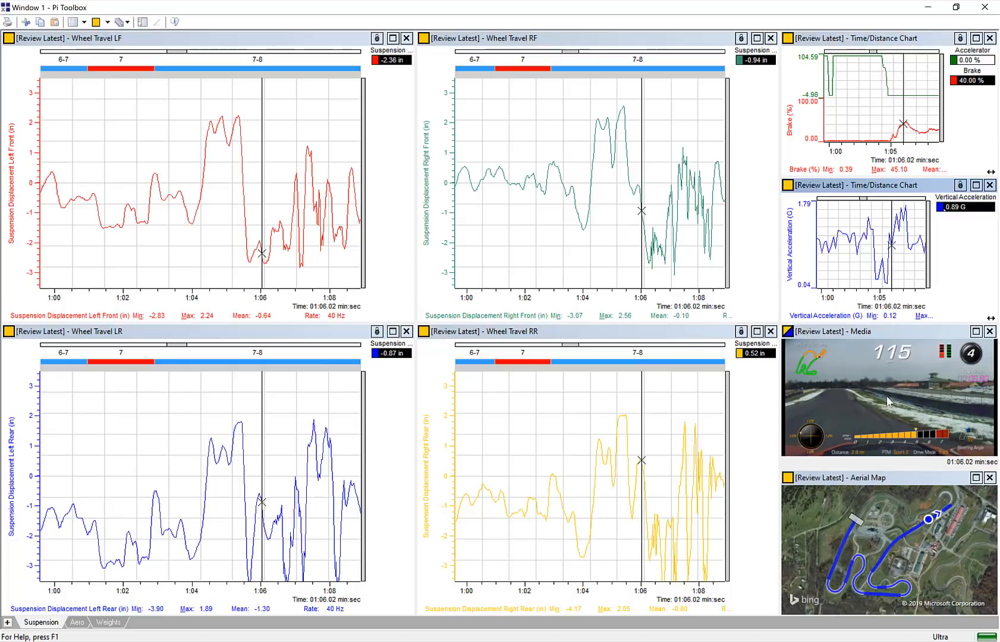
mouse_move(933, 415)
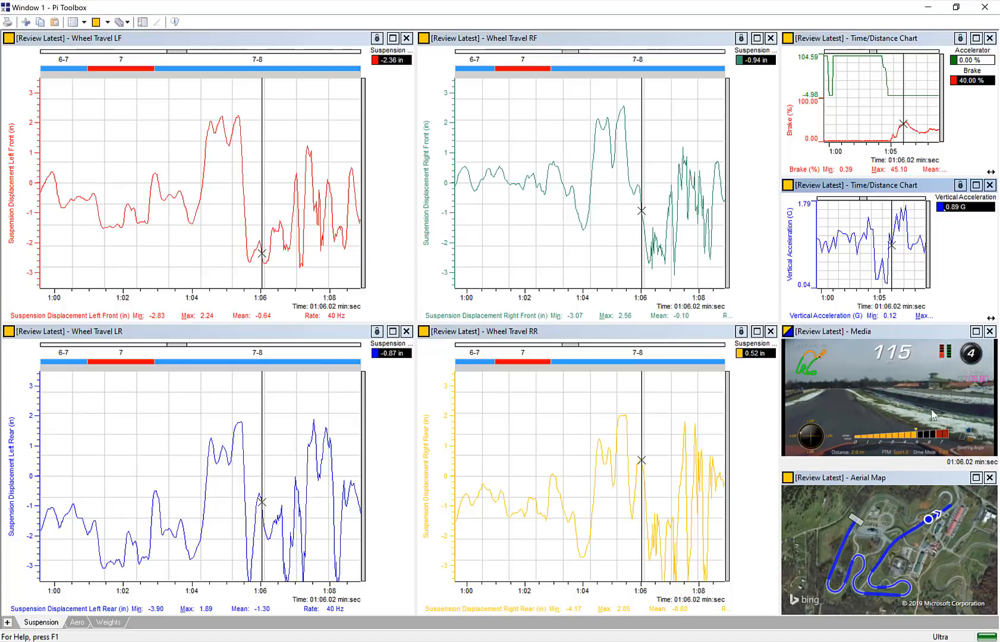
mouse_move(825, 402)
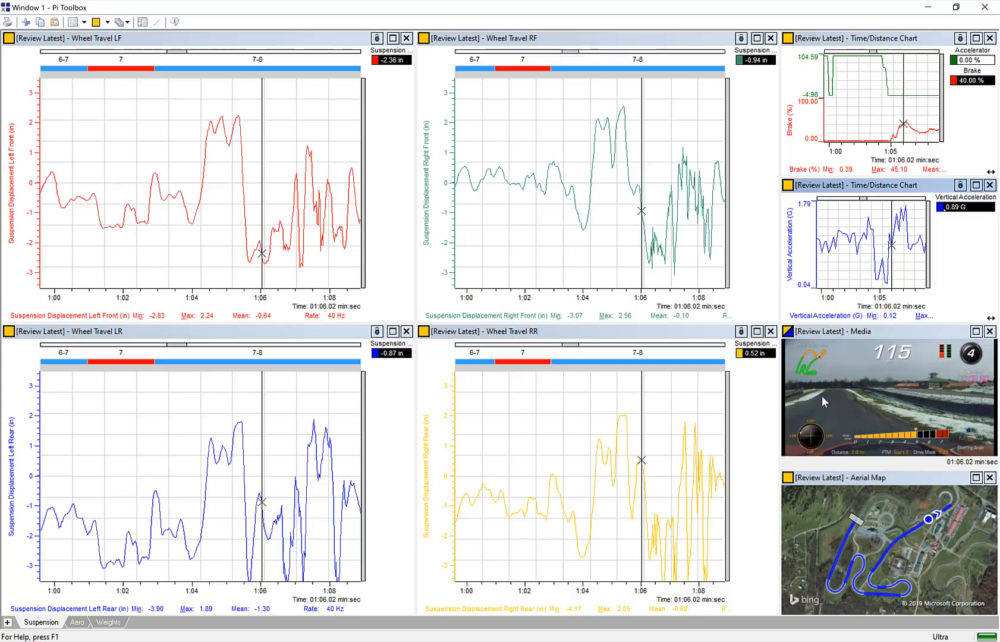
mouse_move(302, 342)
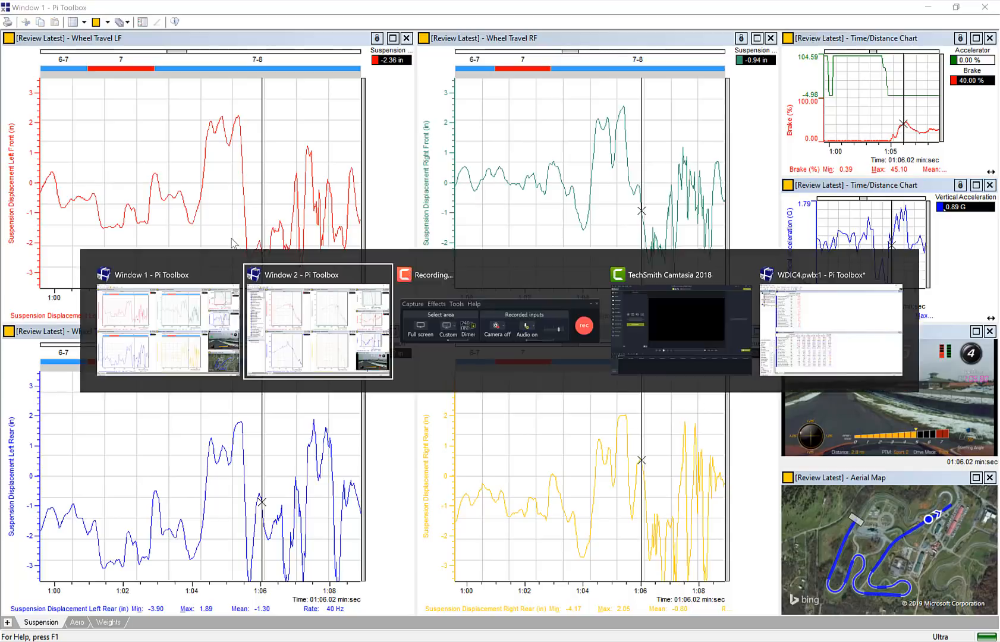
Switch to the wheel speed workbook (Window 2) to review the end of the data.
click(317, 324)
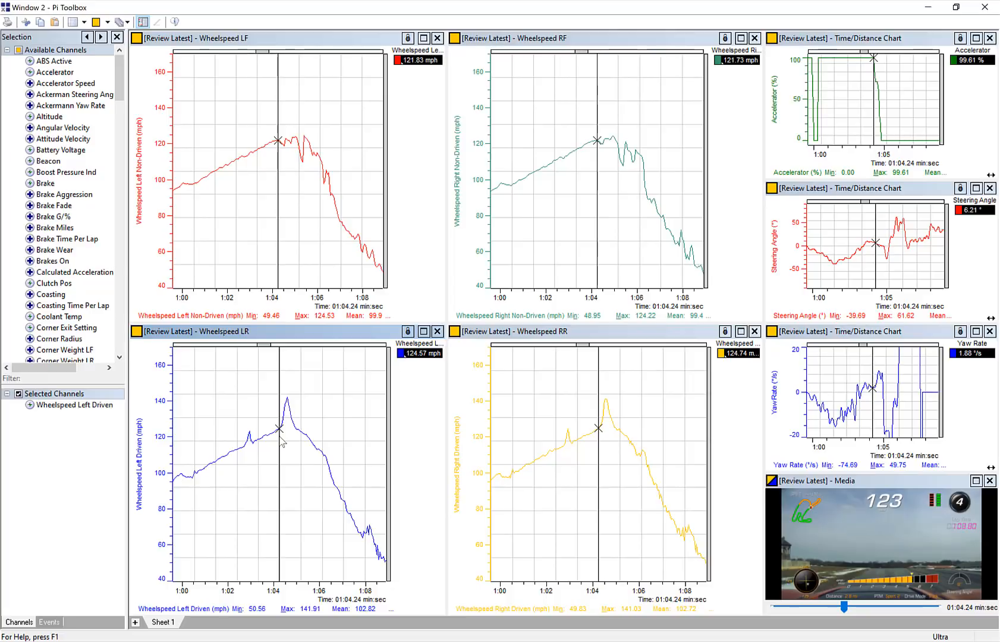
mouse_move(305, 449)
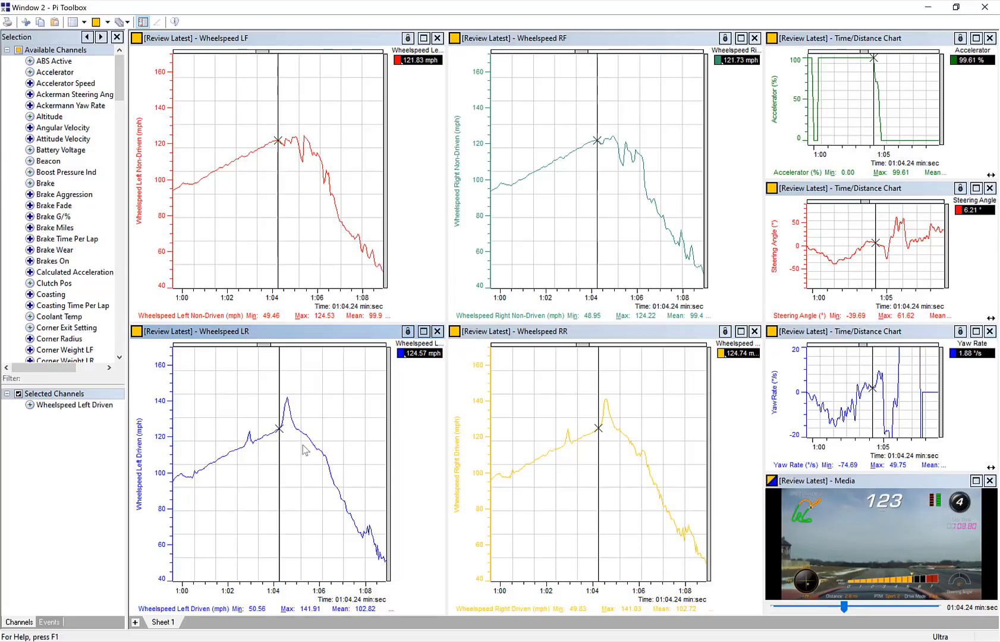
mouse_move(357, 542)
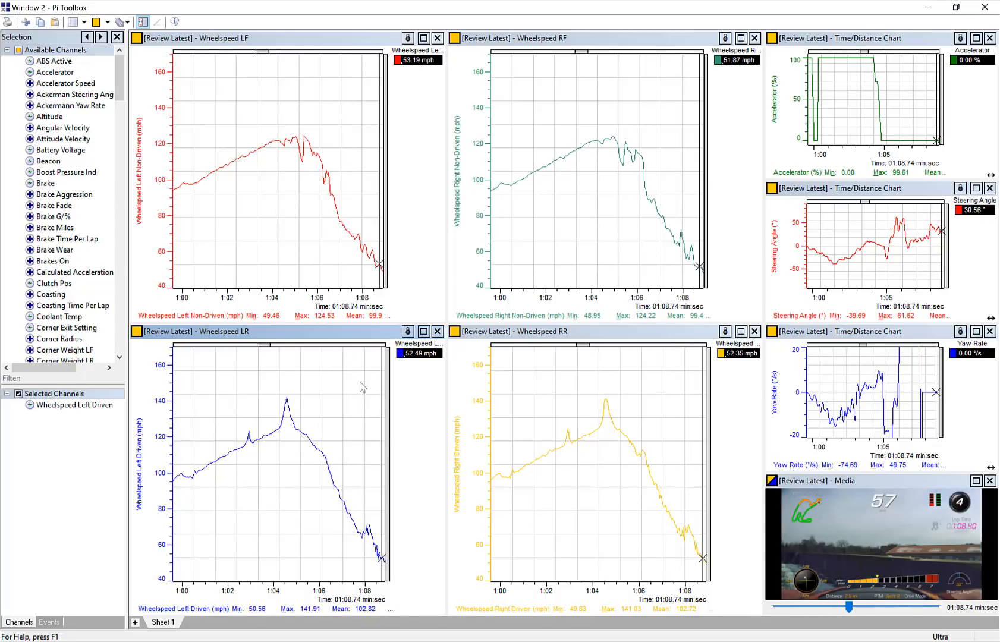
mouse_move(411, 317)
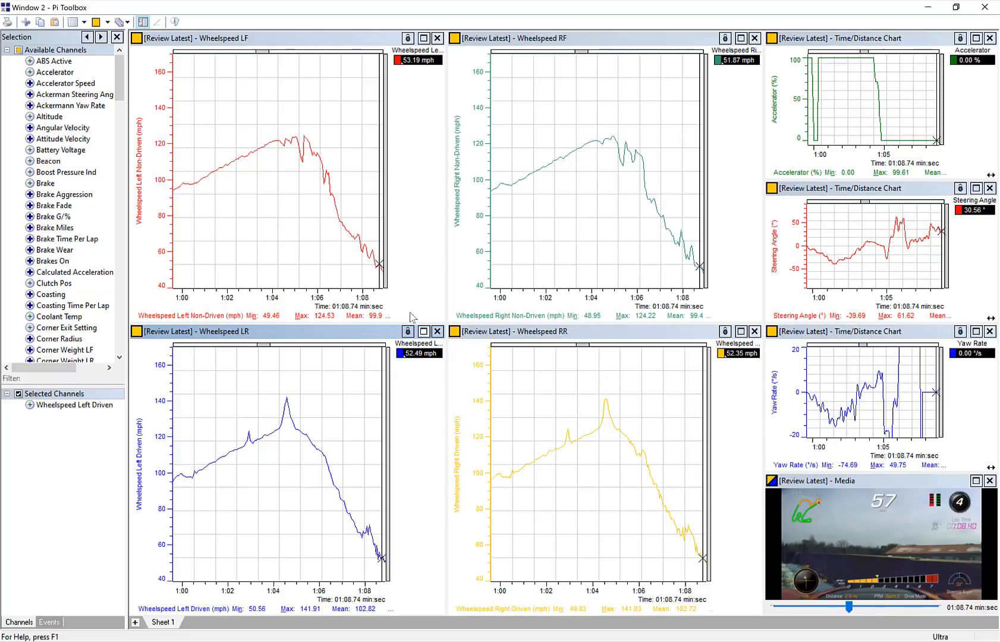
mouse_move(486, 392)
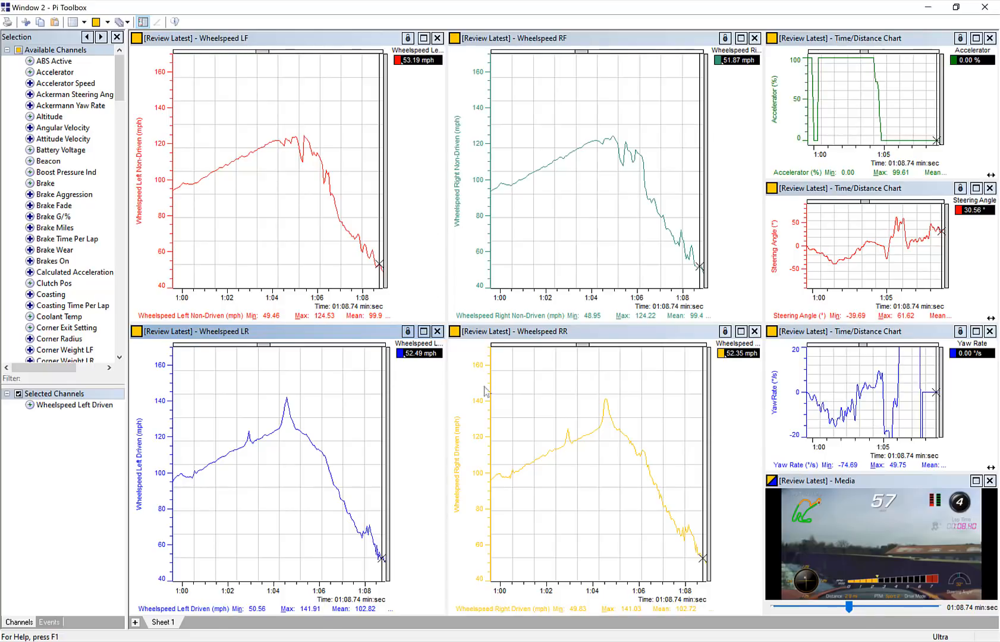
mouse_move(866, 456)
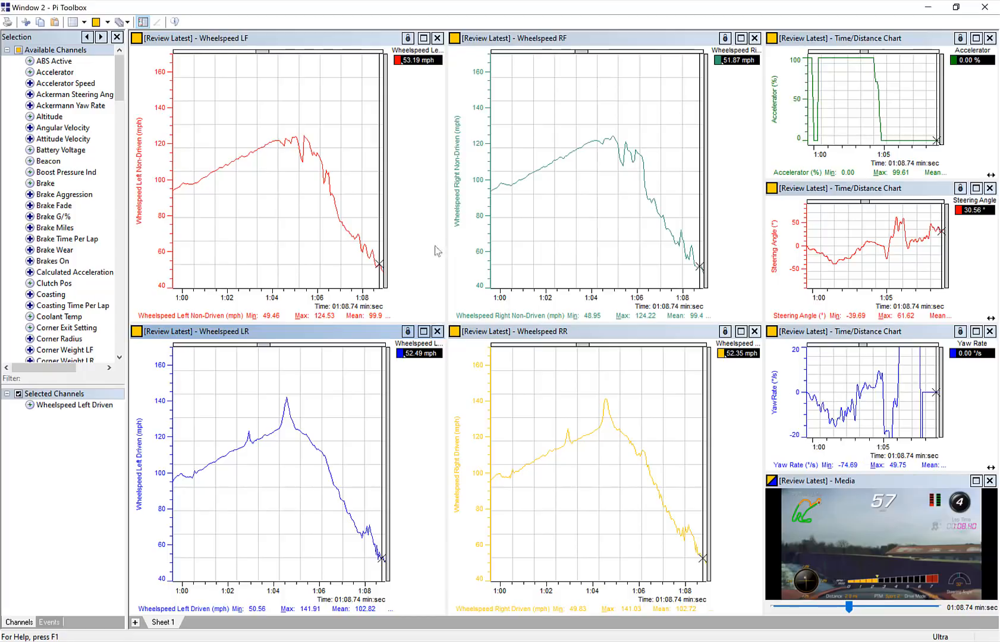
mouse_move(296, 440)
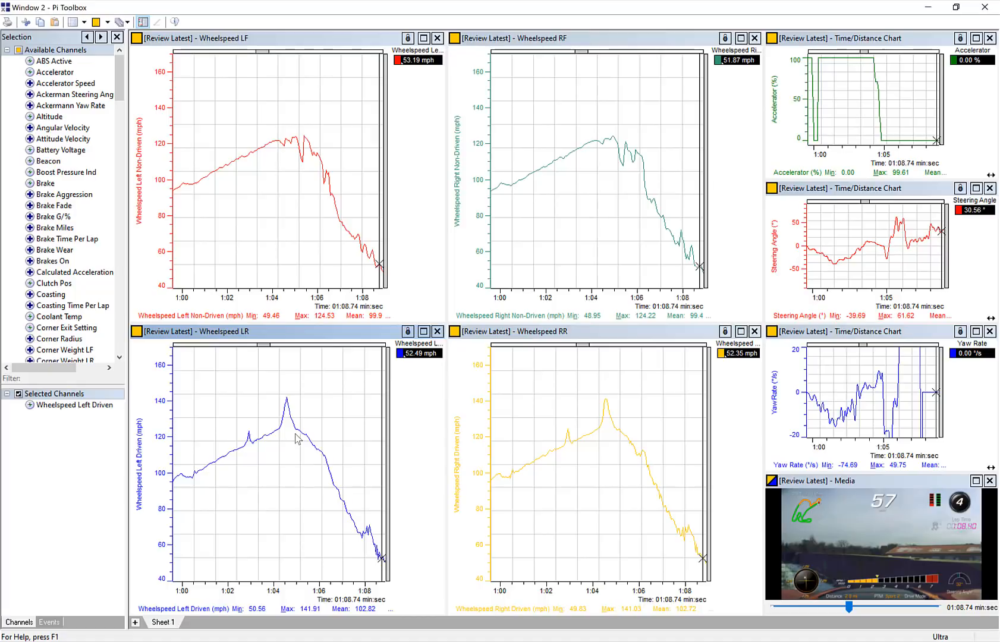
mouse_move(293, 442)
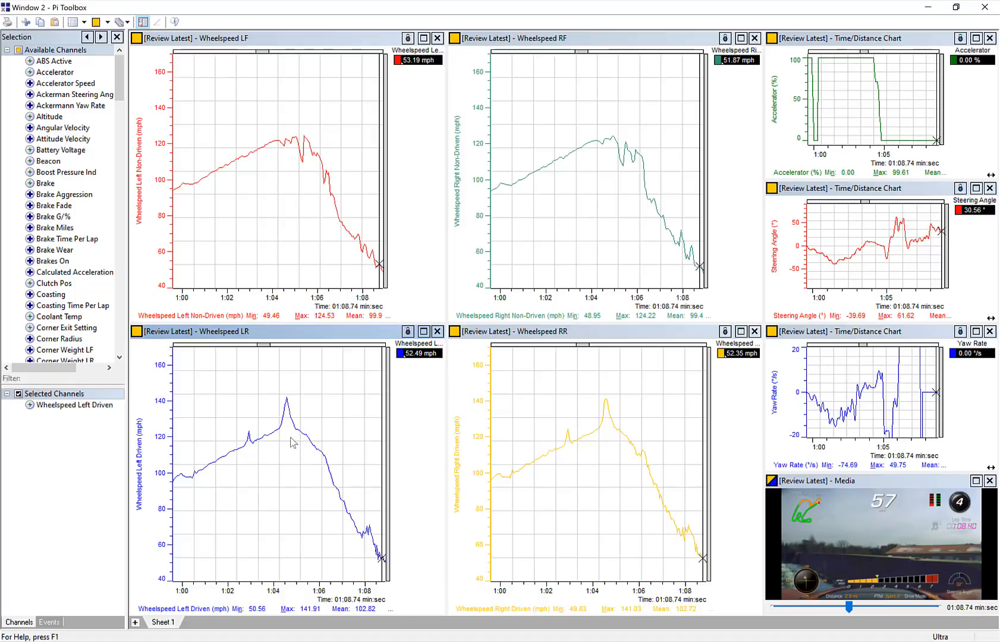
mouse_move(281, 438)
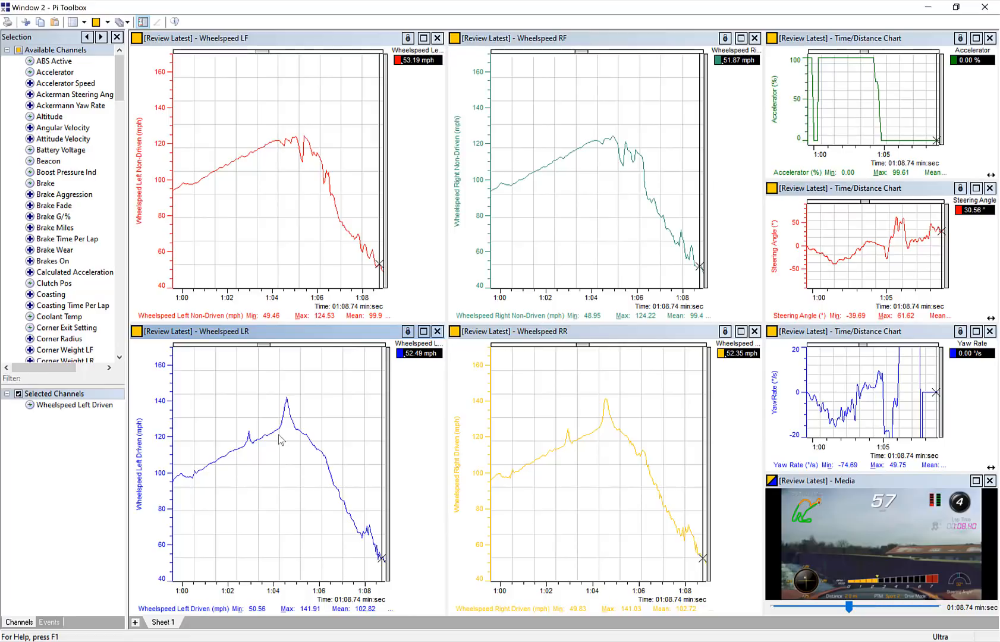